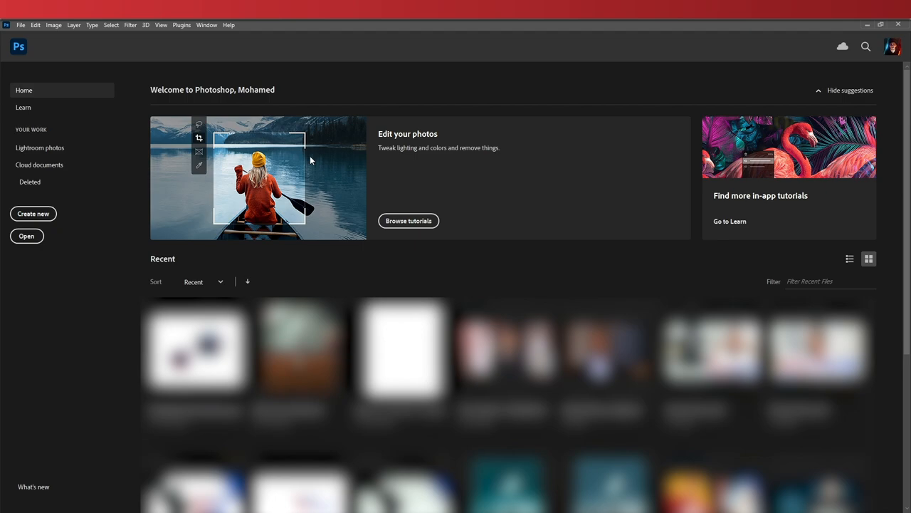
{"action": "mouse_move", "coordinate": [54, 53]}
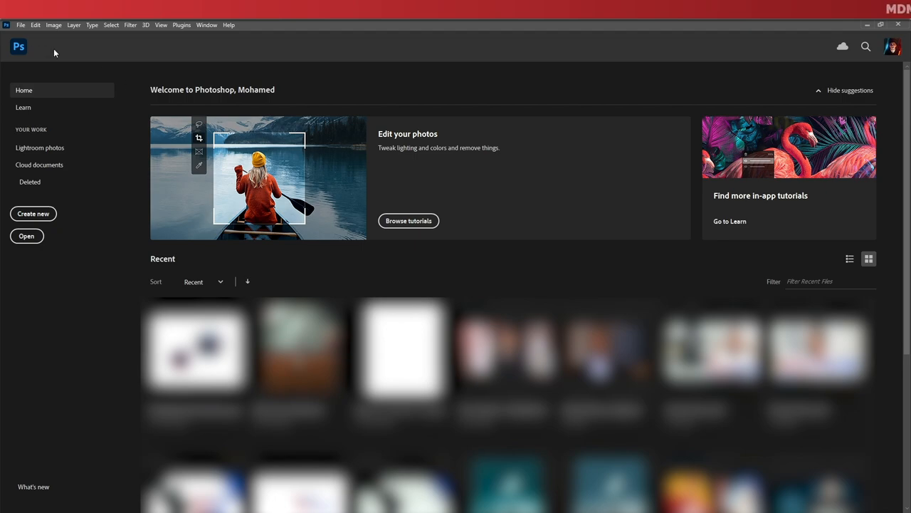
Step: Start a new document via File > New from the home screen
{"action": "left_click", "coordinate": [20, 26]}
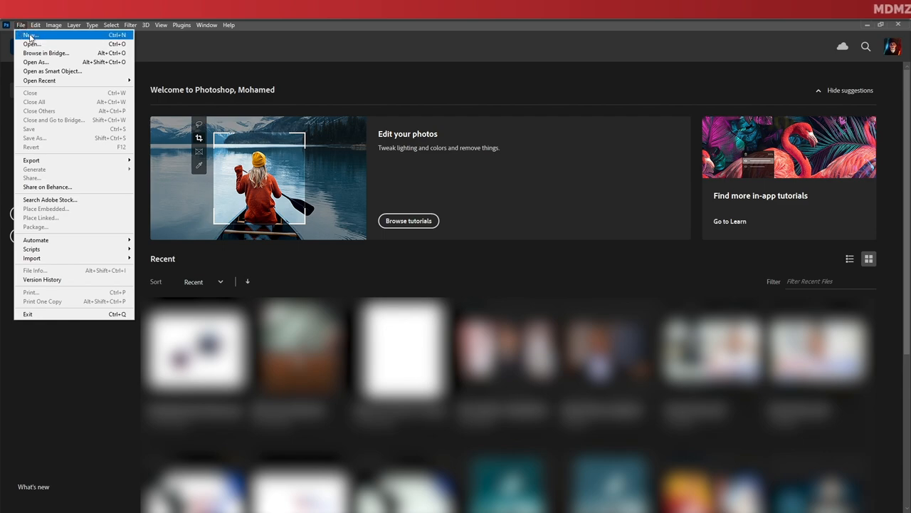
{"action": "left_click", "coordinate": [30, 34]}
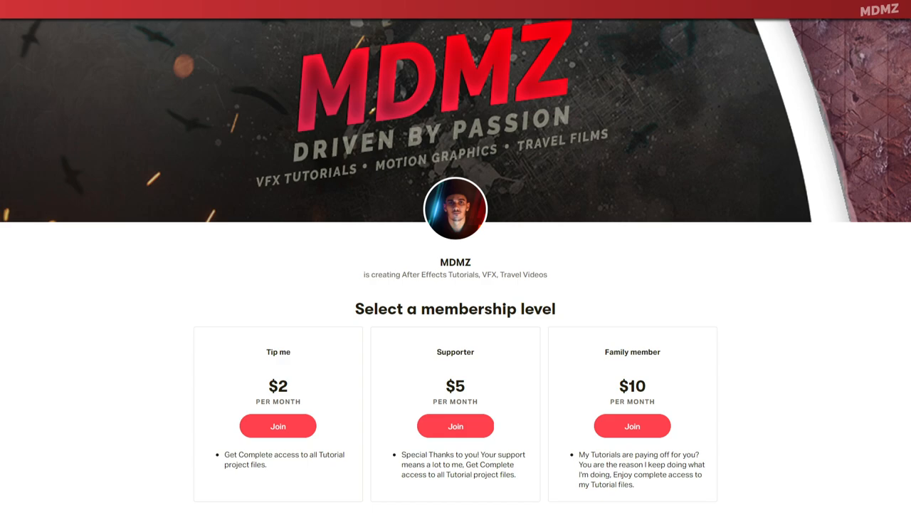
Step: Scroll the Patreon page down past the membership tiers to Recent posts
{"action": "scroll", "scroll_direction": "down", "scroll_amount": 3}
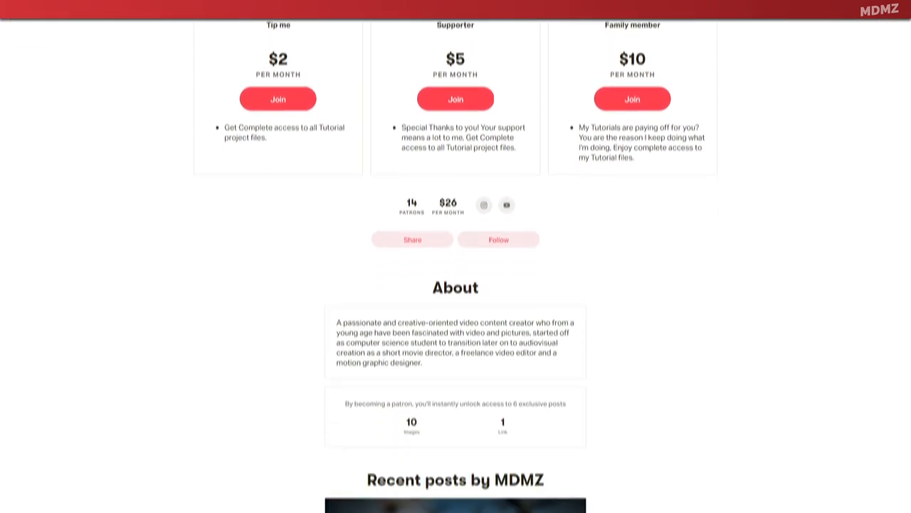
{"action": "scroll", "scroll_direction": "down", "scroll_amount": 3}
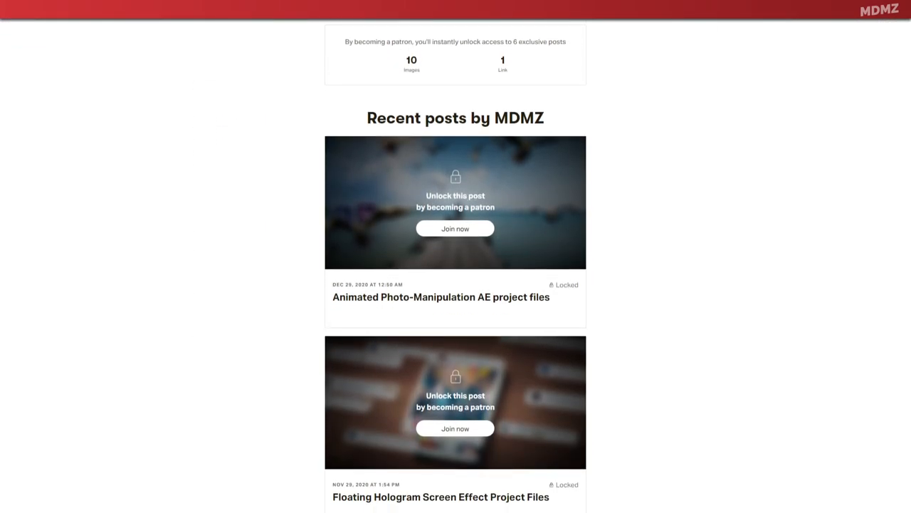
{"action": "scroll", "scroll_direction": "down", "scroll_amount": 3}
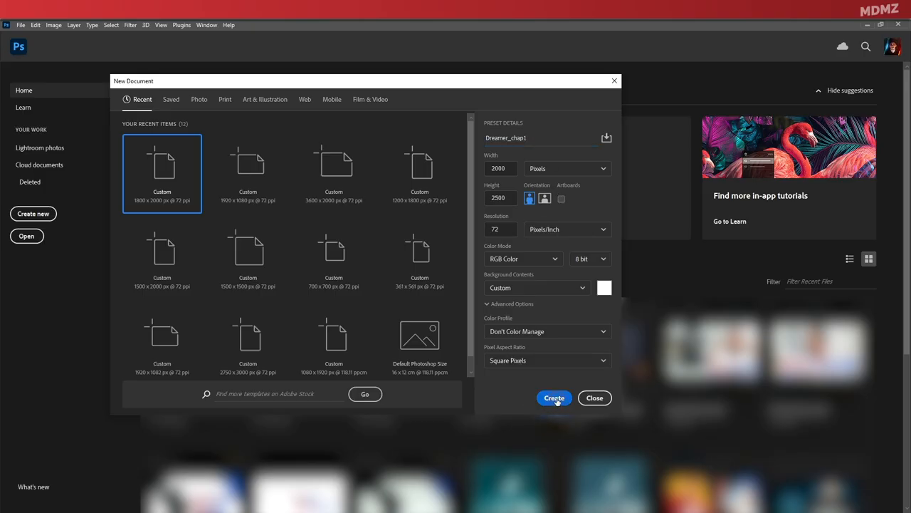
Step: Create the 2000 × 2000 px document and rename the placed field photo layer Field+mountains
{"action": "left_click", "coordinate": [554, 397]}
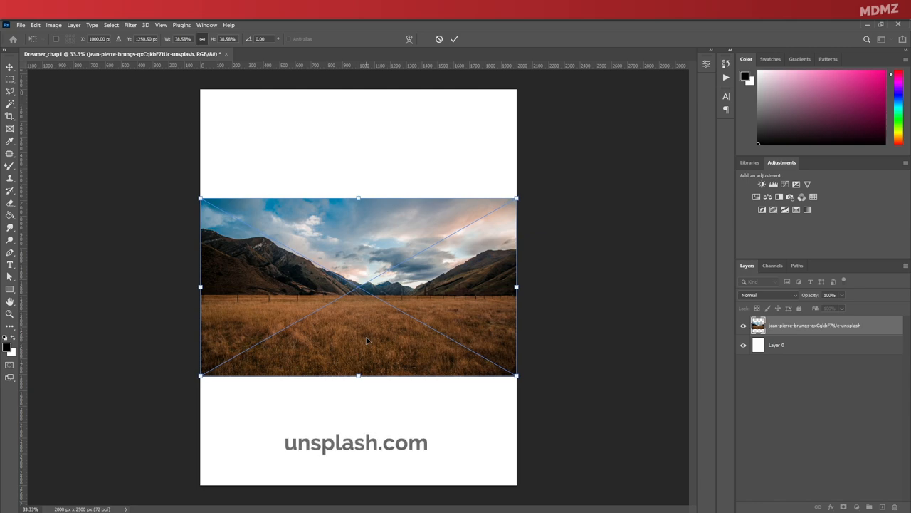
{"action": "mouse_move", "coordinate": [367, 347]}
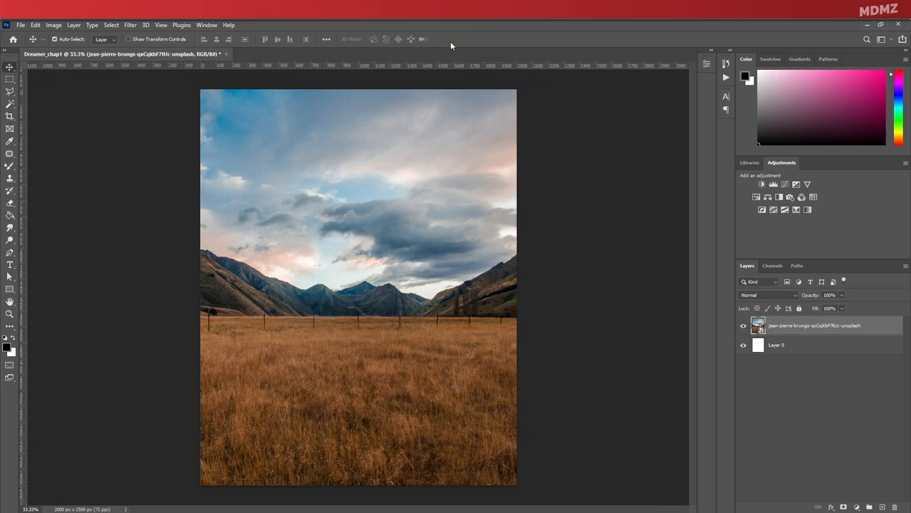
{"action": "double_click", "coordinate": [815, 325]}
{"action": "type", "text": "Field+mountains"}
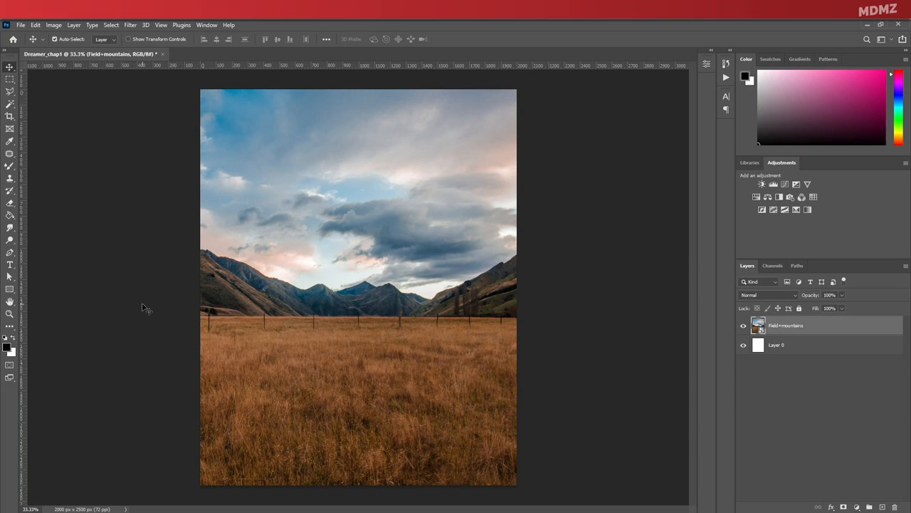
{"action": "mouse_move", "coordinate": [677, 291]}
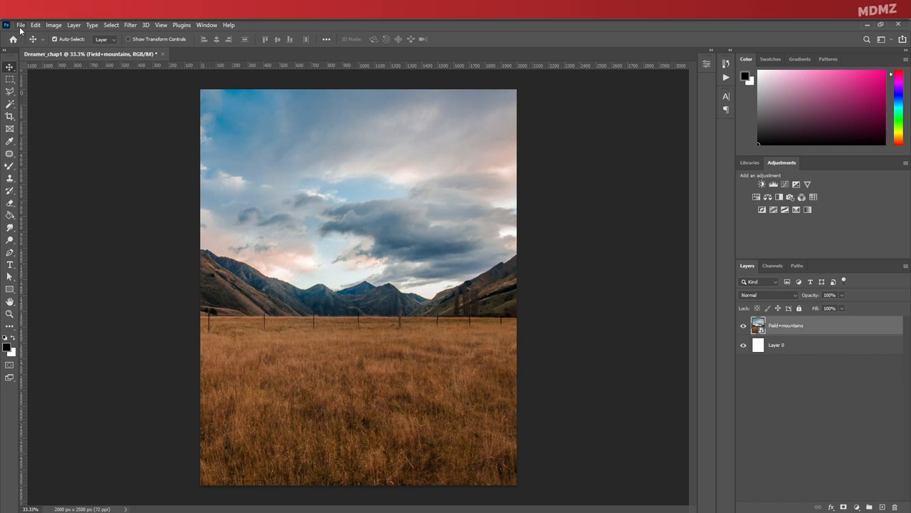
Step: Launch Edit > Sky Replacement on the field photo and try several Blue Skies cloud presets
{"action": "left_click", "coordinate": [34, 25]}
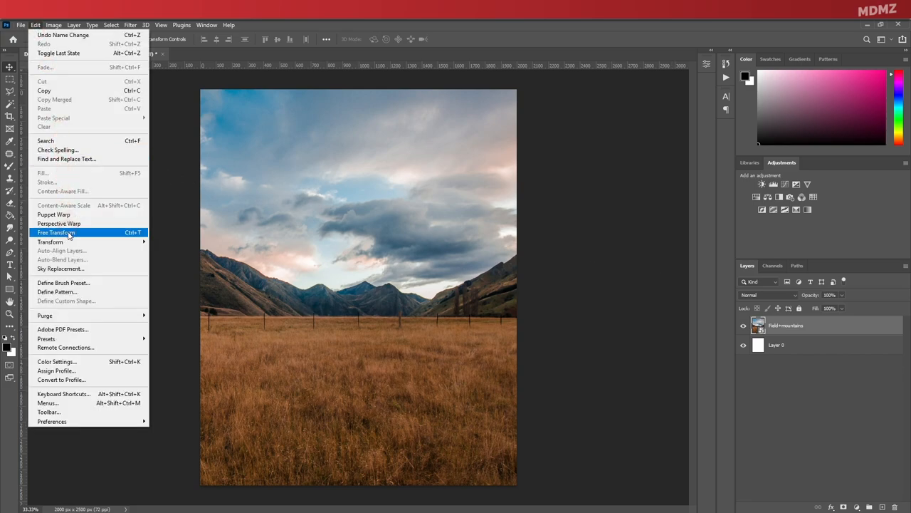
{"action": "left_click", "coordinate": [60, 268]}
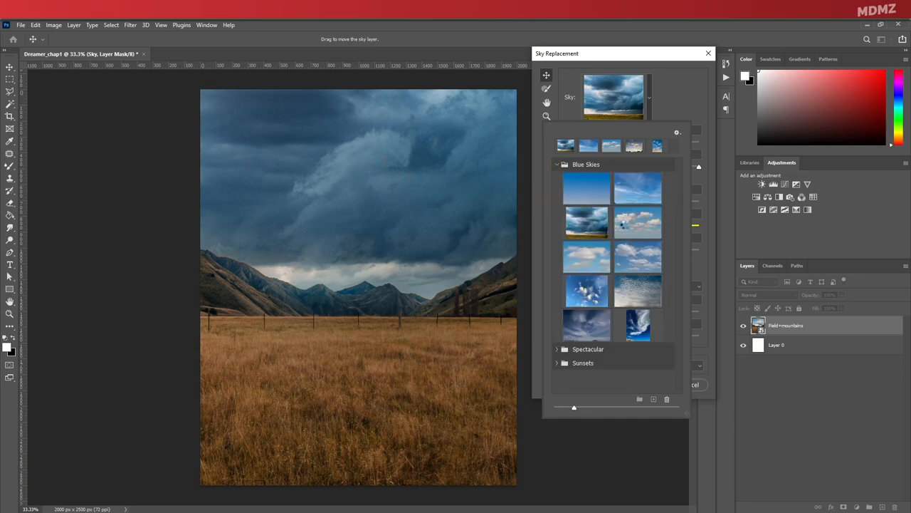
{"action": "left_click", "coordinate": [638, 256]}
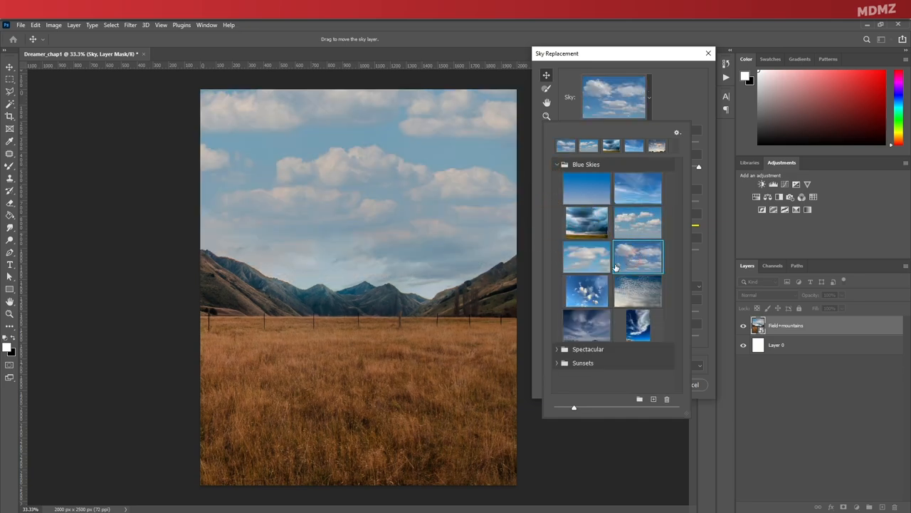
{"action": "left_click", "coordinate": [638, 256]}
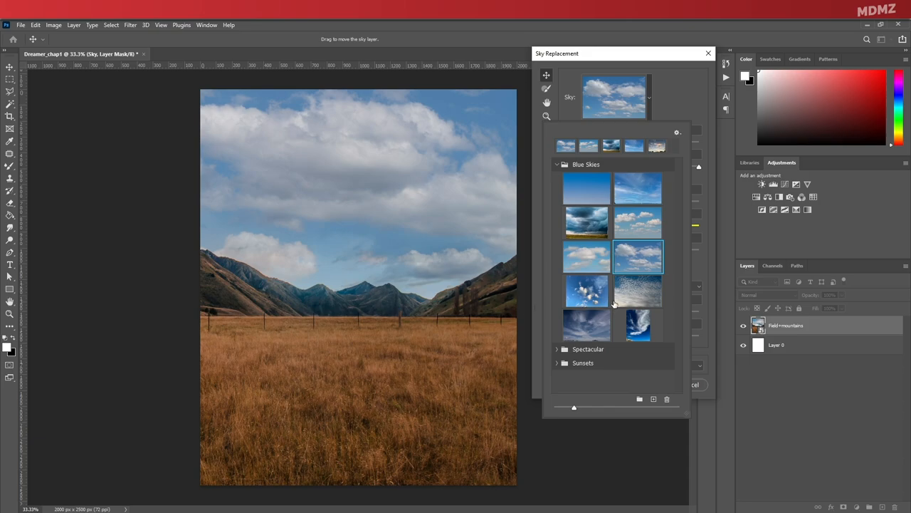
{"action": "left_click", "coordinate": [587, 291]}
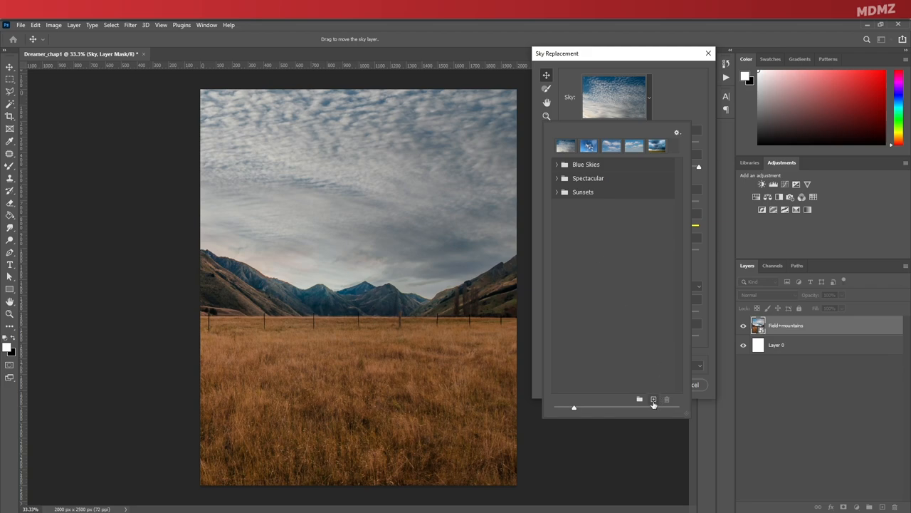
{"action": "left_click", "coordinate": [654, 398]}
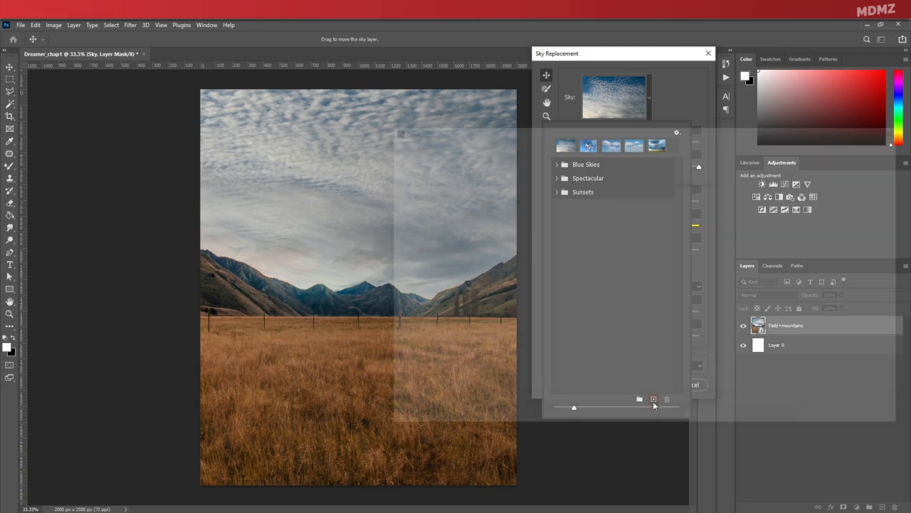
Step: Import the stormy tornado photo from Assets as a custom sky named Sky
{"action": "left_click", "coordinate": [639, 398]}
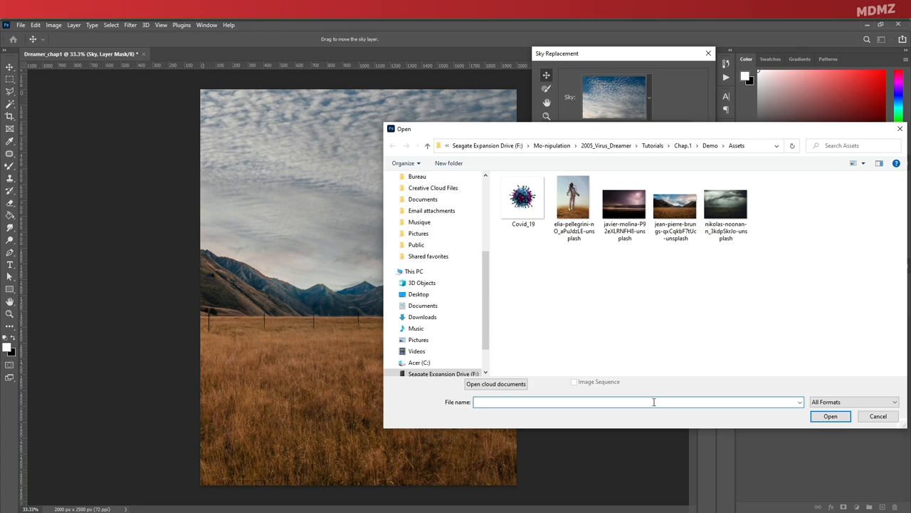
{"action": "left_click", "coordinate": [727, 199]}
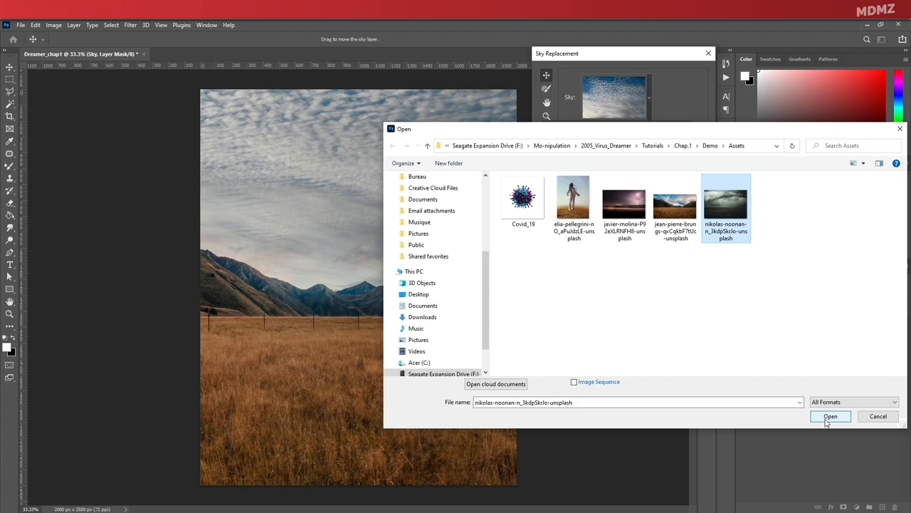
{"action": "left_click", "coordinate": [830, 416]}
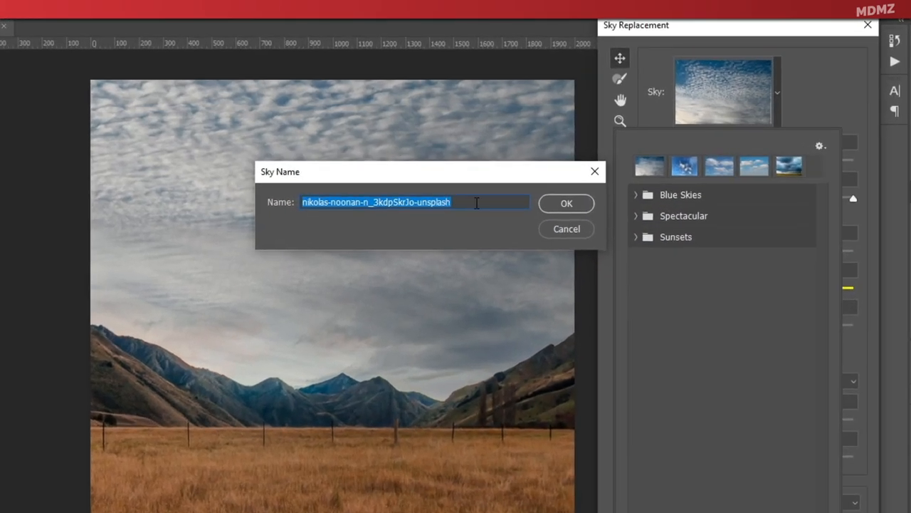
{"action": "type", "text": "Sky"}
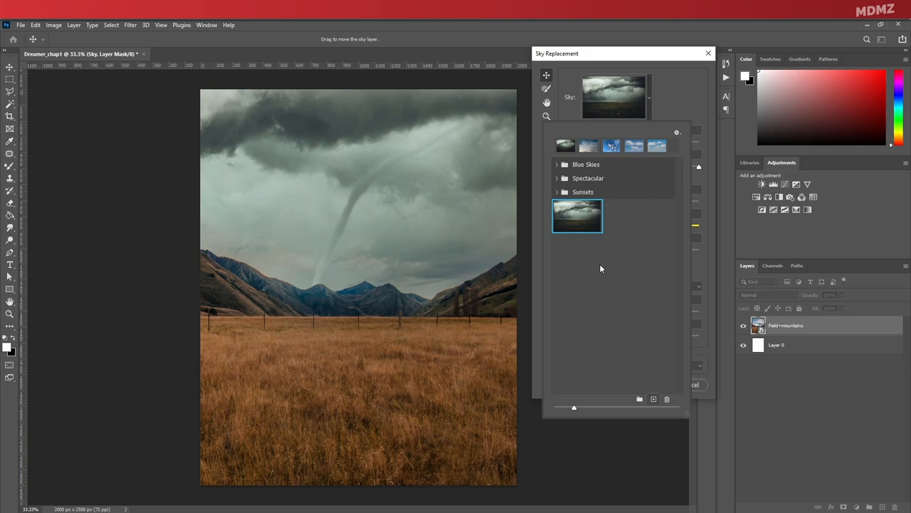
{"action": "mouse_move", "coordinate": [410, 201]}
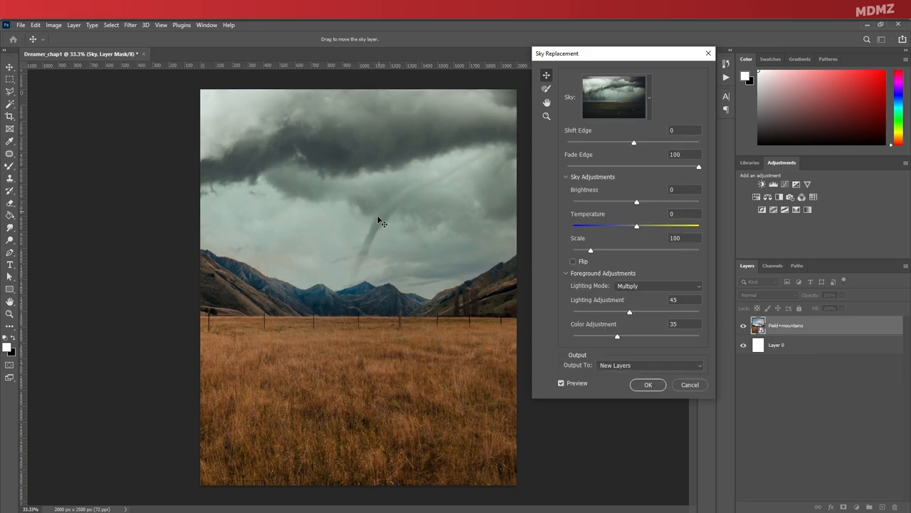
Step: Scale down and cool the tornado sky, tighten its blend edge, and apply it as a new layer group
{"action": "left_click_drag", "start_coordinate": [589, 250], "coordinate": [578, 249]}
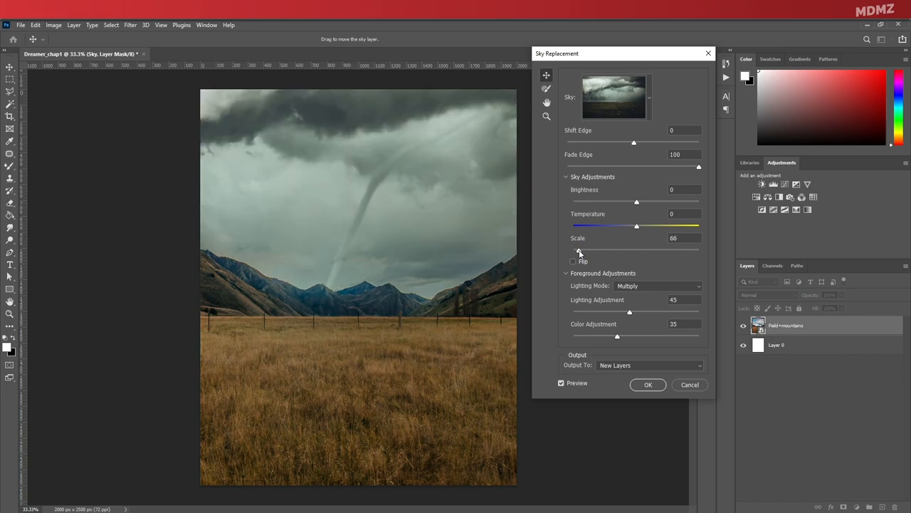
{"action": "left_click_drag", "start_coordinate": [637, 226], "coordinate": [618, 227]}
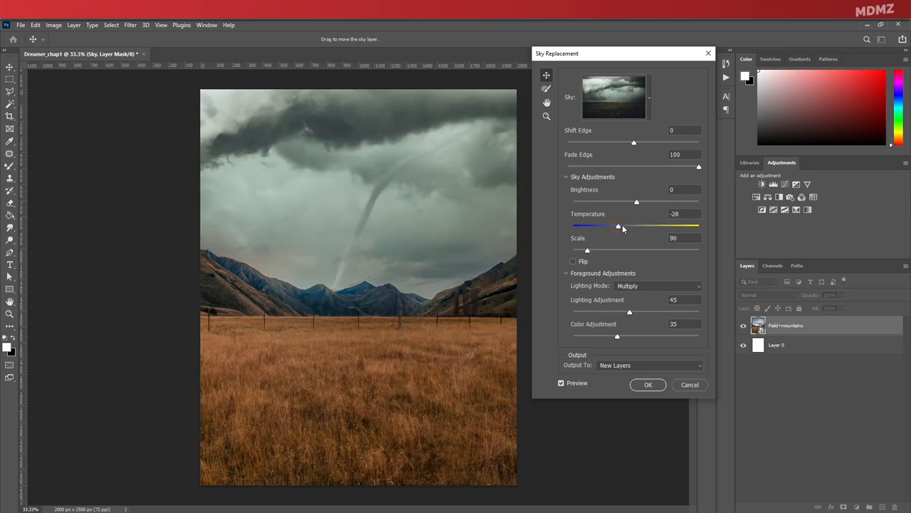
{"action": "left_click_drag", "start_coordinate": [618, 225], "coordinate": [615, 225]}
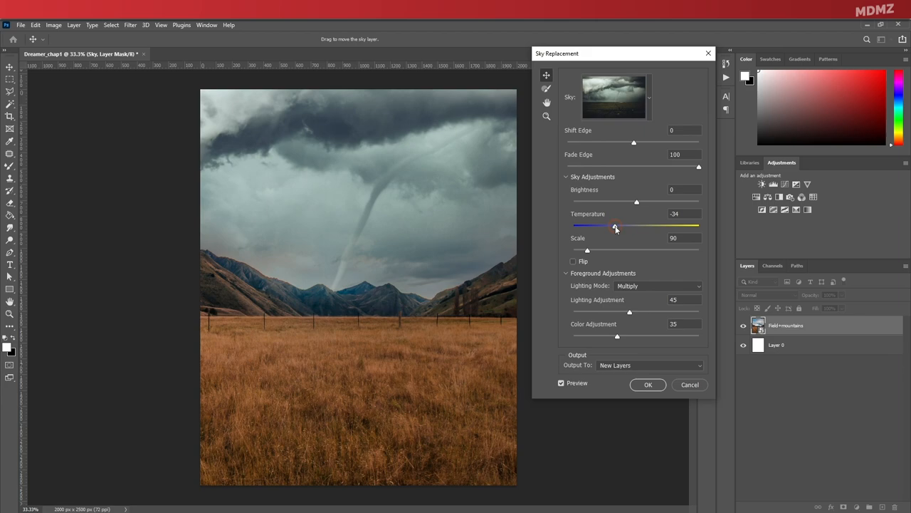
{"action": "left_click_drag", "start_coordinate": [615, 225], "coordinate": [596, 225]}
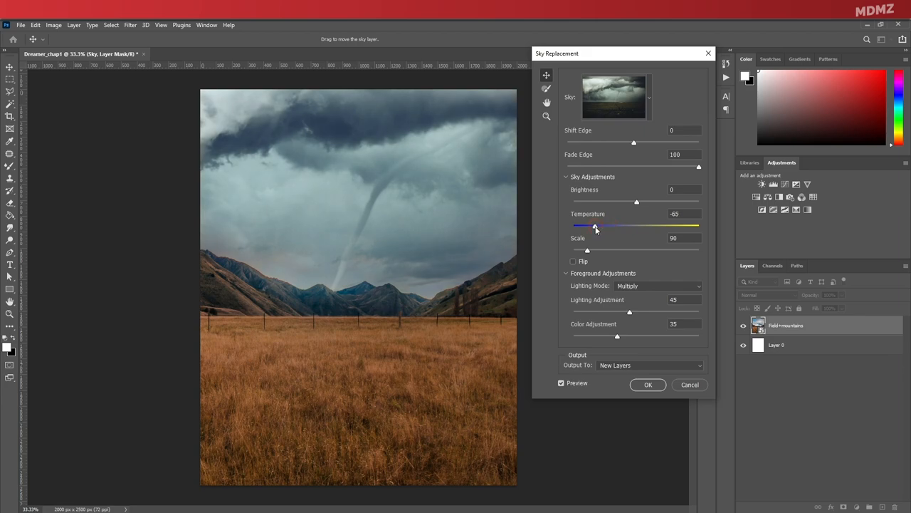
{"action": "left_click_drag", "start_coordinate": [596, 225], "coordinate": [610, 225]}
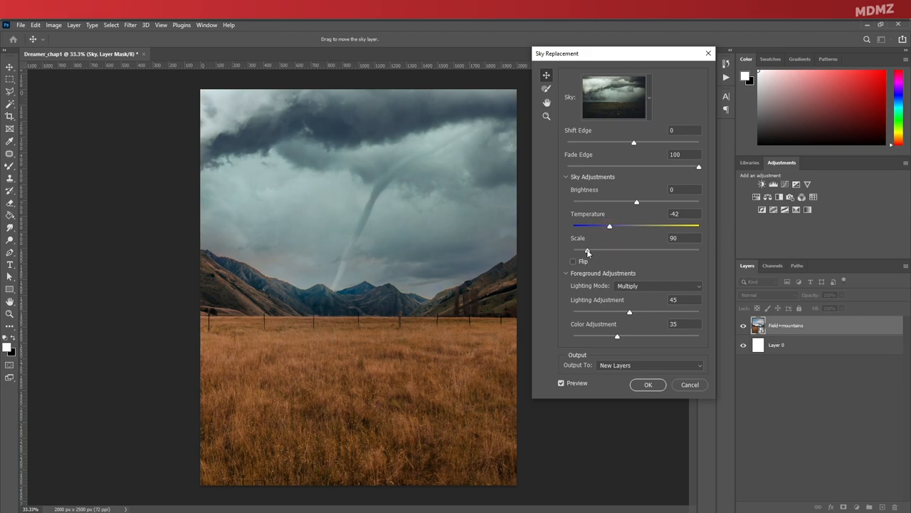
{"action": "left_click_drag", "start_coordinate": [637, 203], "coordinate": [626, 203]}
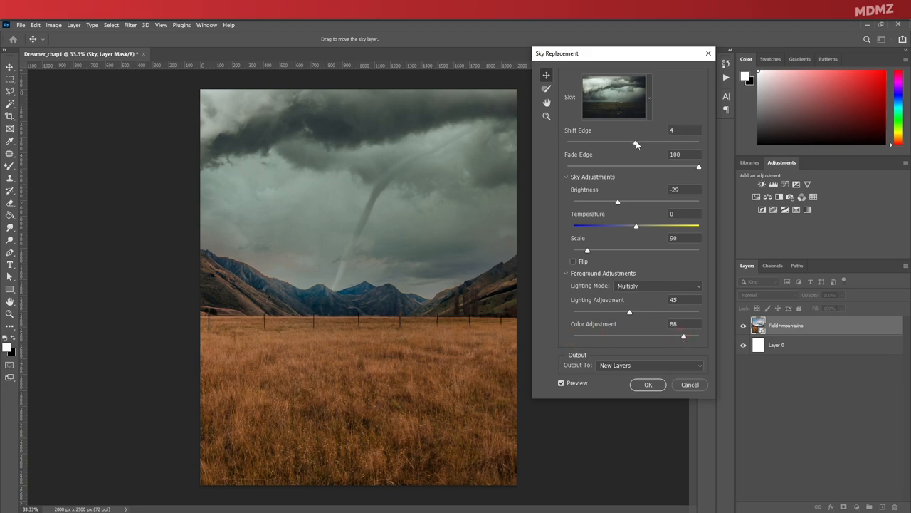
{"action": "left_click_drag", "start_coordinate": [635, 142], "coordinate": [634, 142]}
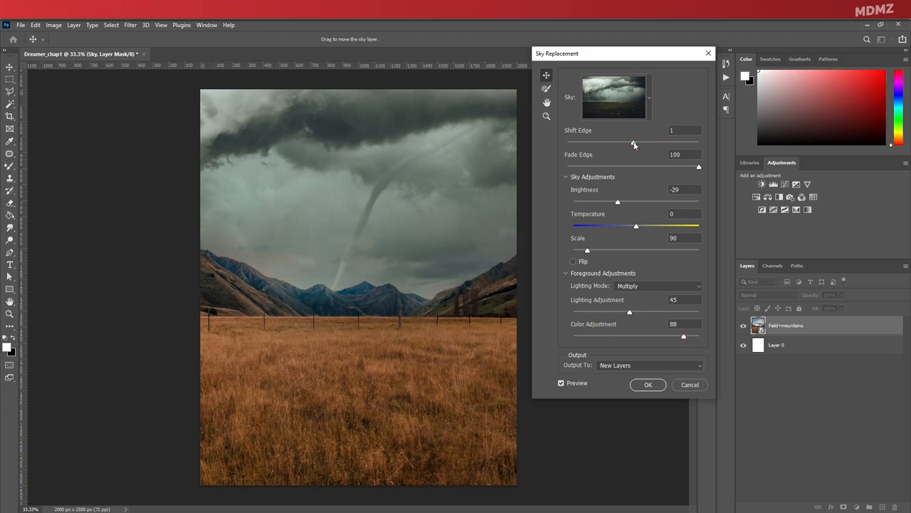
{"action": "left_click_drag", "start_coordinate": [633, 143], "coordinate": [638, 143]}
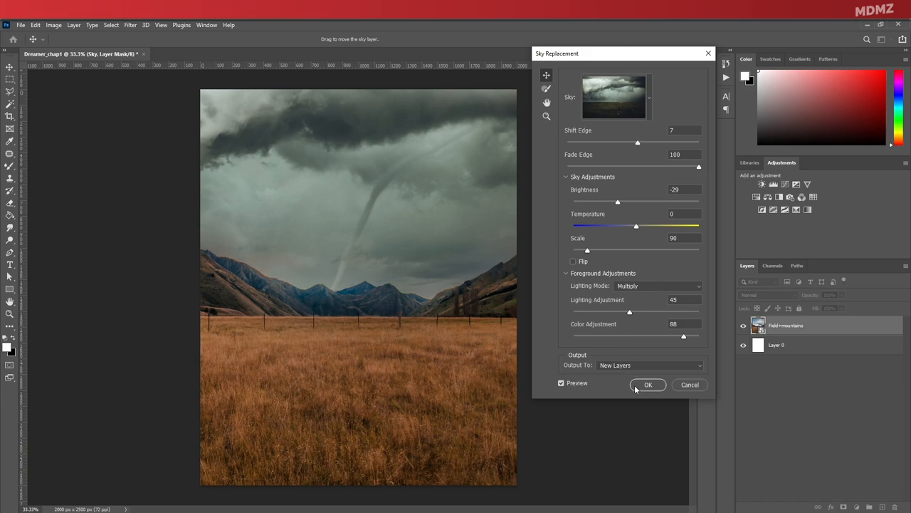
{"action": "left_click", "coordinate": [648, 385]}
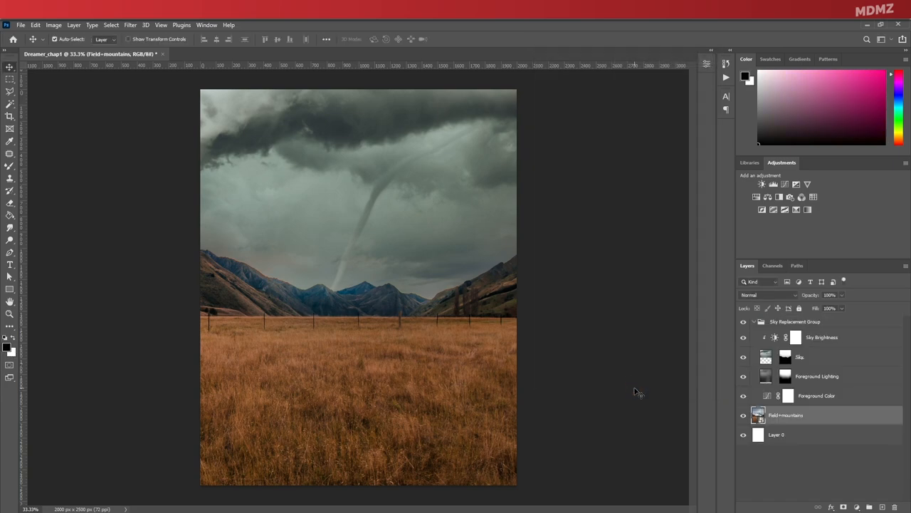
{"action": "mouse_move", "coordinate": [762, 372]}
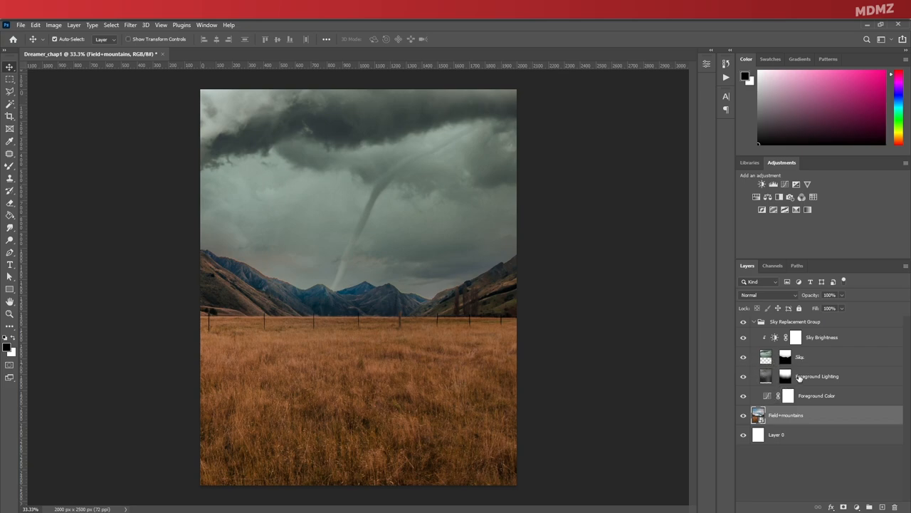
{"action": "left_click", "coordinate": [744, 376]}
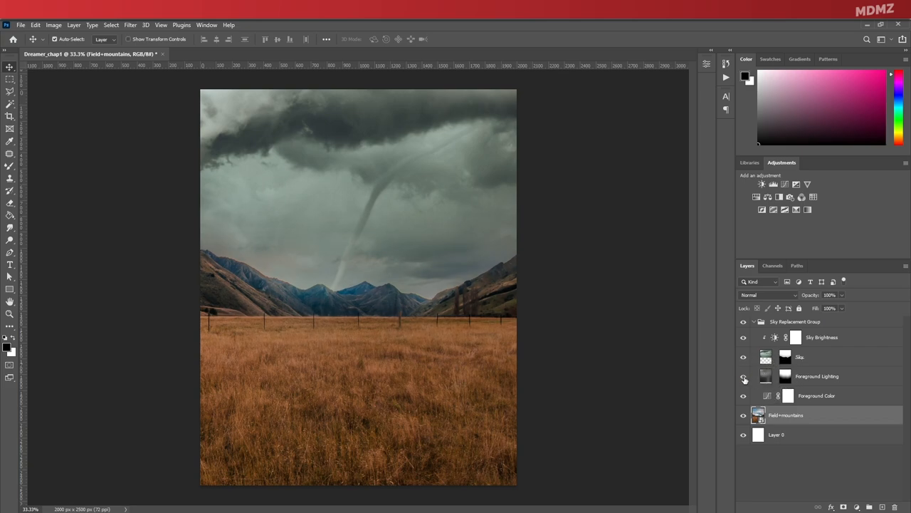
{"action": "left_click", "coordinate": [743, 356]}
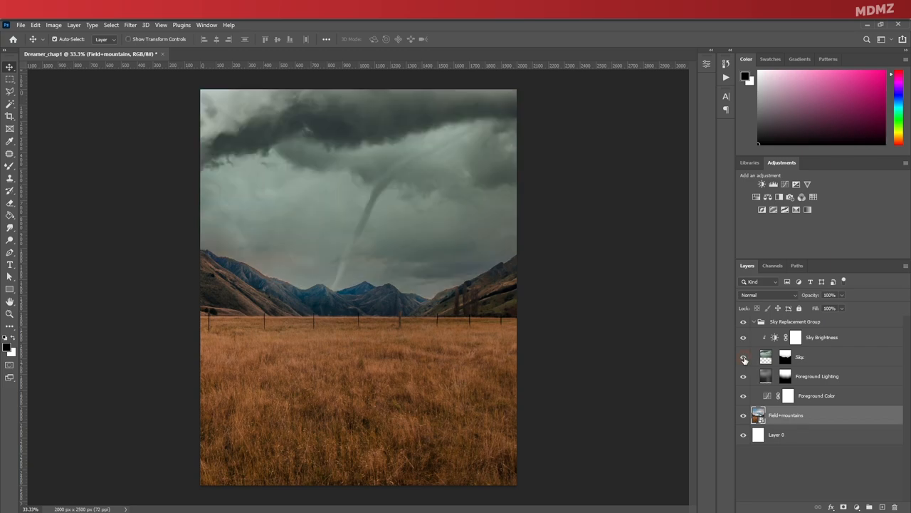
{"action": "left_click", "coordinate": [744, 356]}
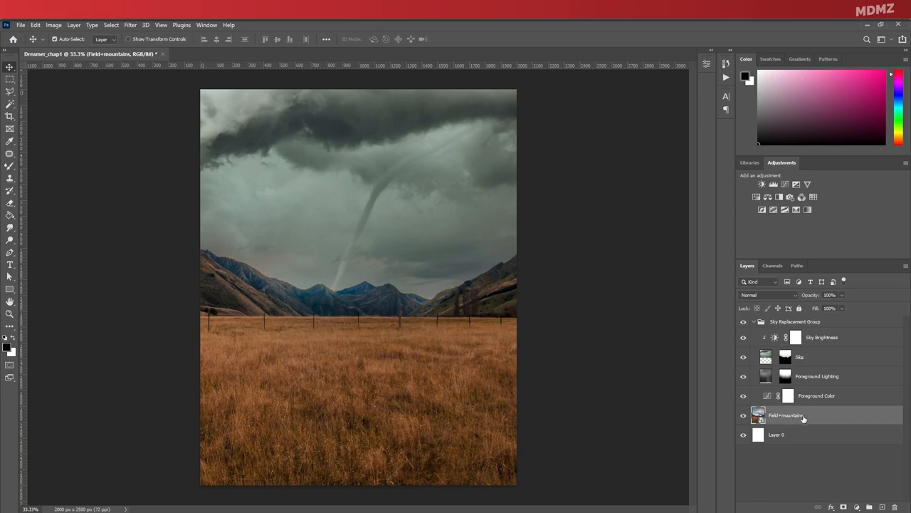
{"action": "mouse_move", "coordinate": [803, 418]}
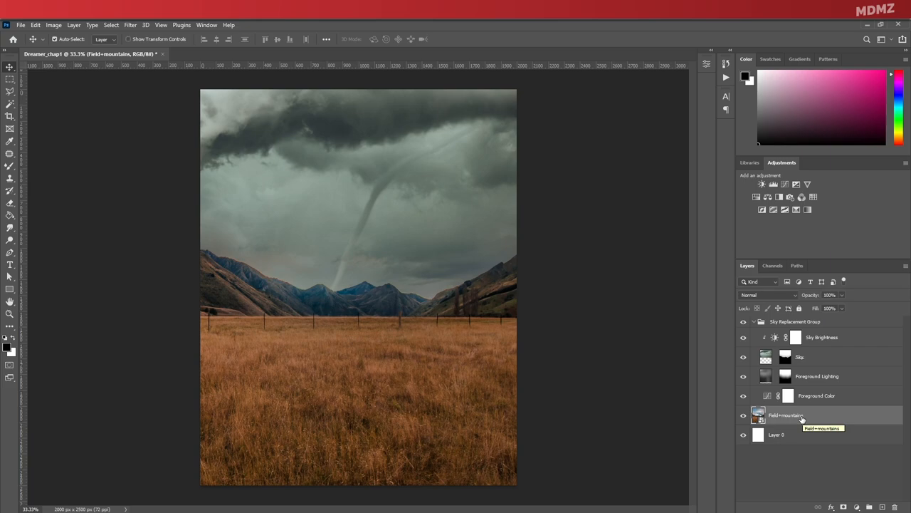
{"action": "mouse_move", "coordinate": [804, 416]}
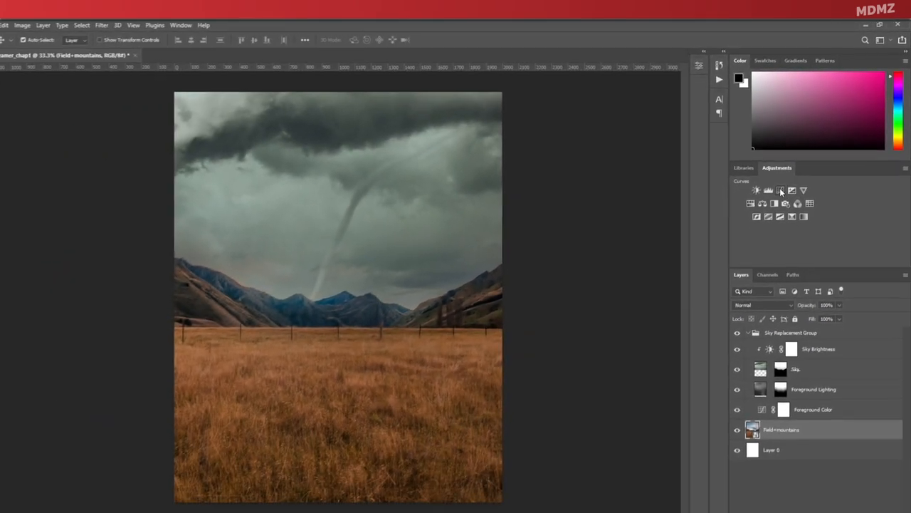
Step: Add a Curves adjustment and clip it to the field photo layer
{"action": "left_click", "coordinate": [781, 191]}
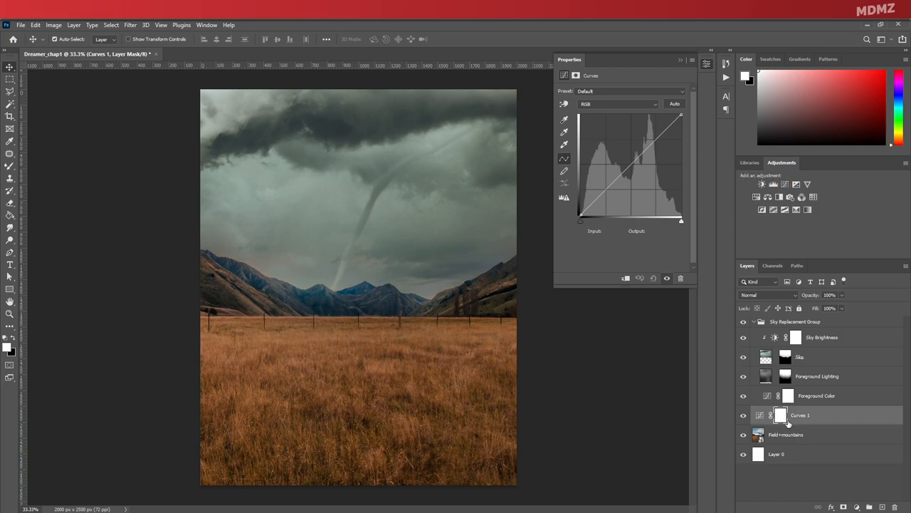
{"action": "mouse_move", "coordinate": [801, 440]}
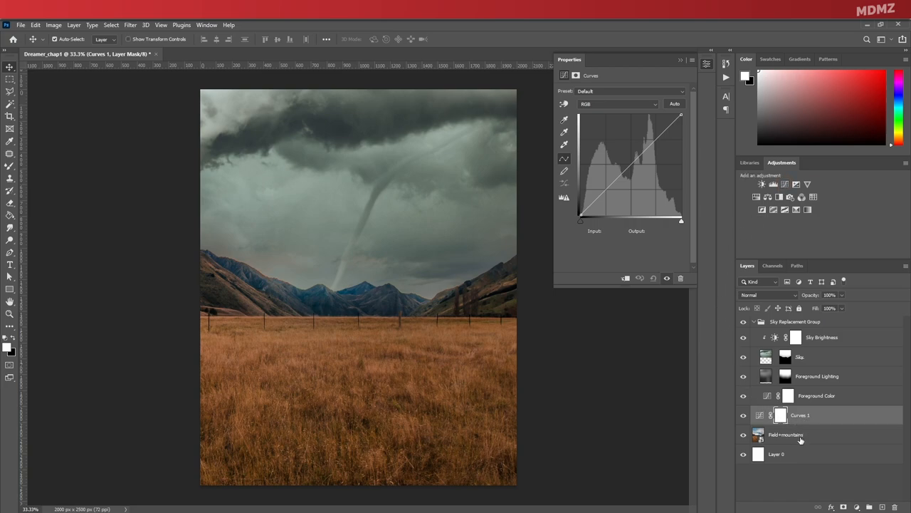
{"action": "left_click", "coordinate": [801, 416]}
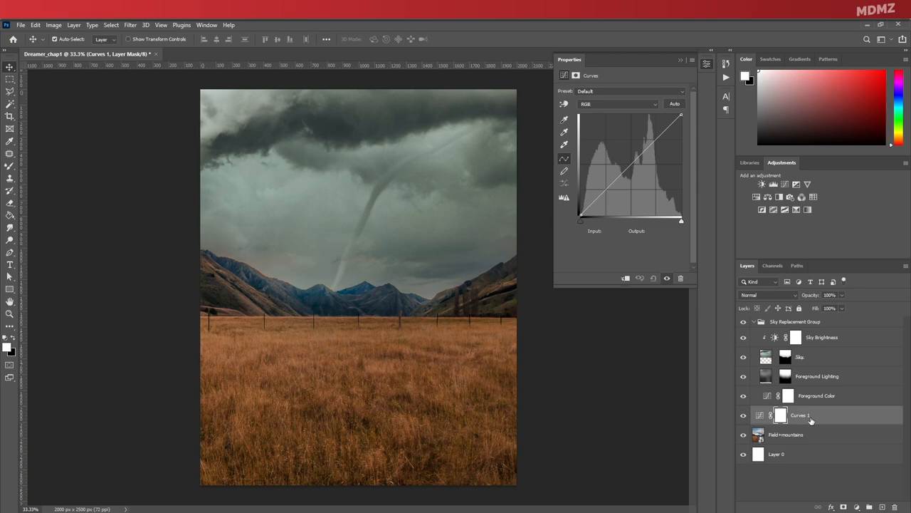
{"action": "right_click", "coordinate": [801, 416]}
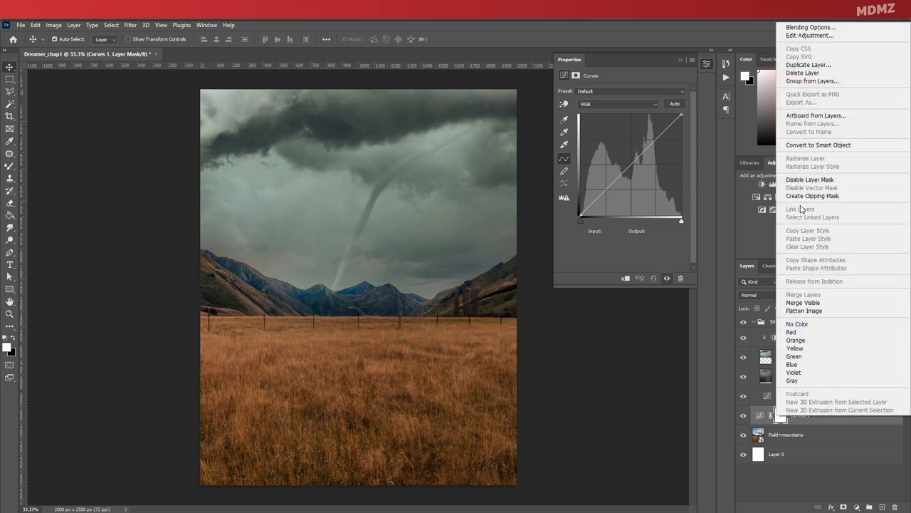
{"action": "mouse_move", "coordinate": [812, 196]}
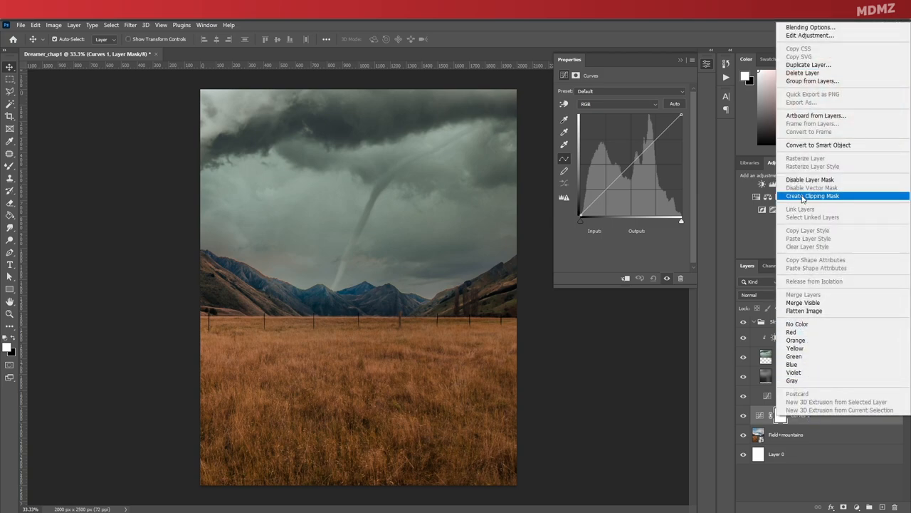
{"action": "left_click", "coordinate": [814, 195]}
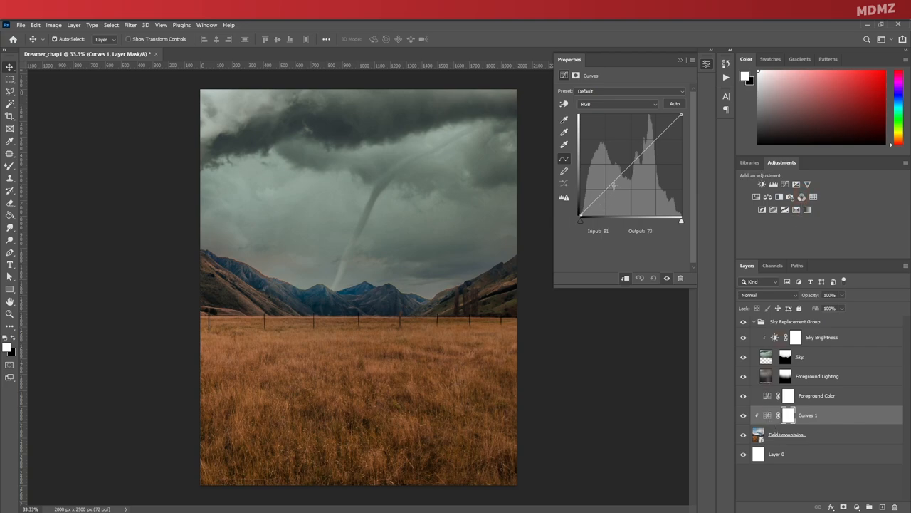
Step: Pull the curve down to darken the field and mountains for a moodier look
{"action": "left_click_drag", "start_coordinate": [612, 187], "coordinate": [609, 194]}
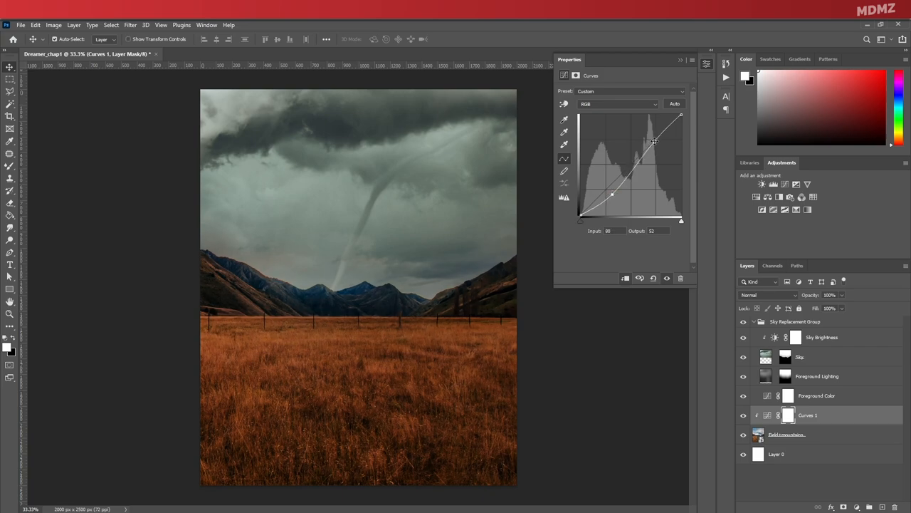
{"action": "left_click_drag", "start_coordinate": [612, 194], "coordinate": [615, 196]}
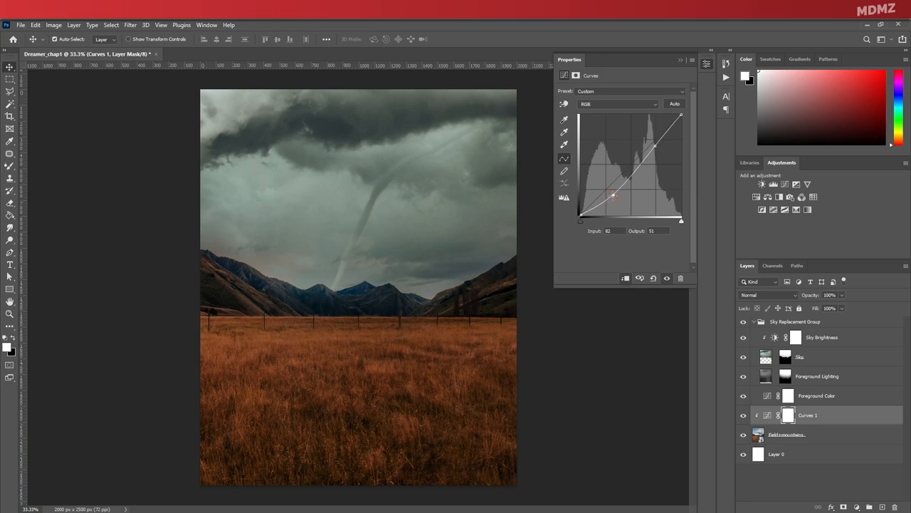
{"action": "left_click_drag", "start_coordinate": [616, 197], "coordinate": [611, 197]}
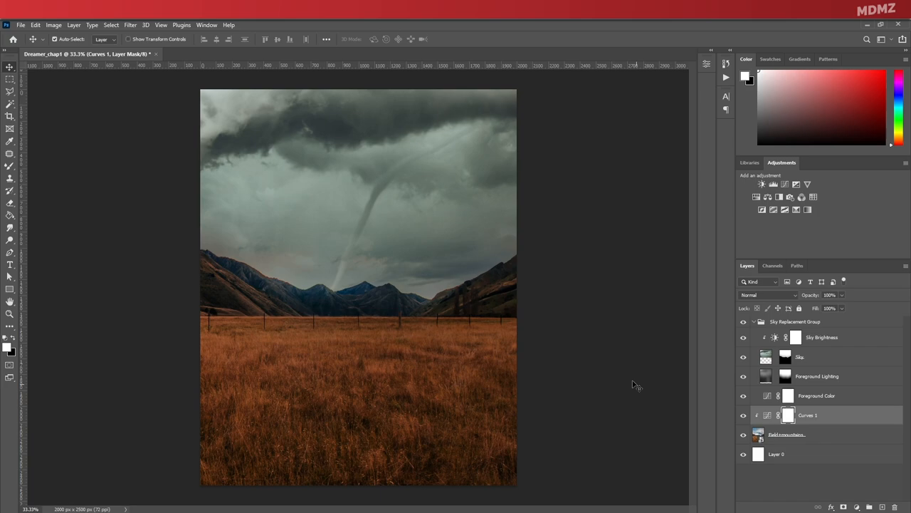
{"action": "mouse_move", "coordinate": [498, 293]}
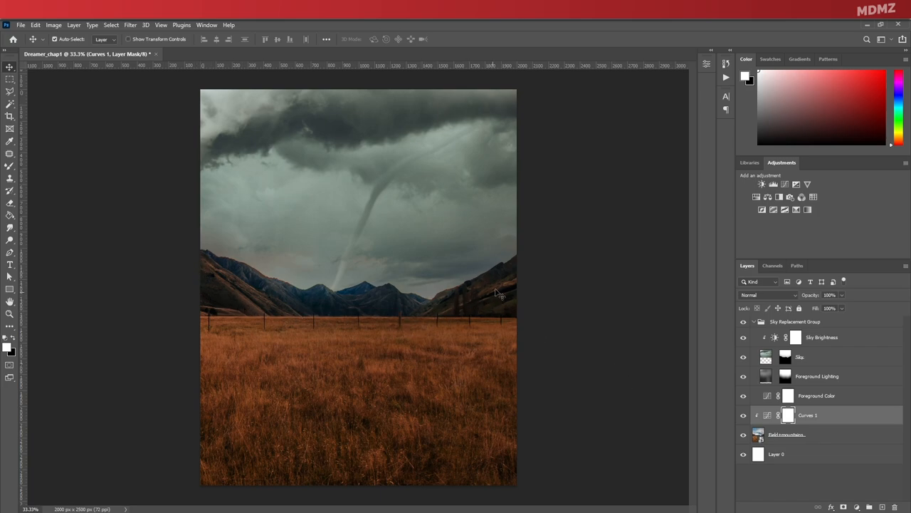
{"action": "mouse_move", "coordinate": [196, 251]}
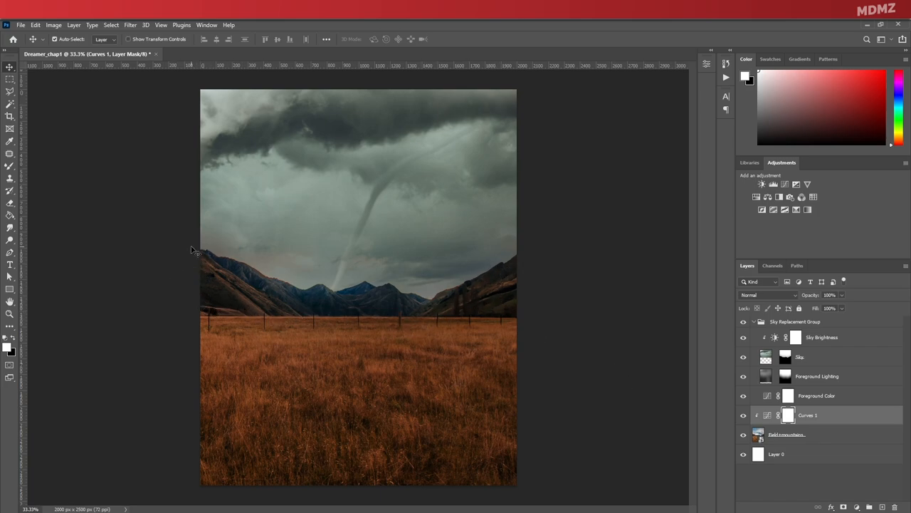
{"action": "mouse_move", "coordinate": [466, 295]}
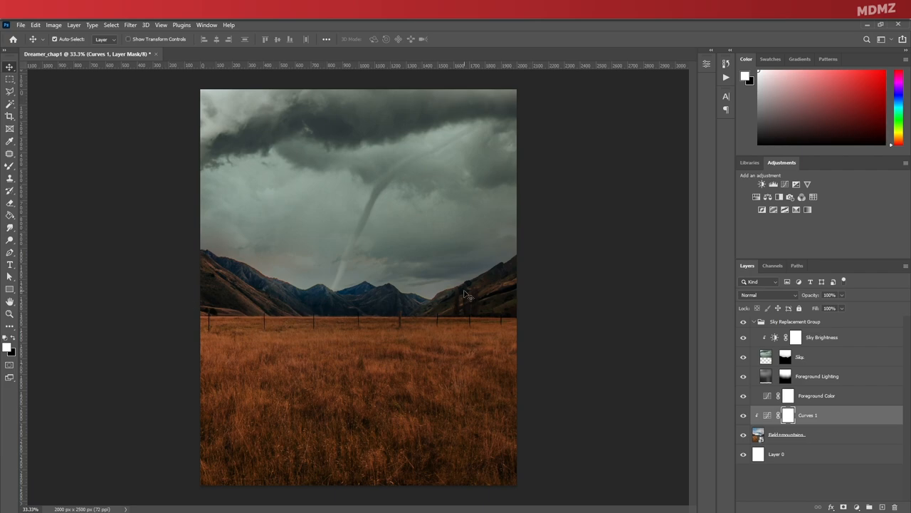
{"action": "mouse_move", "coordinate": [199, 294]}
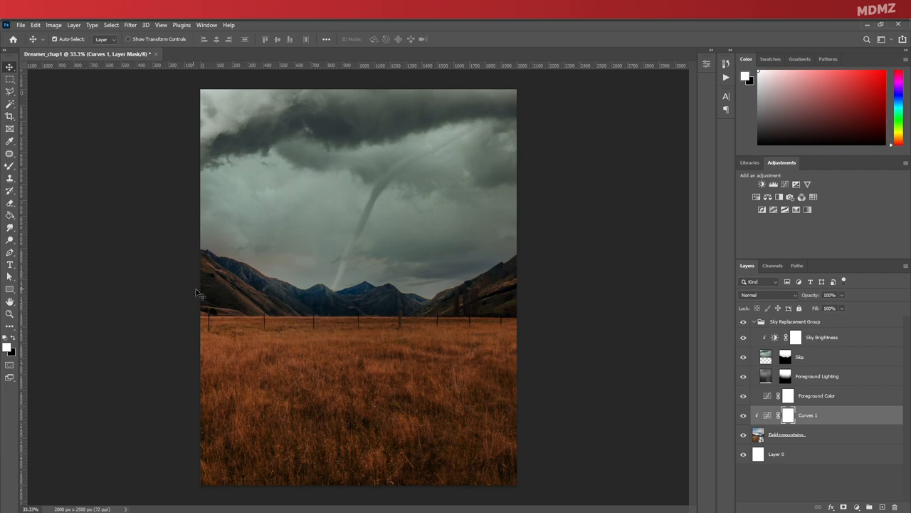
{"action": "mouse_move", "coordinate": [496, 294]}
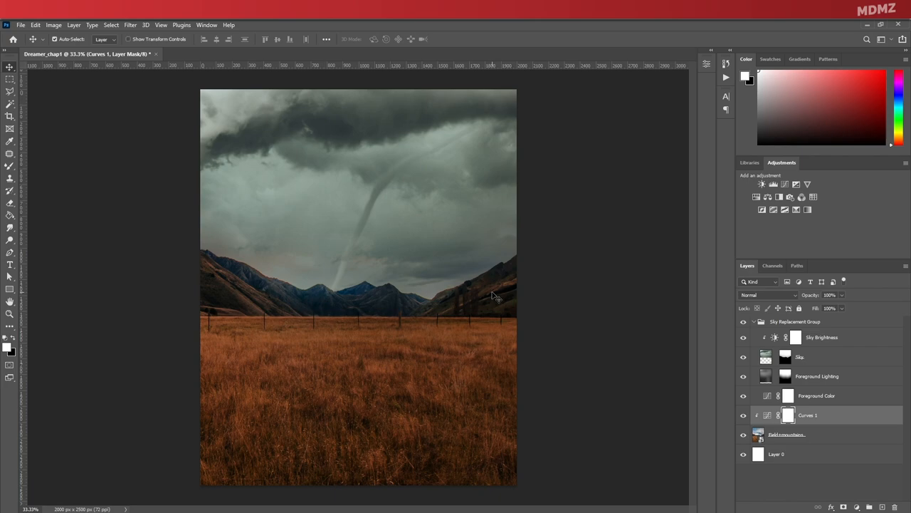
Step: Add a new empty layer above the clipped Curves adjustment
{"action": "left_click", "coordinate": [10, 165]}
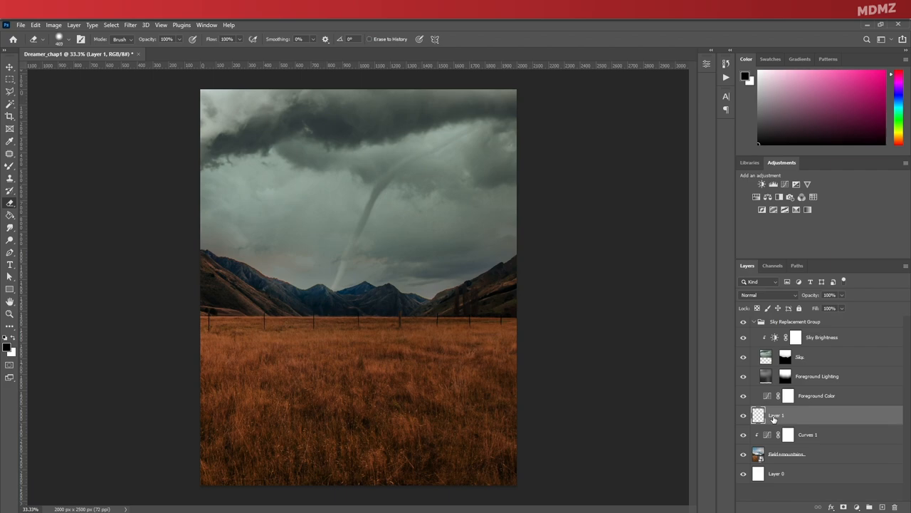
Step: Rename the layer Fog and choose a soft fog brush preset for painting mist
{"action": "double_click", "coordinate": [776, 416]}
{"action": "type", "text": "Fog"}
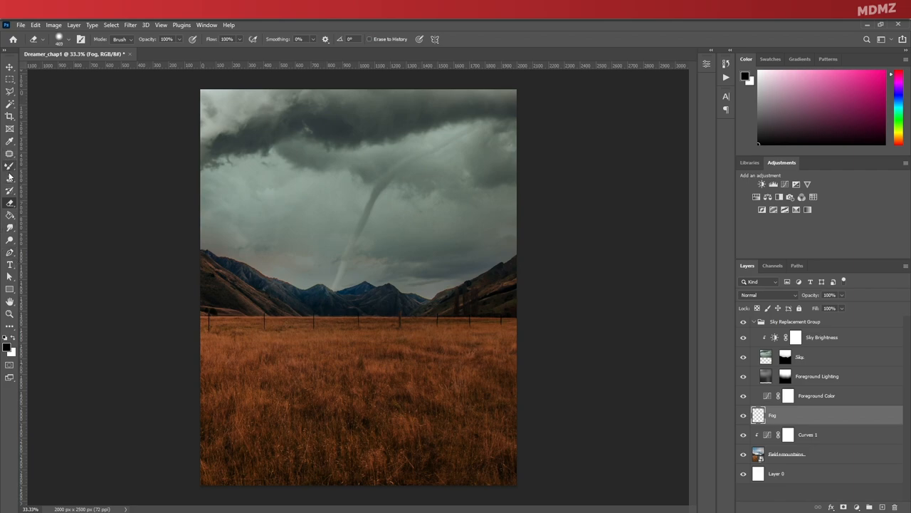
{"action": "left_click", "coordinate": [10, 167]}
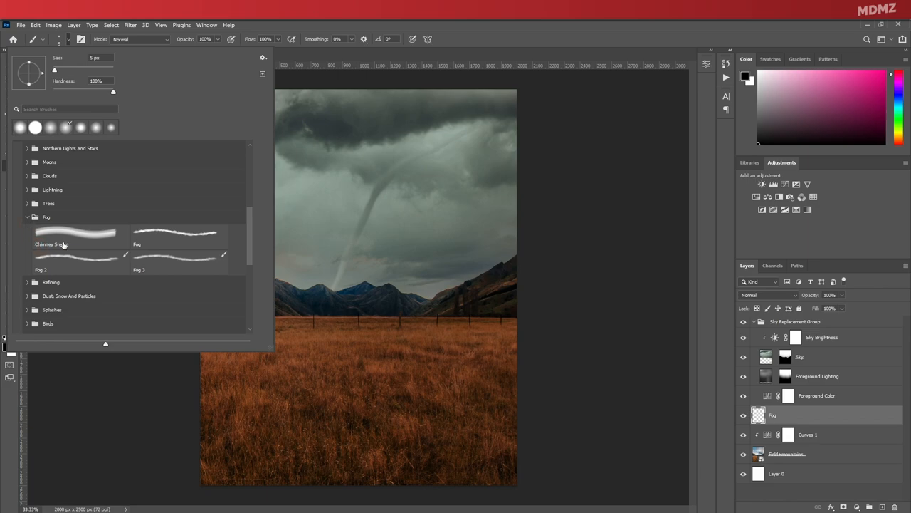
{"action": "mouse_move", "coordinate": [64, 245]}
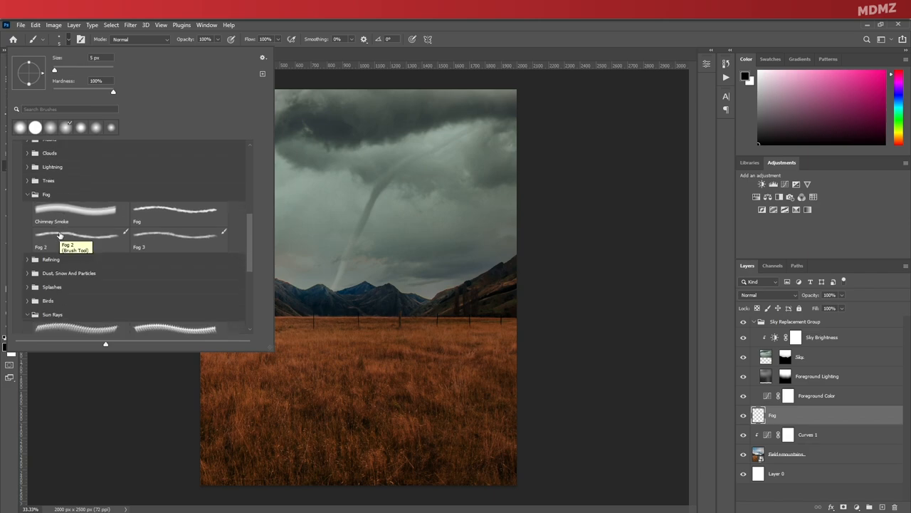
{"action": "mouse_move", "coordinate": [138, 217]}
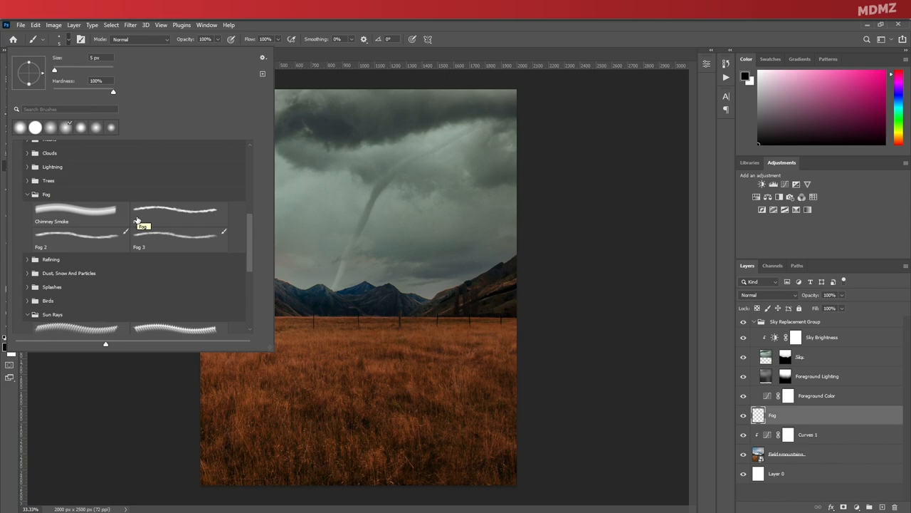
{"action": "left_click", "coordinate": [80, 213]}
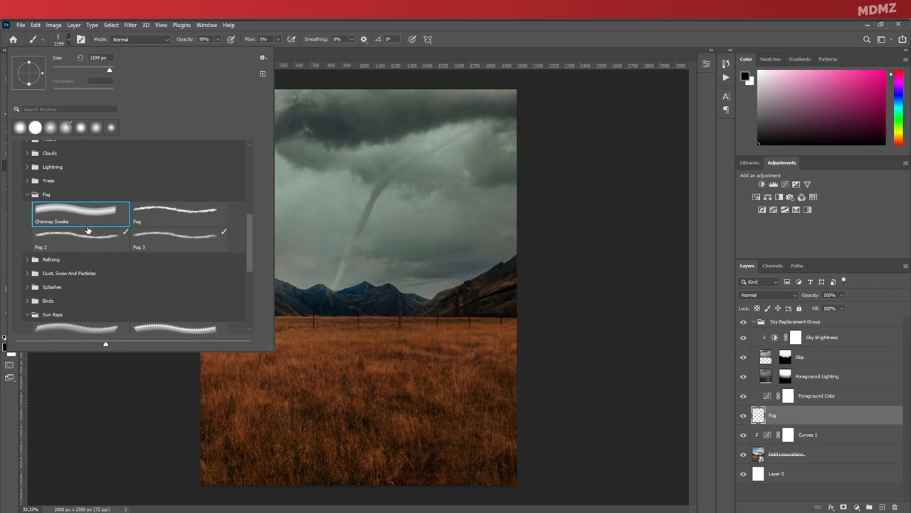
{"action": "mouse_move", "coordinate": [108, 245]}
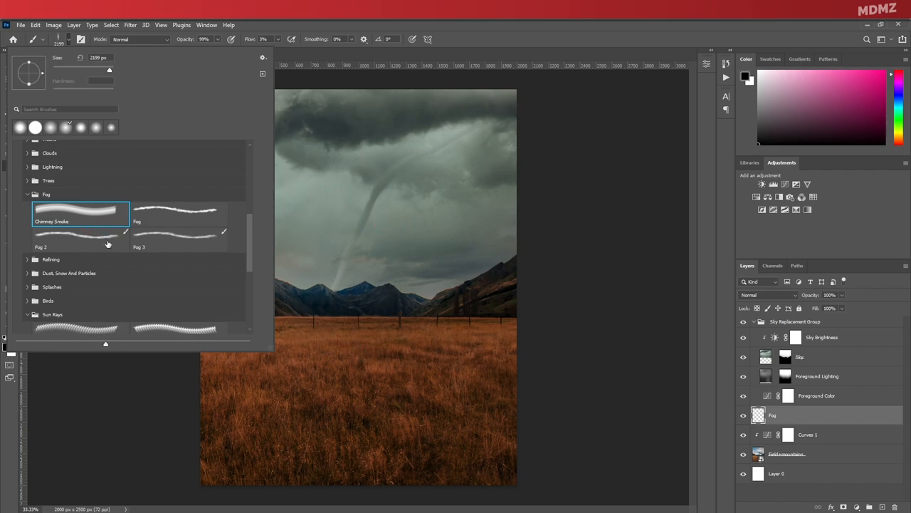
{"action": "left_click", "coordinate": [178, 239]}
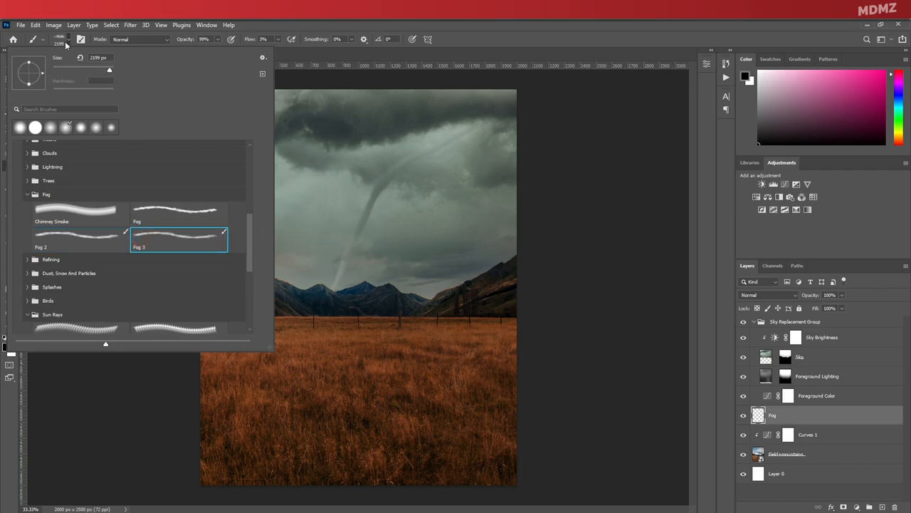
{"action": "left_click", "coordinate": [178, 242]}
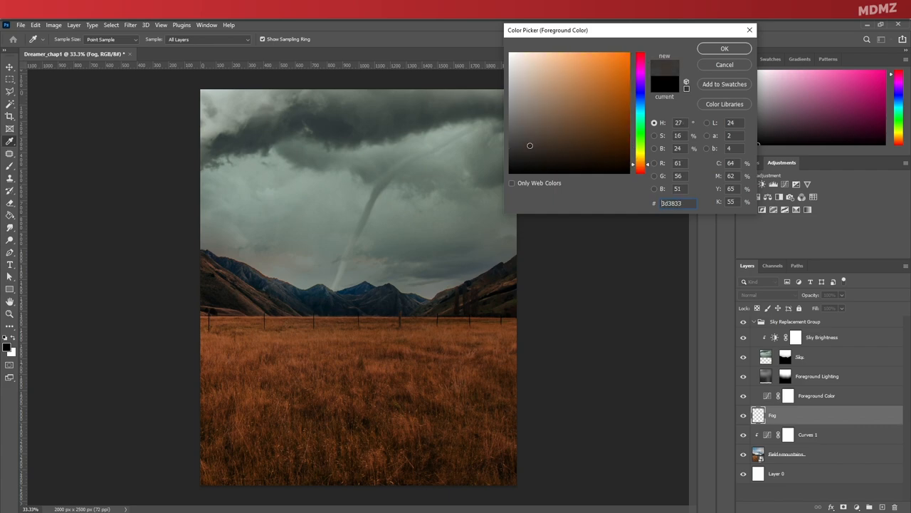
Step: Confirm the dark fog colour and brush a soft haze over the distant mountains
{"action": "left_click", "coordinate": [723, 48]}
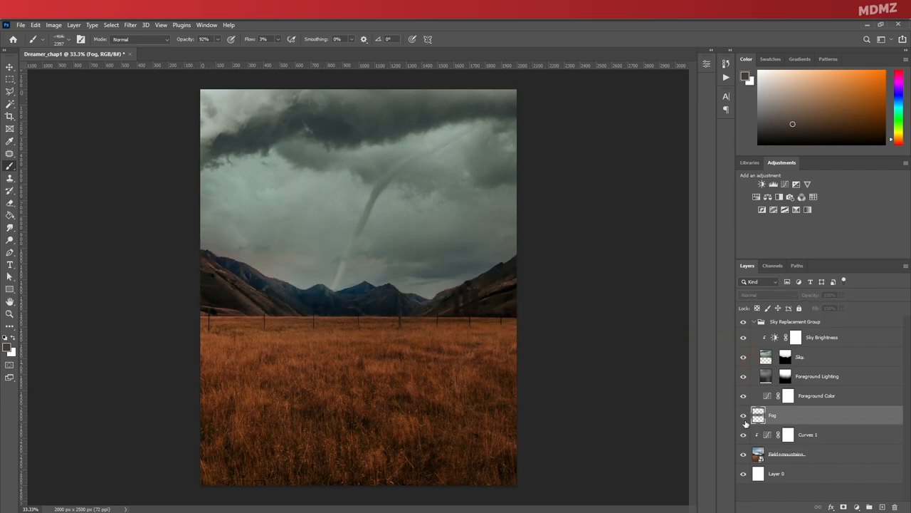
{"action": "left_click", "coordinate": [743, 416]}
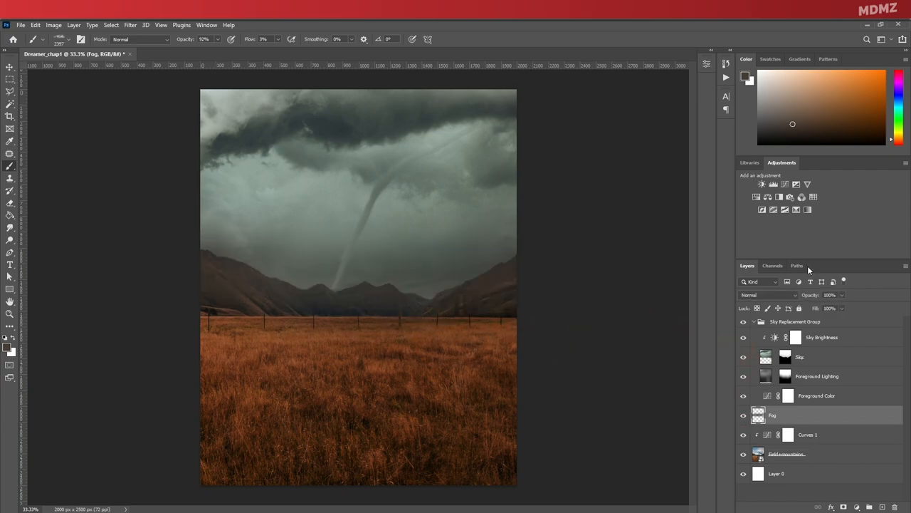
{"action": "left_click", "coordinate": [755, 322]}
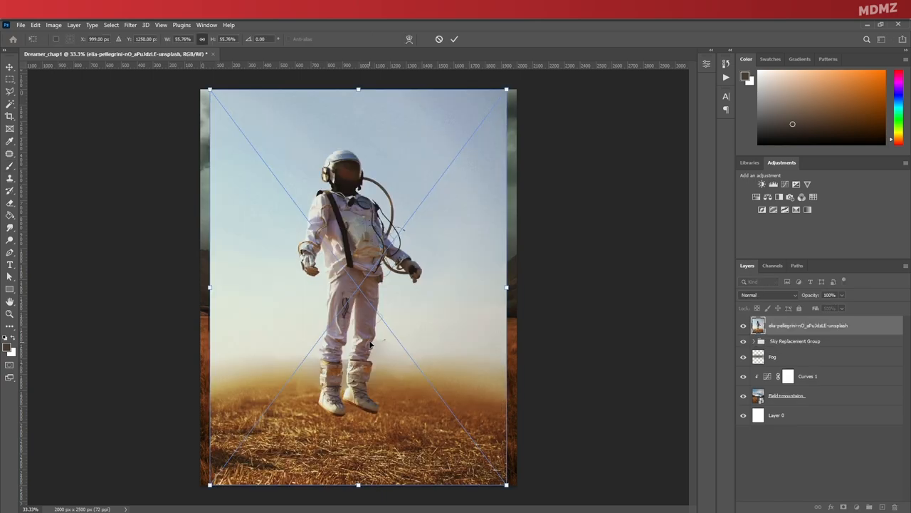
{"action": "mouse_move", "coordinate": [368, 342]}
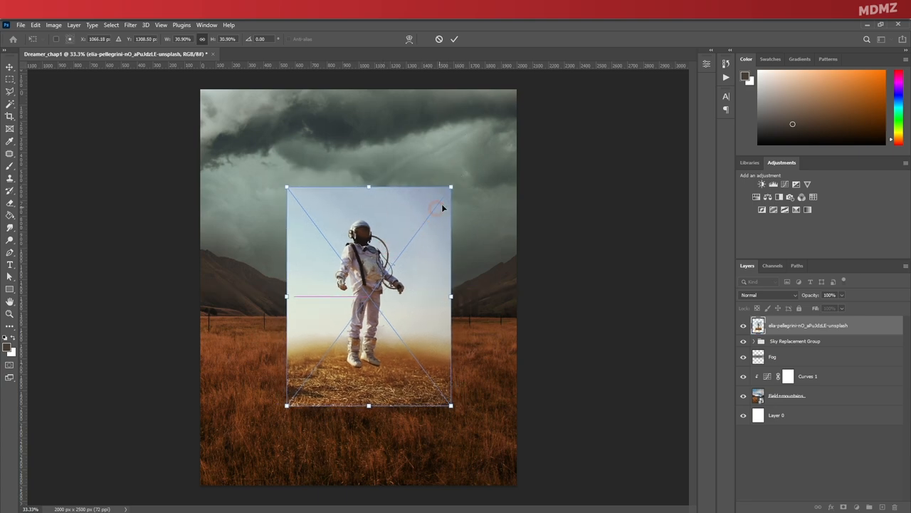
Step: Commit the scaled-down astronaut's position and rename its layer 'Astronaut'
{"action": "left_click", "coordinate": [455, 39]}
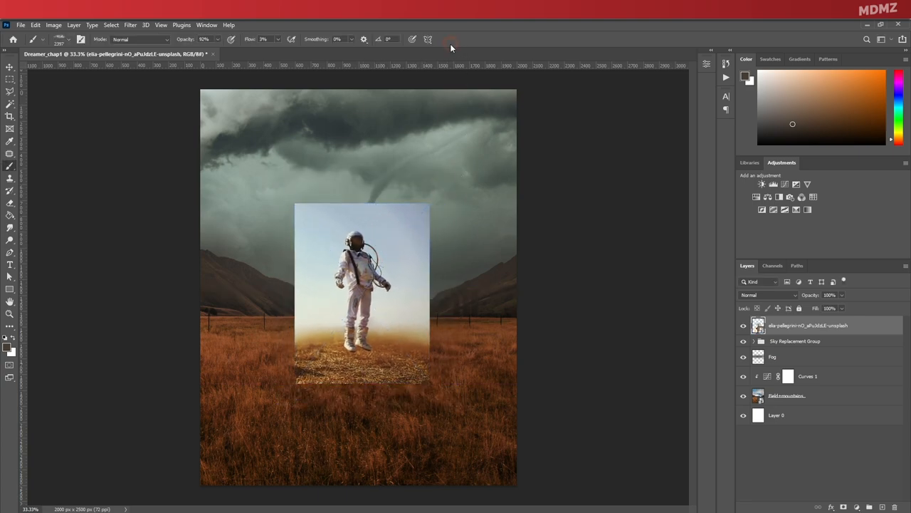
{"action": "double_click", "coordinate": [809, 325]}
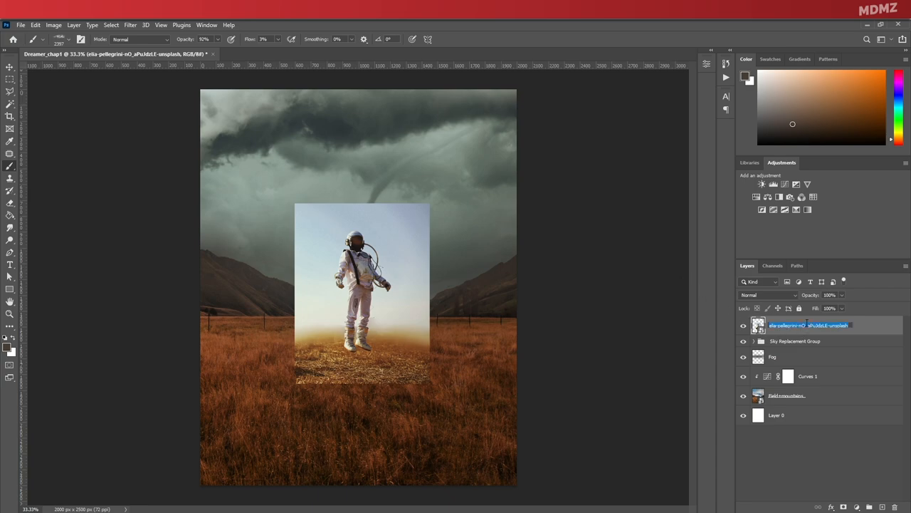
{"action": "type", "text": "Astronaut"}
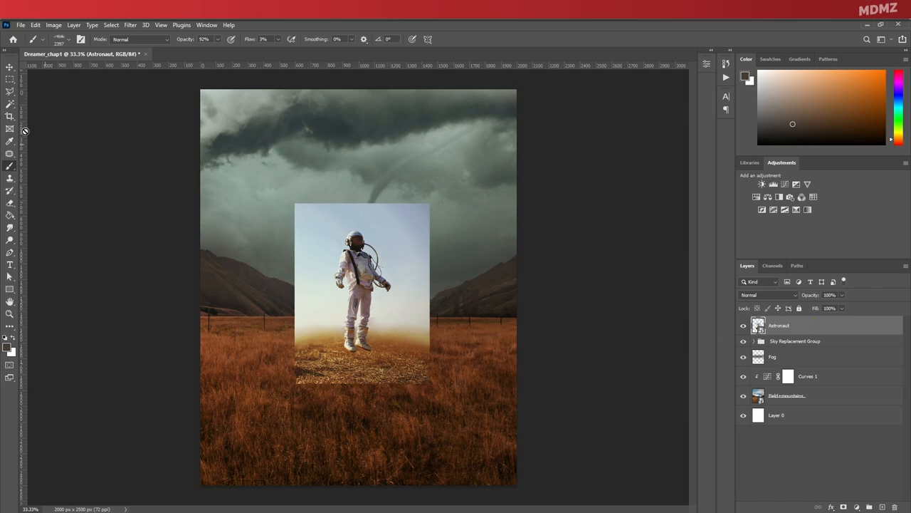
{"action": "mouse_move", "coordinate": [316, 225]}
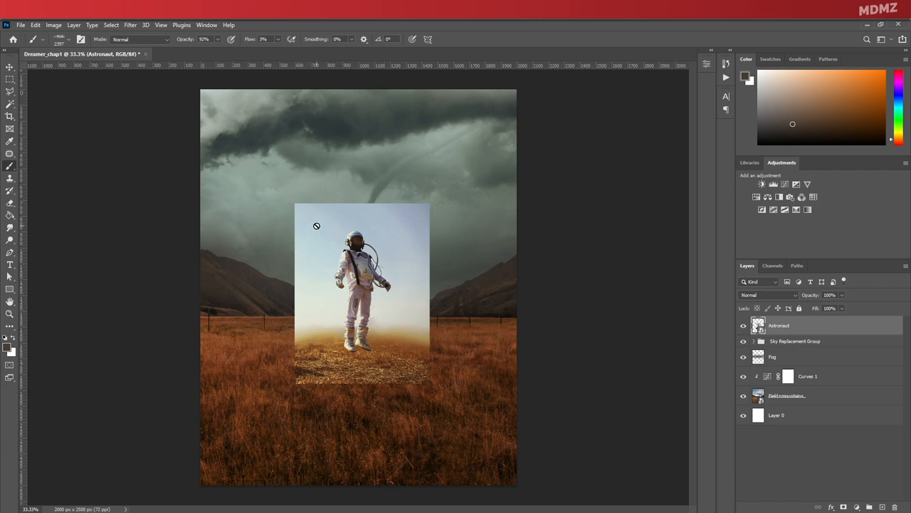
{"action": "mouse_move", "coordinate": [344, 236]}
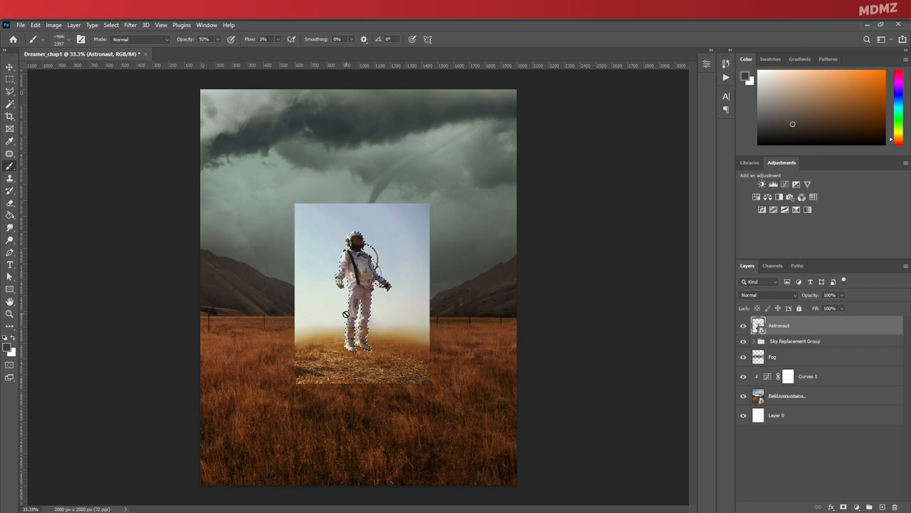
Step: Zoom in on the astronaut and pick the selection tool to capture suit and boots
{"action": "scroll", "scroll_direction": "up", "scroll_amount": 3}
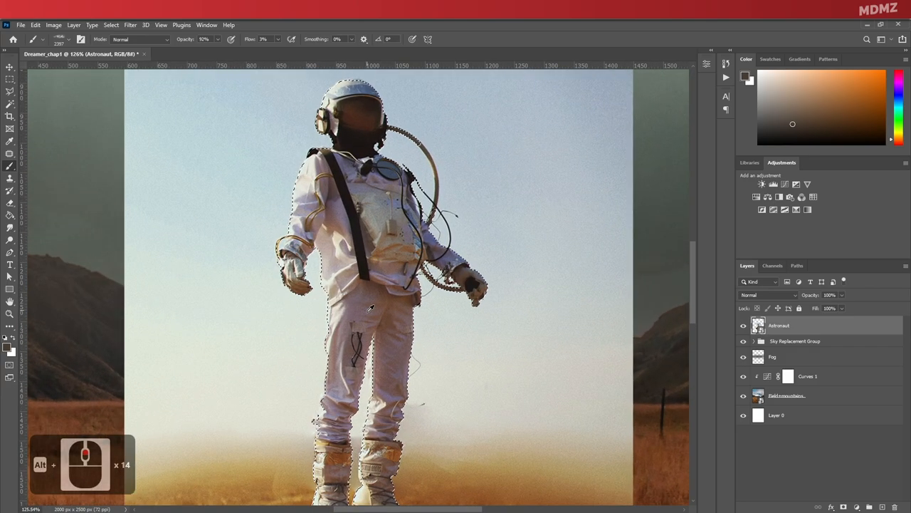
{"action": "scroll", "scroll_direction": "up", "scroll_amount": 3}
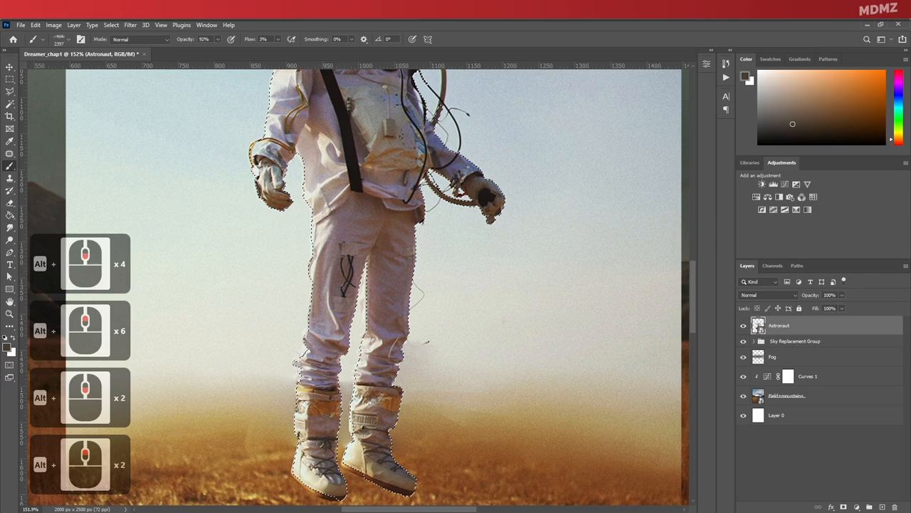
{"action": "scroll", "scroll_direction": "up", "scroll_amount": 3}
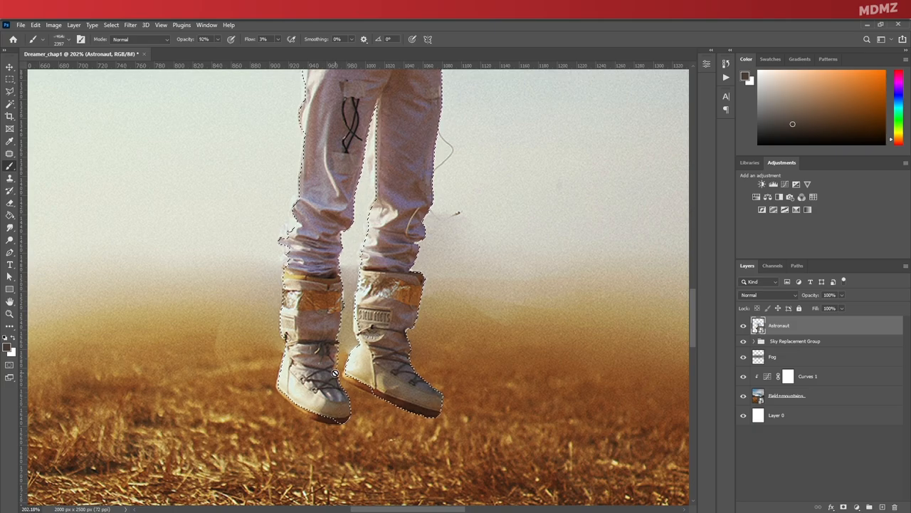
{"action": "scroll", "scroll_direction": "down", "scroll_amount": 3}
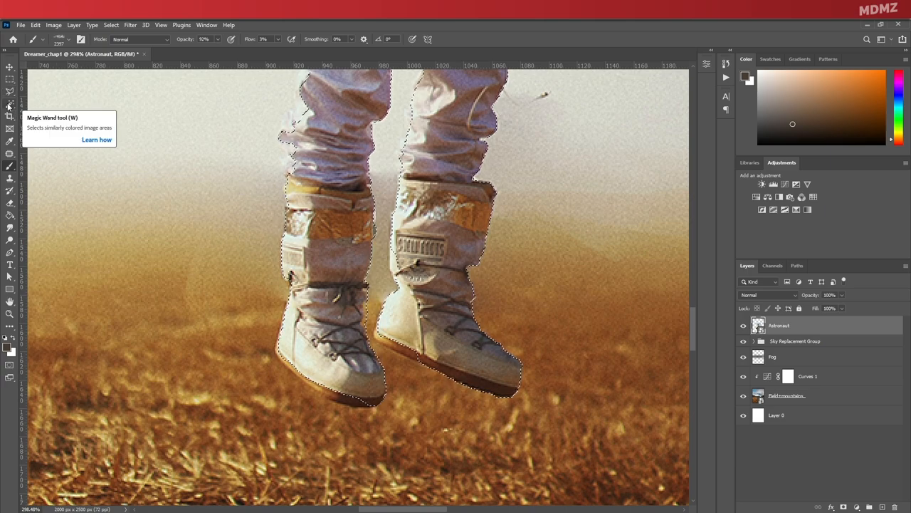
{"action": "left_click", "coordinate": [10, 102]}
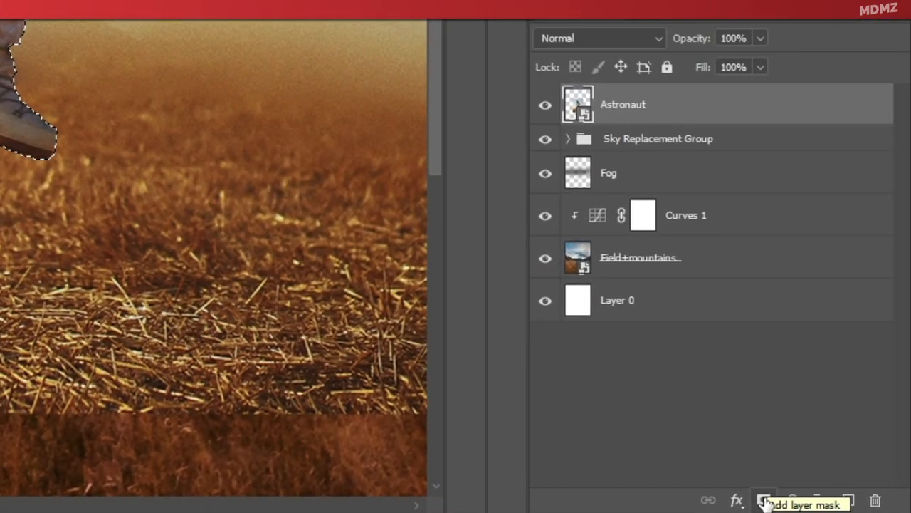
Step: Mask out the background around the astronaut and brush along the boot edges
{"action": "left_click", "coordinate": [763, 502]}
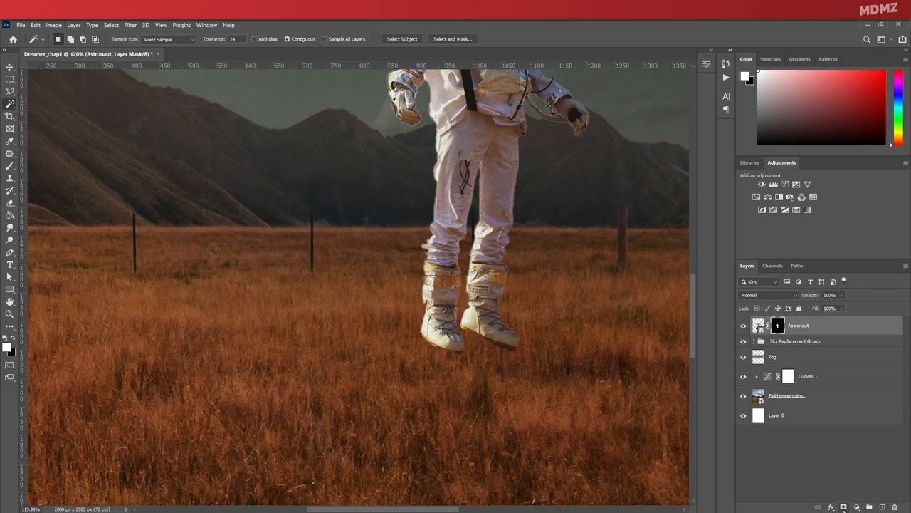
{"action": "scroll", "scroll_direction": "down", "scroll_amount": 3}
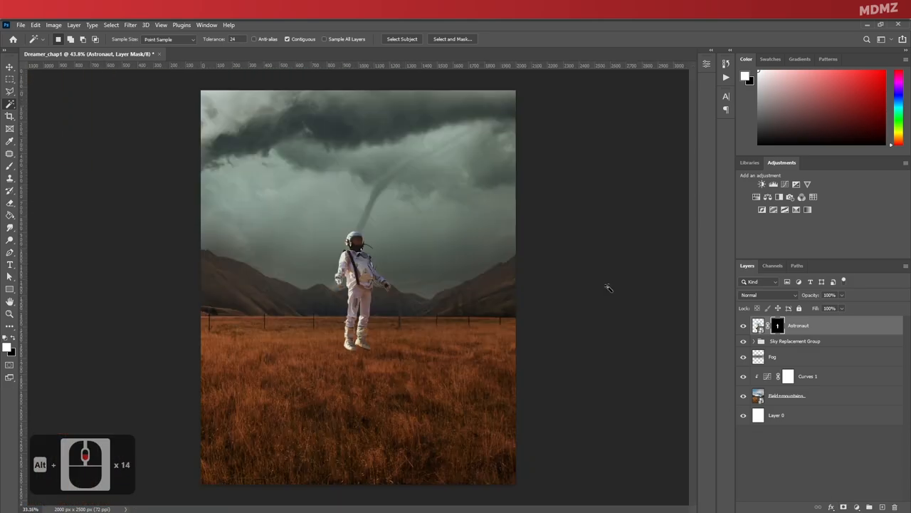
{"action": "scroll", "scroll_direction": "up", "scroll_amount": 3}
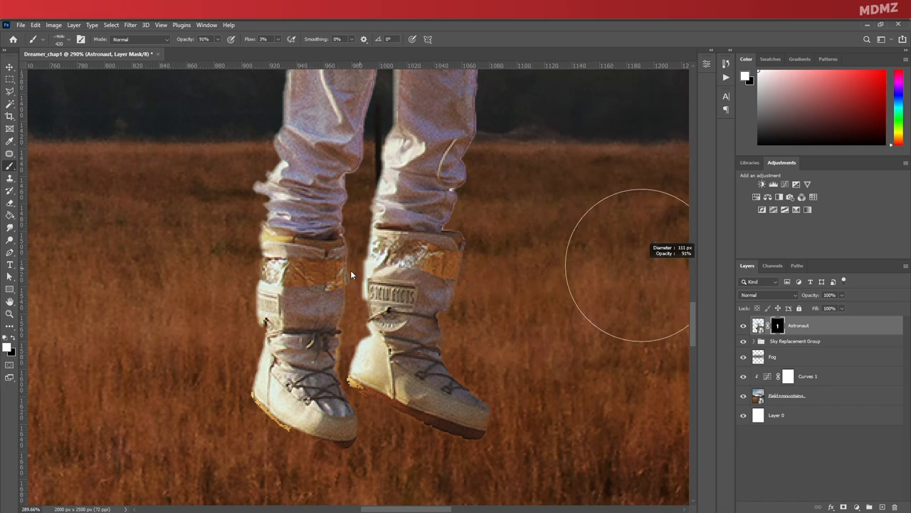
{"action": "left_click", "coordinate": [68, 40]}
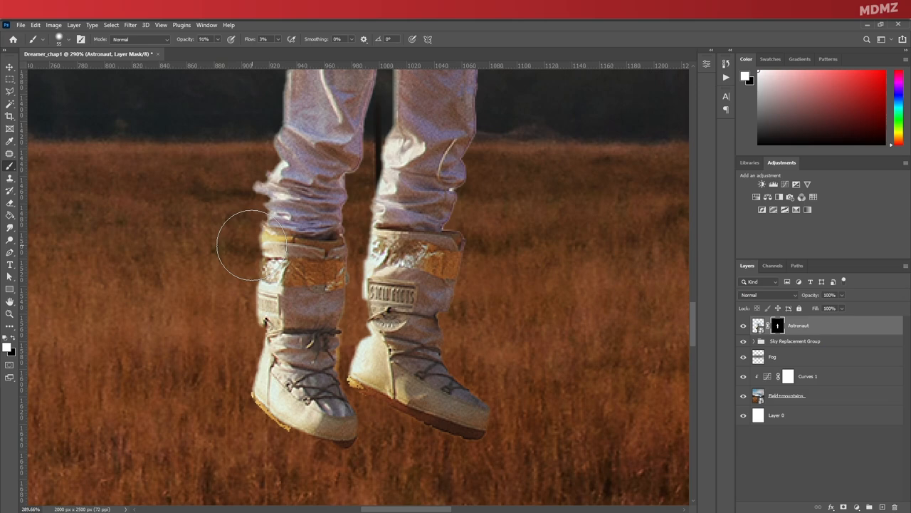
{"action": "key", "text": "ctrl+z"}
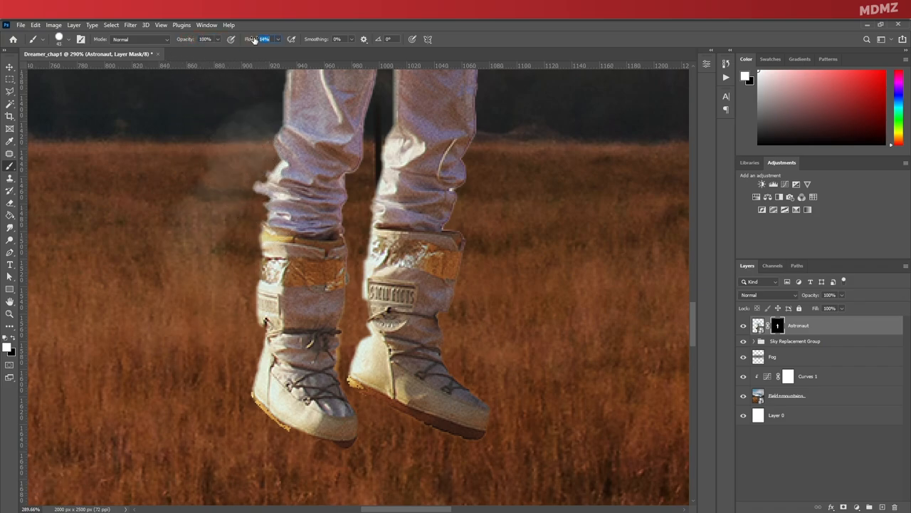
{"action": "scroll", "scroll_direction": "up", "scroll_amount": 3}
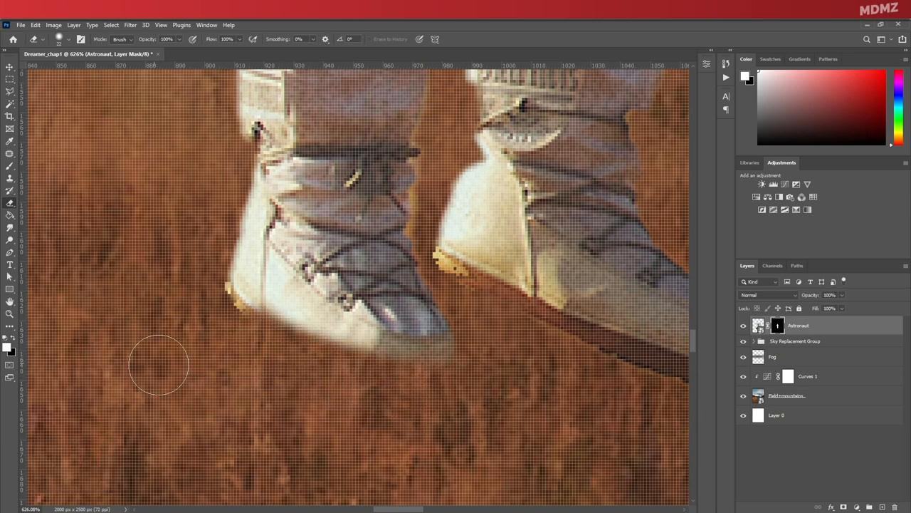
{"action": "mouse_move", "coordinate": [229, 342]}
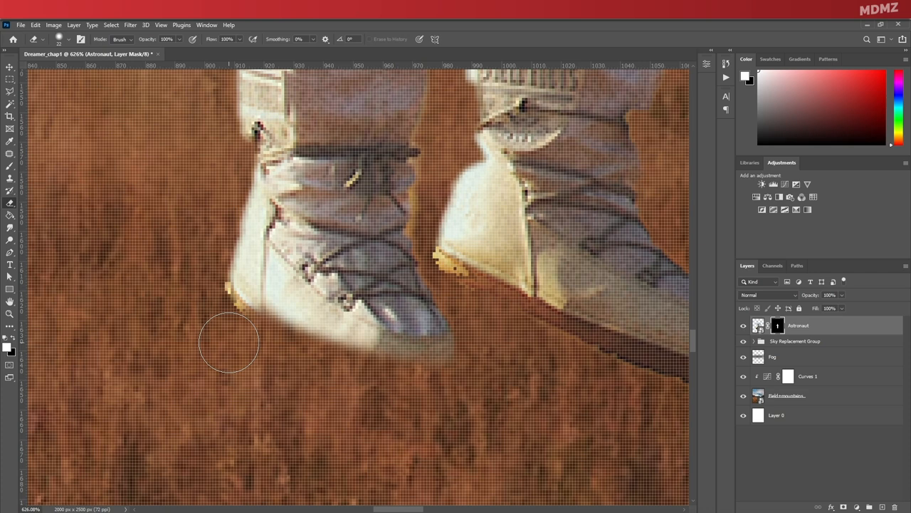
Step: Undo stray mask strokes near the boot and pull back to review the cutout
{"action": "key", "text": "ctrl+z"}
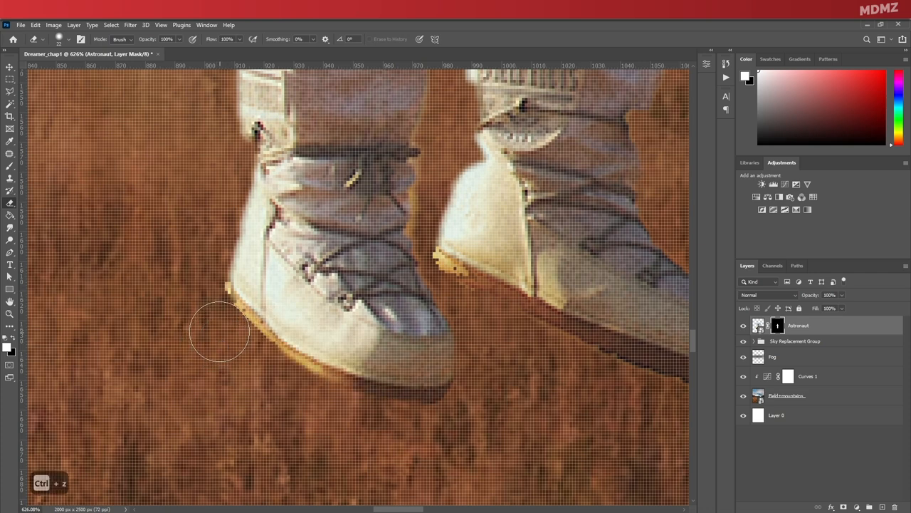
{"action": "key", "text": "ctrl+z"}
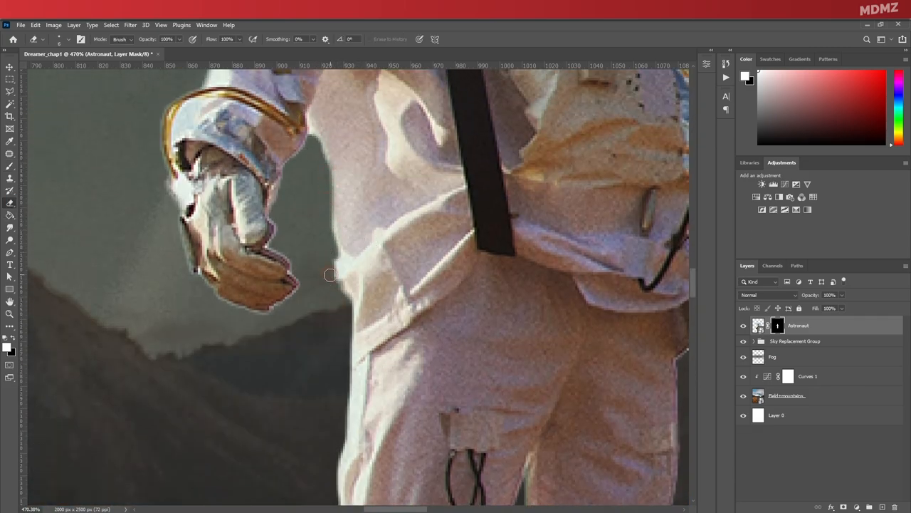
{"action": "scroll", "scroll_direction": "down", "scroll_amount": 3}
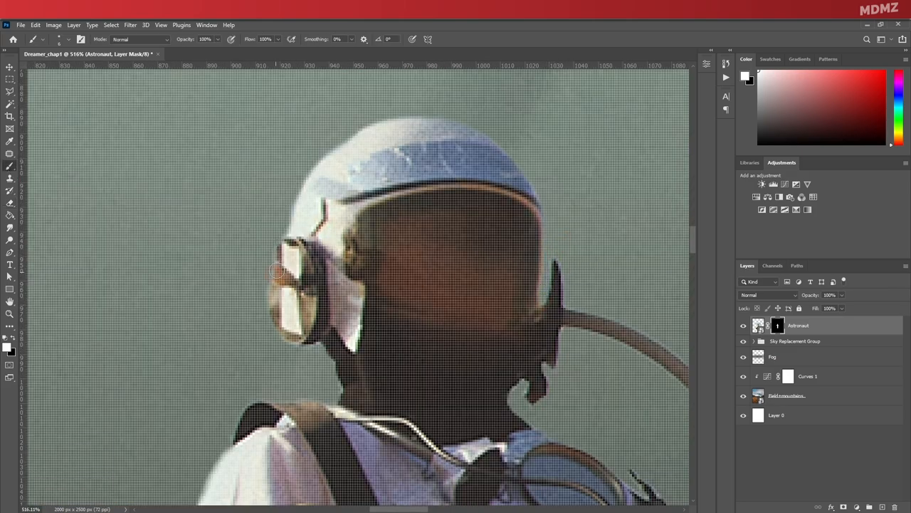
{"action": "scroll", "scroll_direction": "down", "scroll_amount": 3}
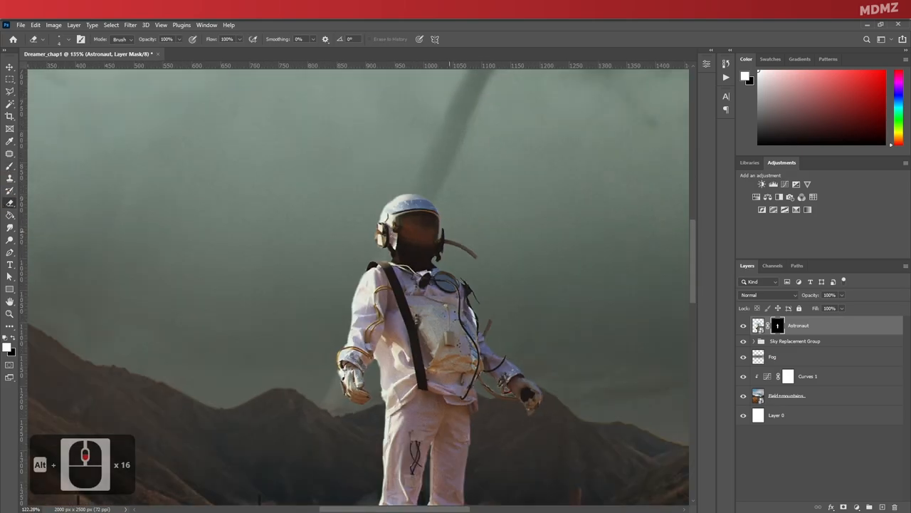
{"action": "scroll", "scroll_direction": "down", "scroll_amount": 3}
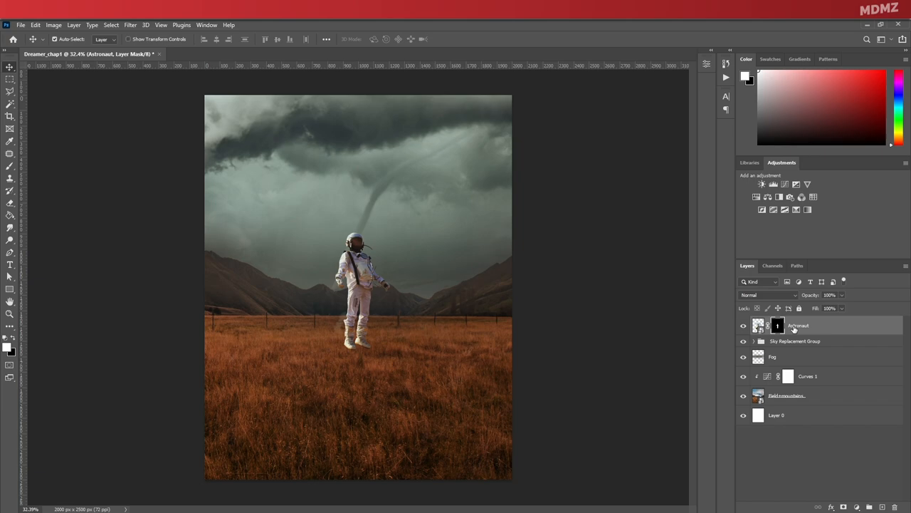
{"action": "mouse_move", "coordinate": [761, 184]}
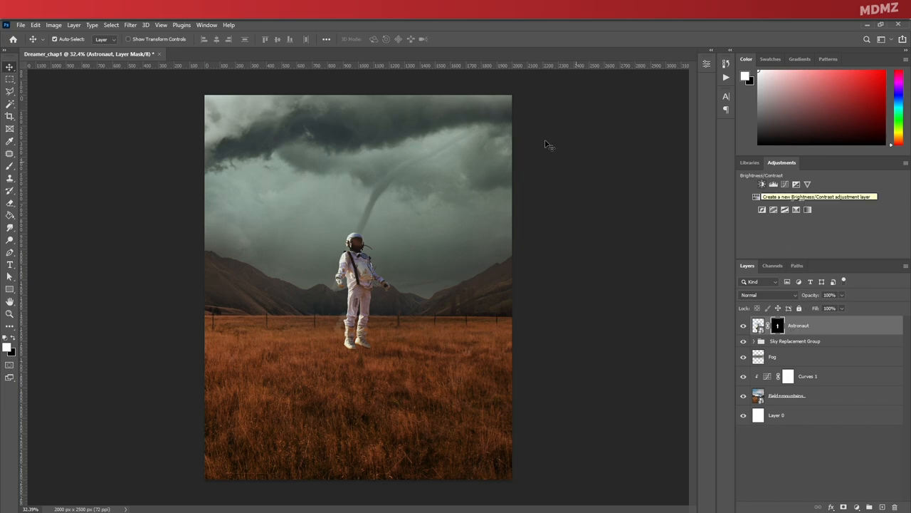
Step: Add a Brightness/Contrast layer clipped to the astronaut and lower its brightness
{"action": "left_click", "coordinate": [761, 183]}
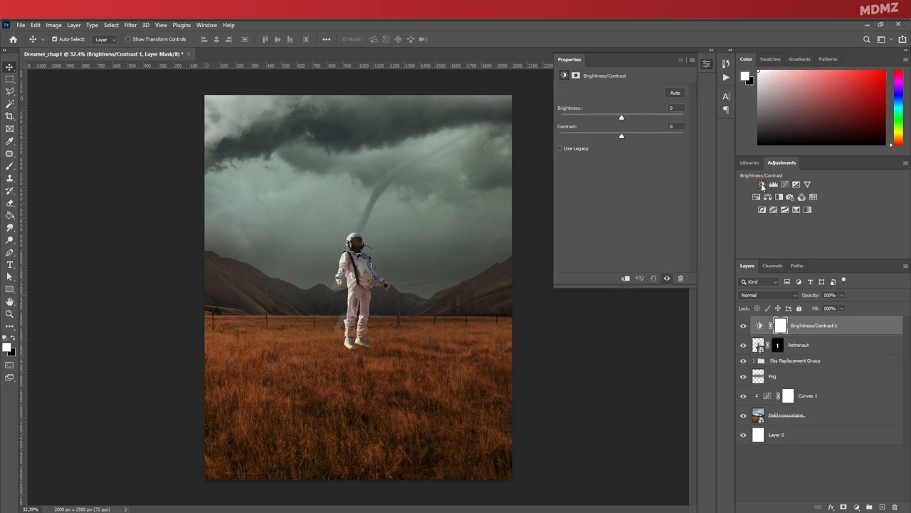
{"action": "right_click", "coordinate": [815, 324]}
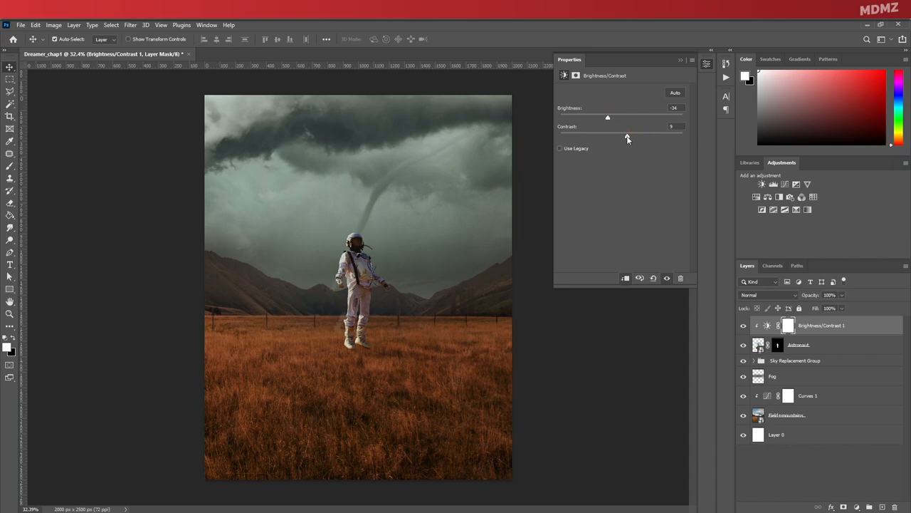
{"action": "left_click_drag", "start_coordinate": [606, 117], "coordinate": [604, 117]}
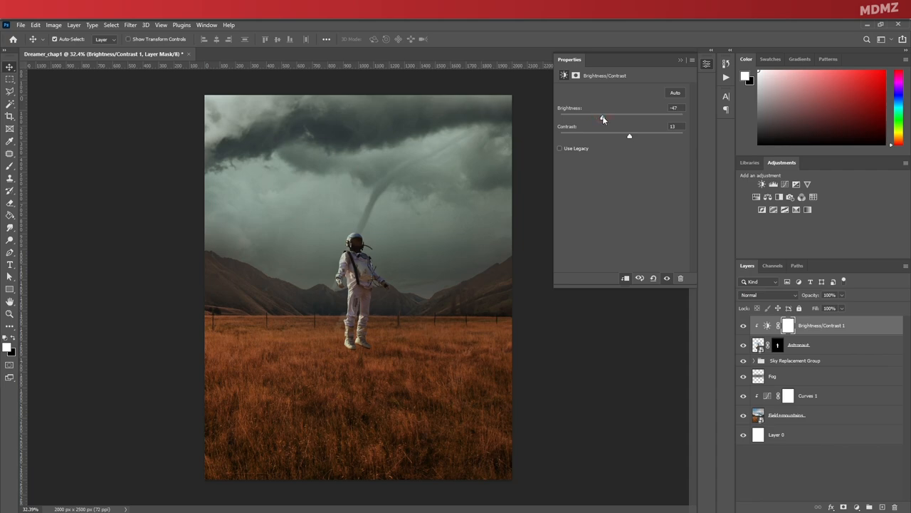
{"action": "mouse_move", "coordinate": [604, 126]}
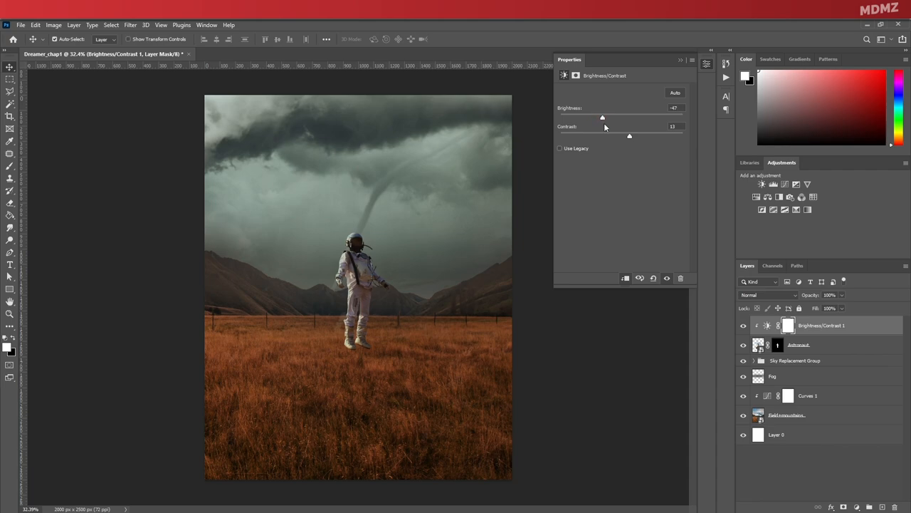
{"action": "left_click", "coordinate": [680, 60]}
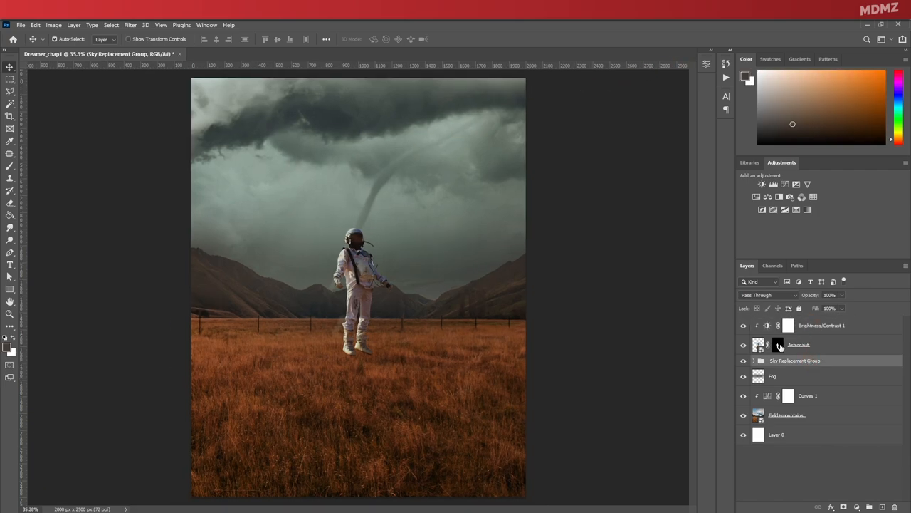
{"action": "mouse_move", "coordinate": [789, 361]}
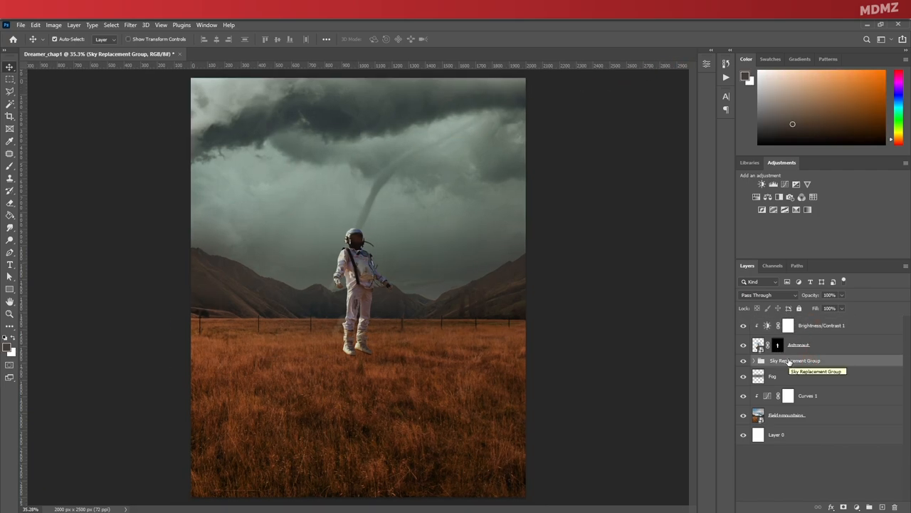
Step: Create an 'Astr. shadow' layer and brush a dark grey oval under the boots
{"action": "left_click", "coordinate": [868, 507]}
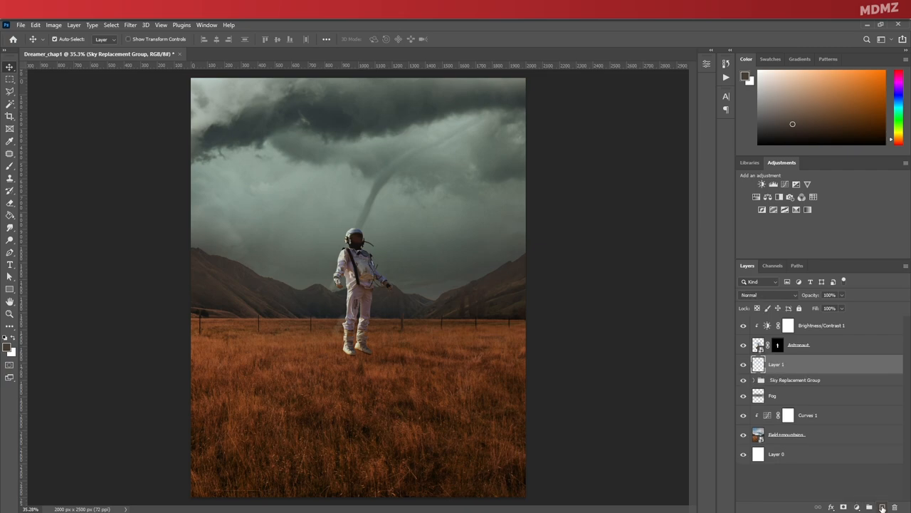
{"action": "double_click", "coordinate": [776, 364]}
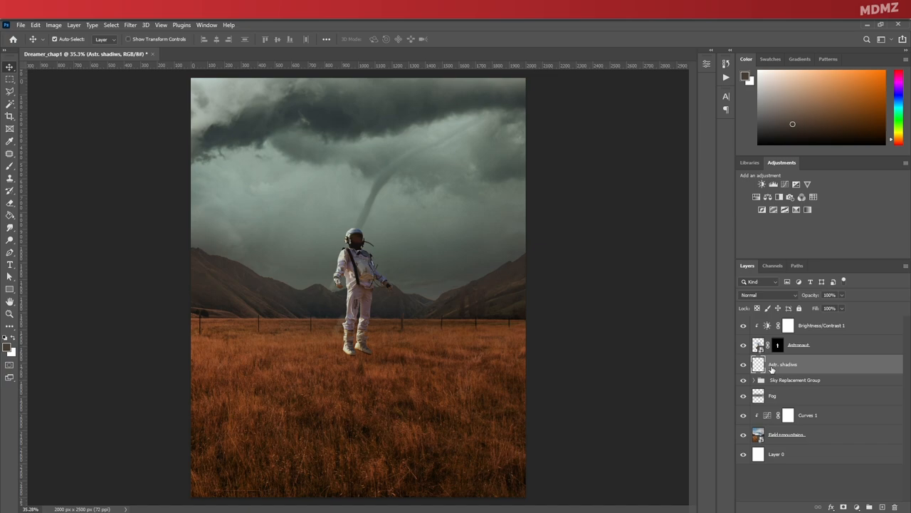
{"action": "left_click", "coordinate": [10, 165]}
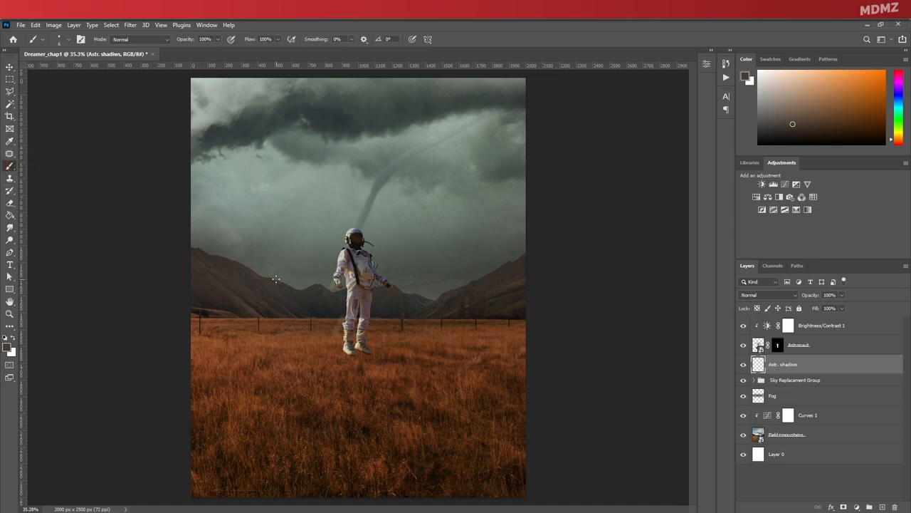
{"action": "left_click", "coordinate": [10, 348]}
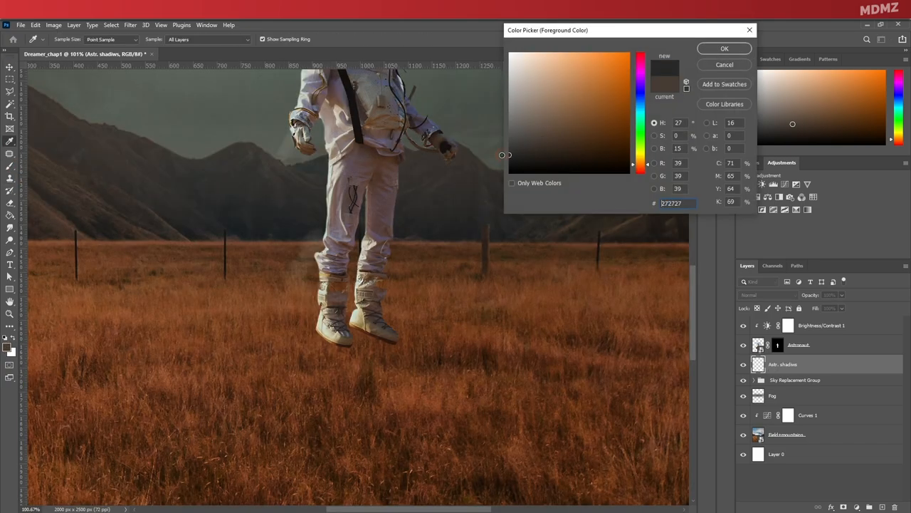
{"action": "left_click", "coordinate": [723, 48]}
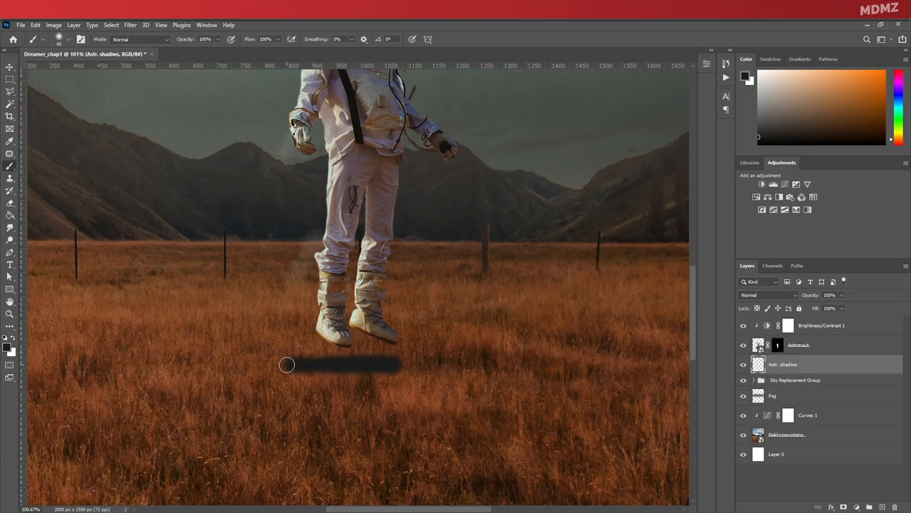
{"action": "left_click_drag", "start_coordinate": [286, 365], "coordinate": [363, 361]}
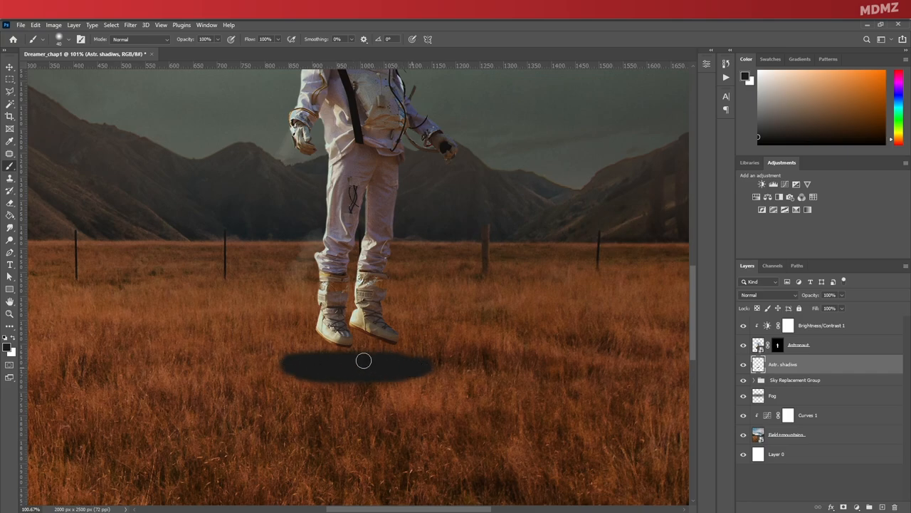
{"action": "left_click", "coordinate": [768, 295]}
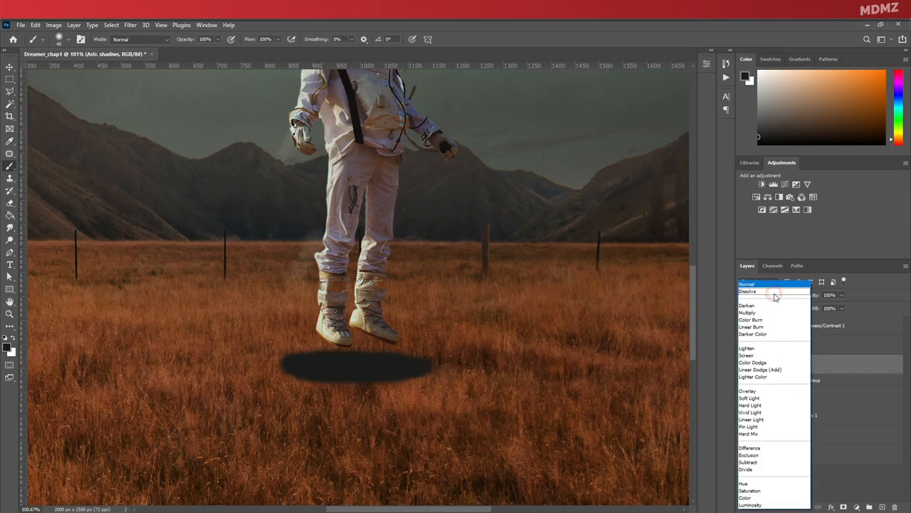
Step: Set the shadow to Multiply, soften its edges and move it under the astronaut
{"action": "left_click", "coordinate": [746, 313]}
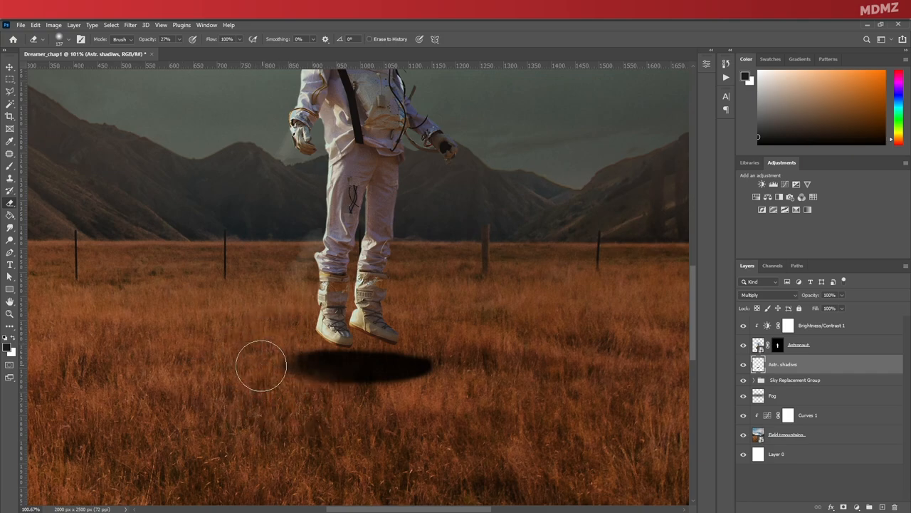
{"action": "left_click_drag", "start_coordinate": [262, 365], "coordinate": [447, 382]}
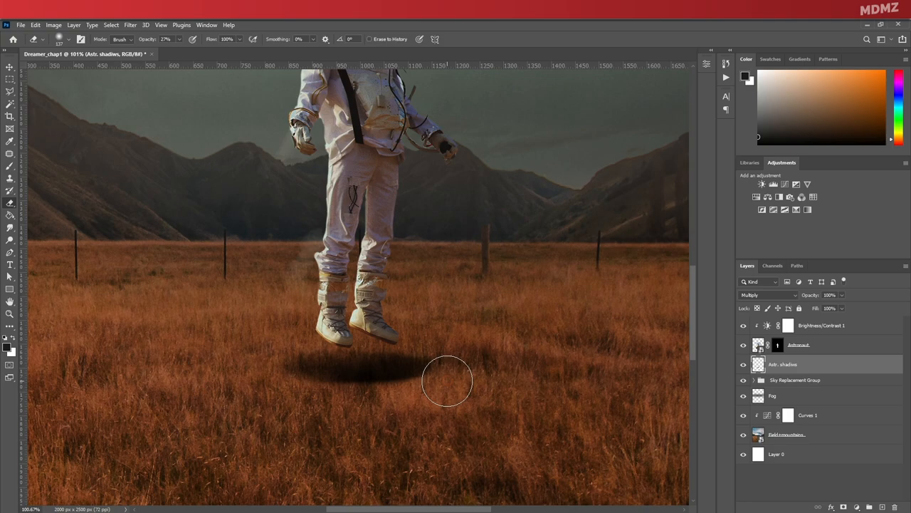
{"action": "left_click_drag", "start_coordinate": [447, 381], "coordinate": [425, 399]}
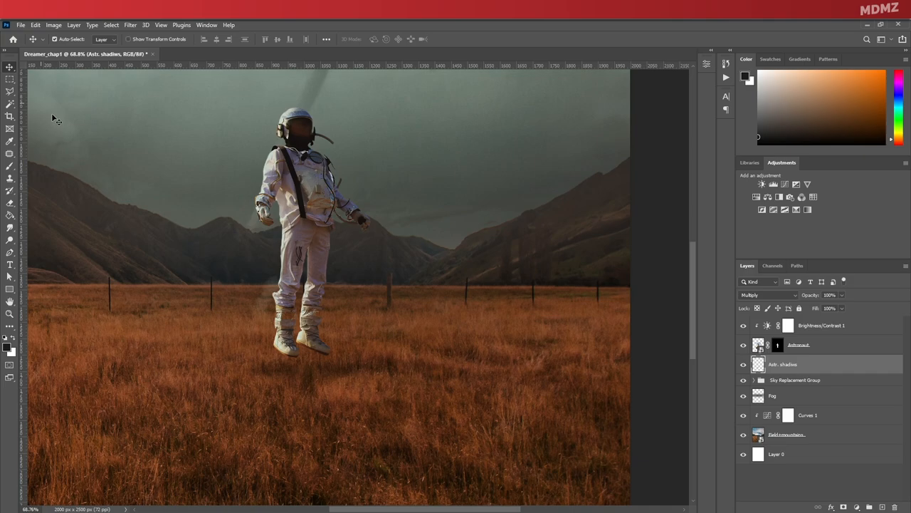
{"action": "left_click_drag", "start_coordinate": [303, 65], "coordinate": [303, 391]}
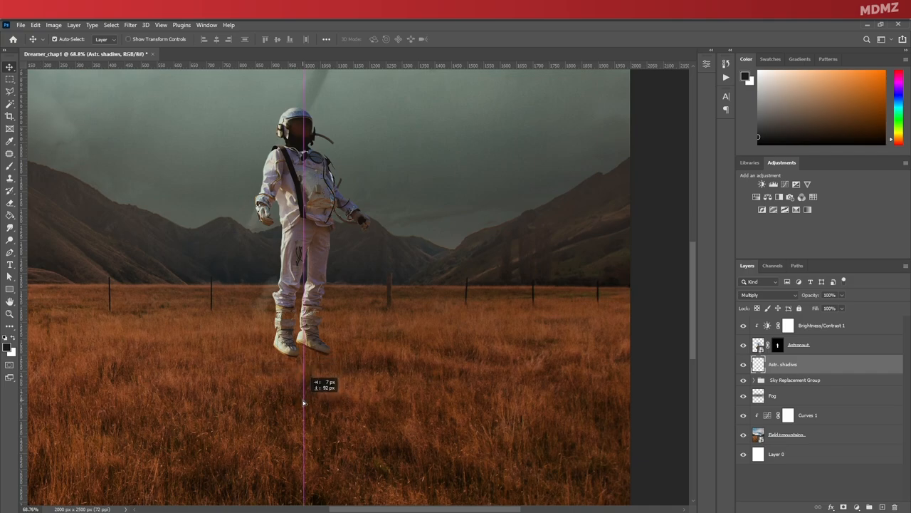
Step: Touch up the shadow with the brush, undoing a stray stroke
{"action": "scroll", "scroll_direction": "down", "scroll_amount": 3}
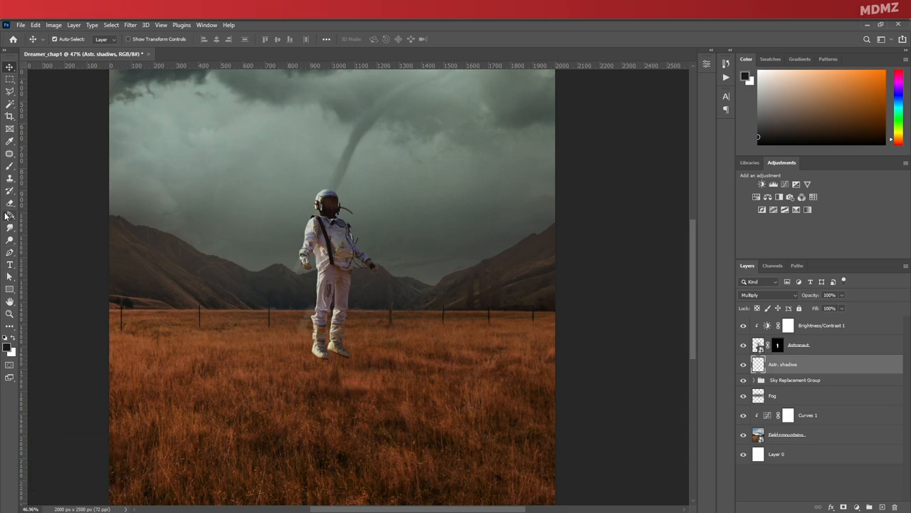
{"action": "left_click", "coordinate": [10, 165]}
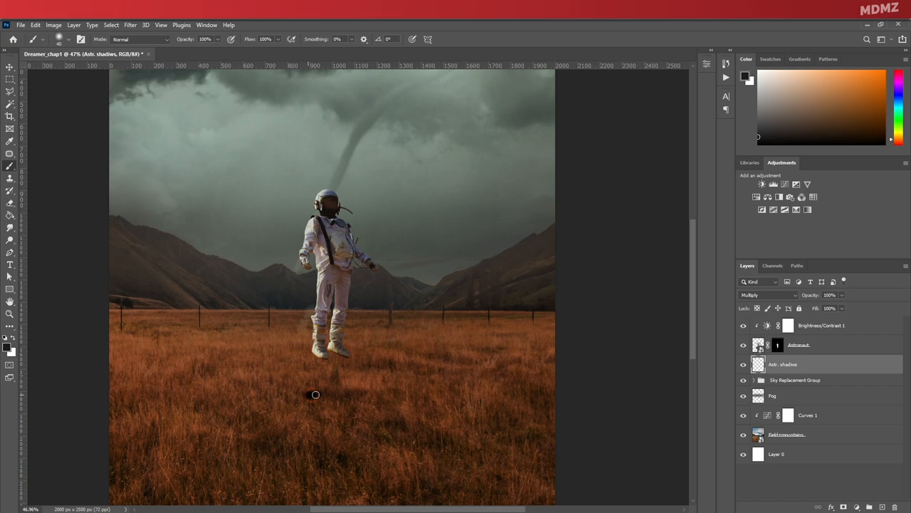
{"action": "key", "text": "ctrl+z"}
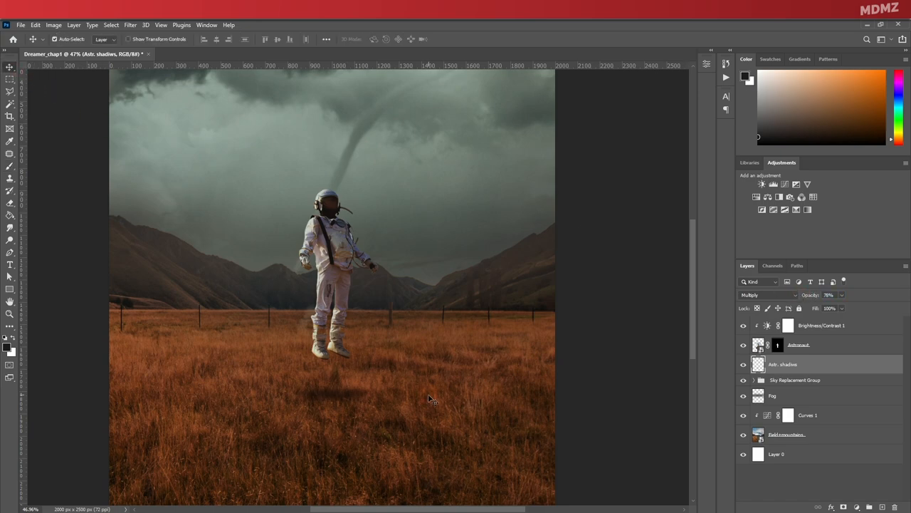
{"action": "mouse_move", "coordinate": [467, 387]}
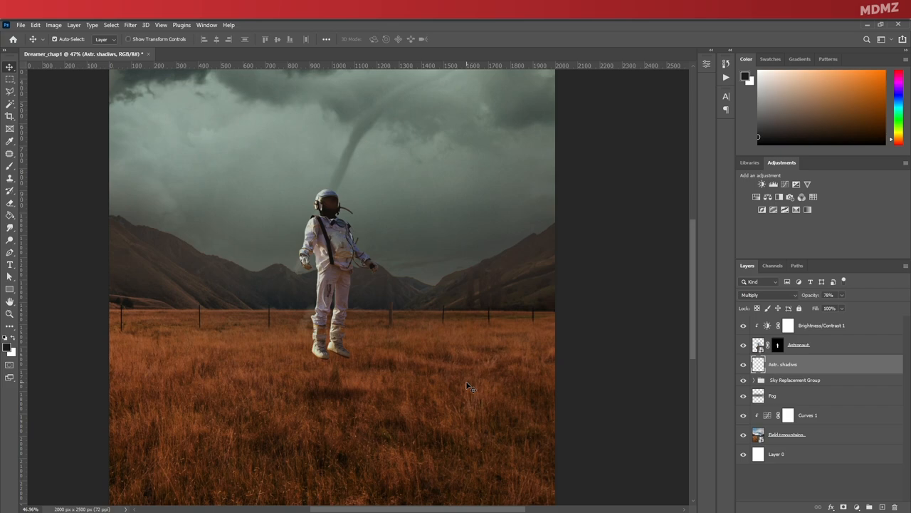
{"action": "scroll", "scroll_direction": "down", "scroll_amount": 3}
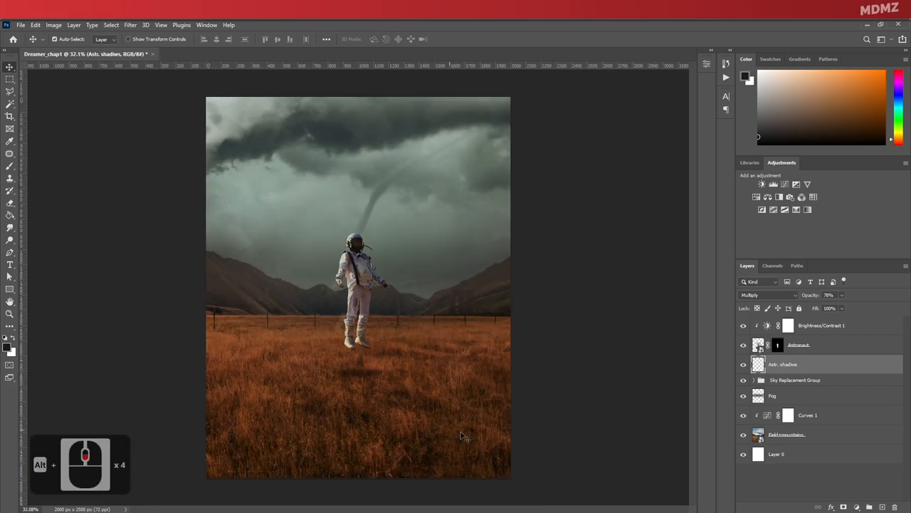
Step: Mask the Thunder photo's right edges and blend it in Luminosity mode
{"action": "left_click", "coordinate": [795, 379]}
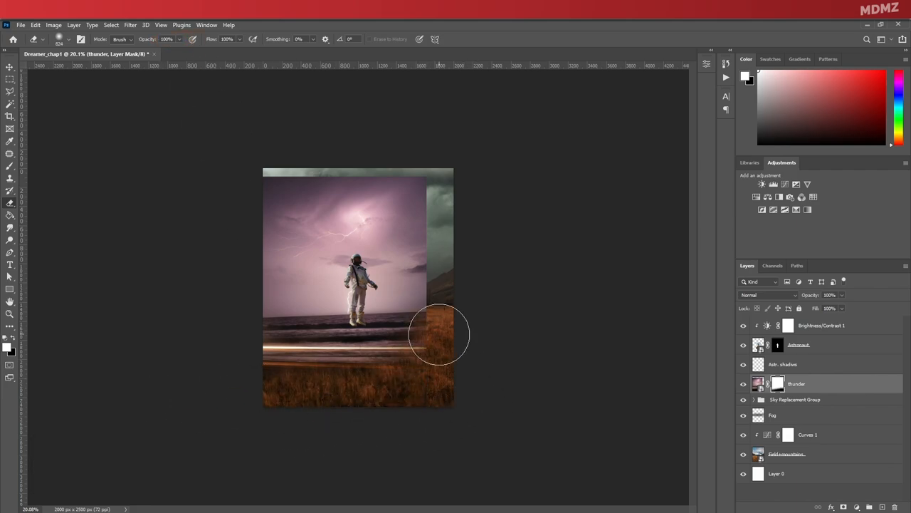
{"action": "left_click_drag", "start_coordinate": [439, 334], "coordinate": [458, 206]}
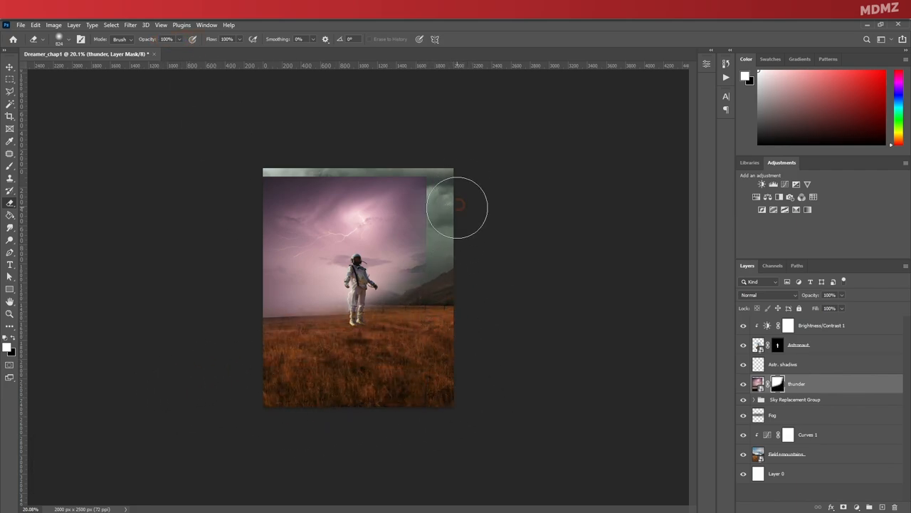
{"action": "left_click_drag", "start_coordinate": [458, 207], "coordinate": [427, 334]}
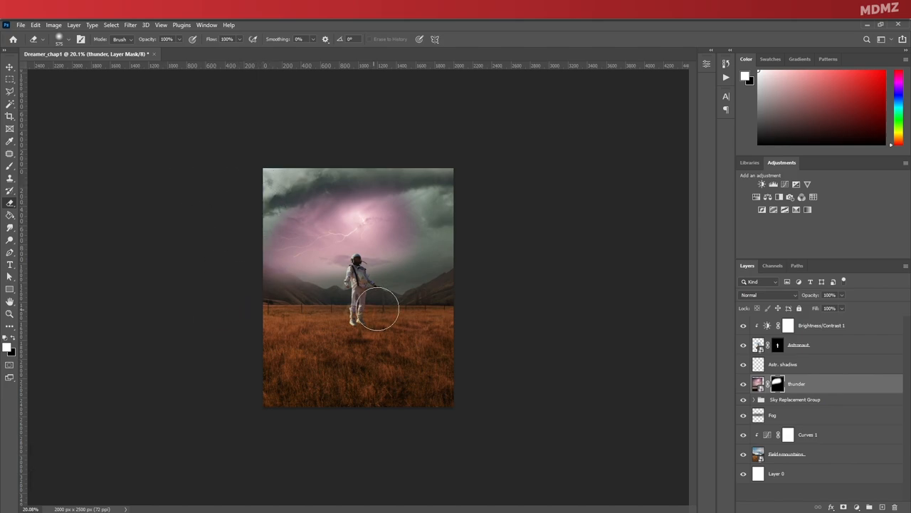
{"action": "left_click", "coordinate": [768, 295]}
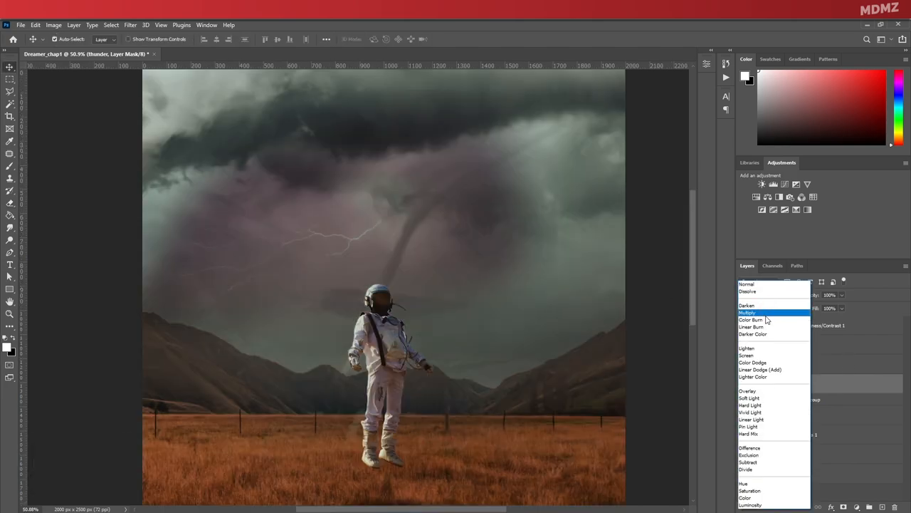
{"action": "left_click", "coordinate": [749, 504]}
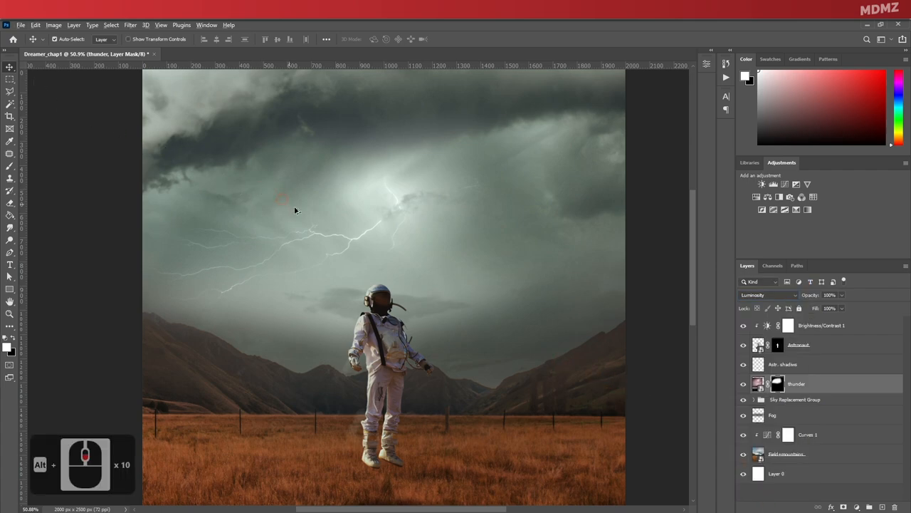
Step: Return to the Move tool and reselect the layer above the astronaut
{"action": "scroll", "scroll_direction": "down", "scroll_amount": 3}
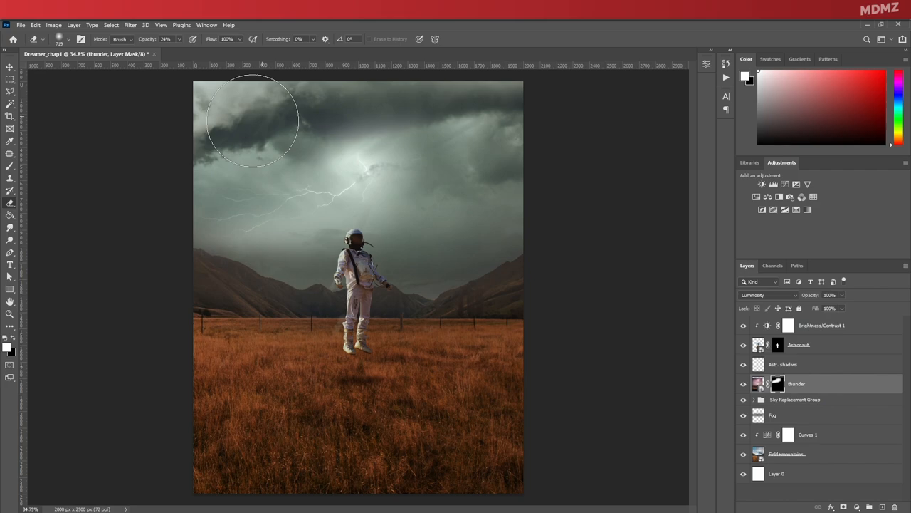
{"action": "left_click", "coordinate": [8, 69]}
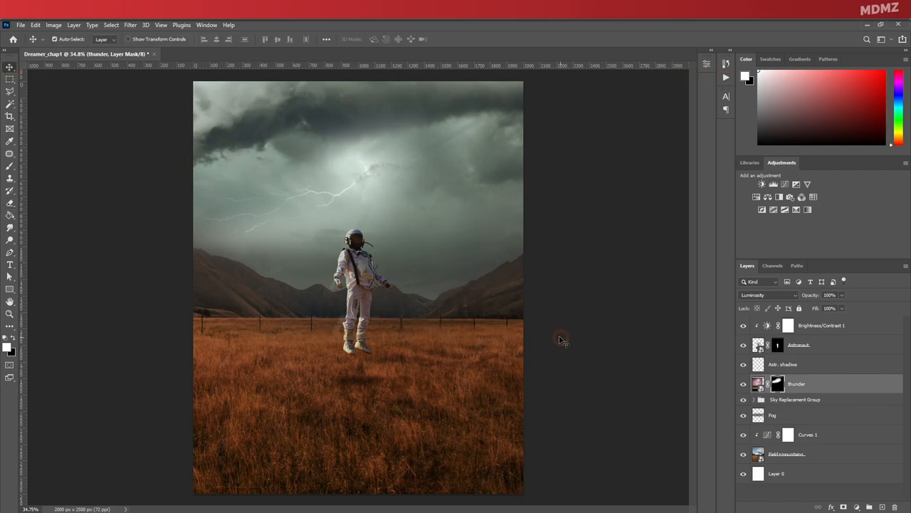
{"action": "left_click", "coordinate": [822, 325]}
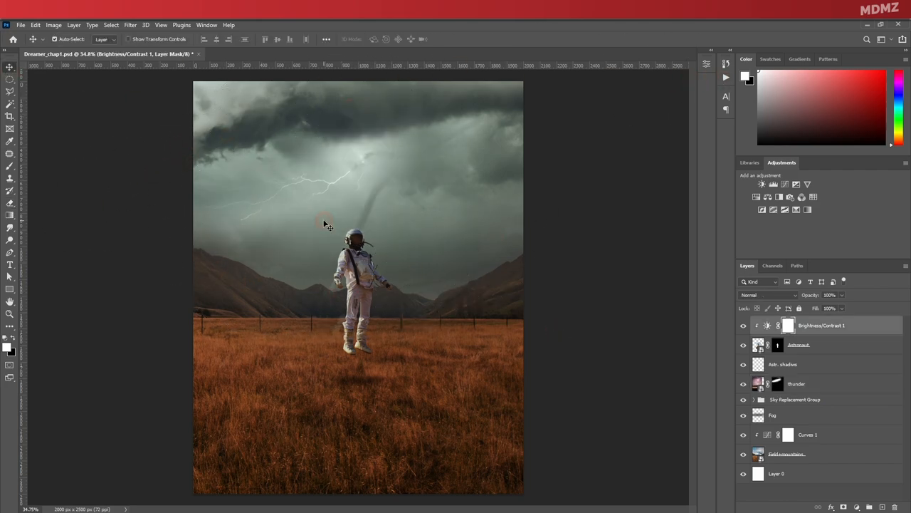
Step: Add an Exposure adjustment on top and raise exposure to brighten the scene
{"action": "key", "text": "f"}
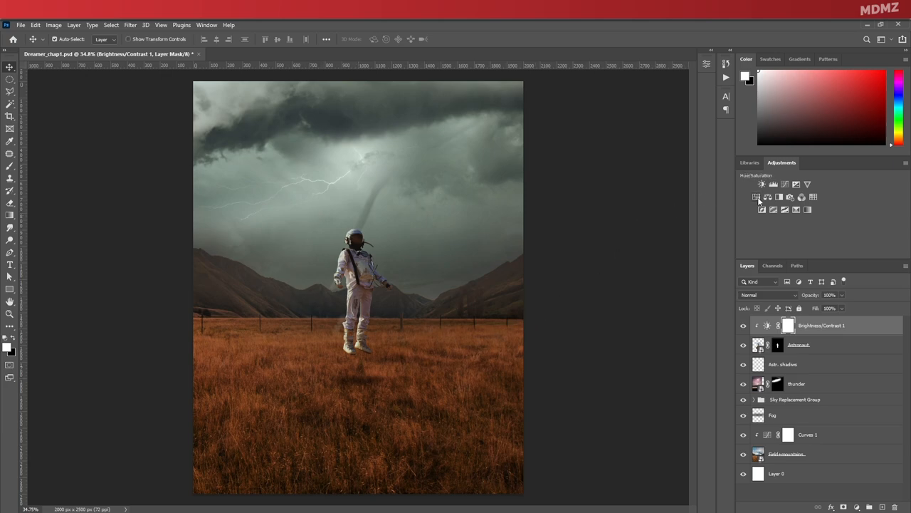
{"action": "left_click", "coordinate": [796, 185]}
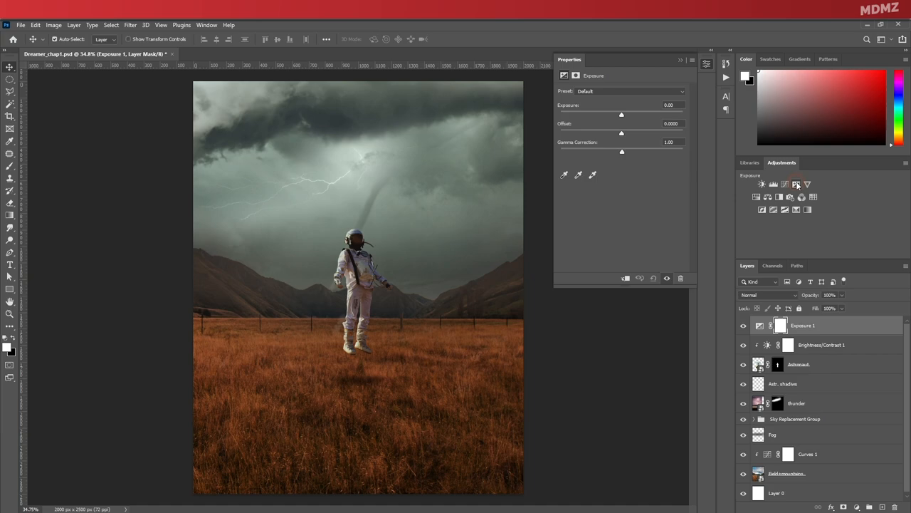
{"action": "left_click_drag", "start_coordinate": [621, 114], "coordinate": [627, 114]}
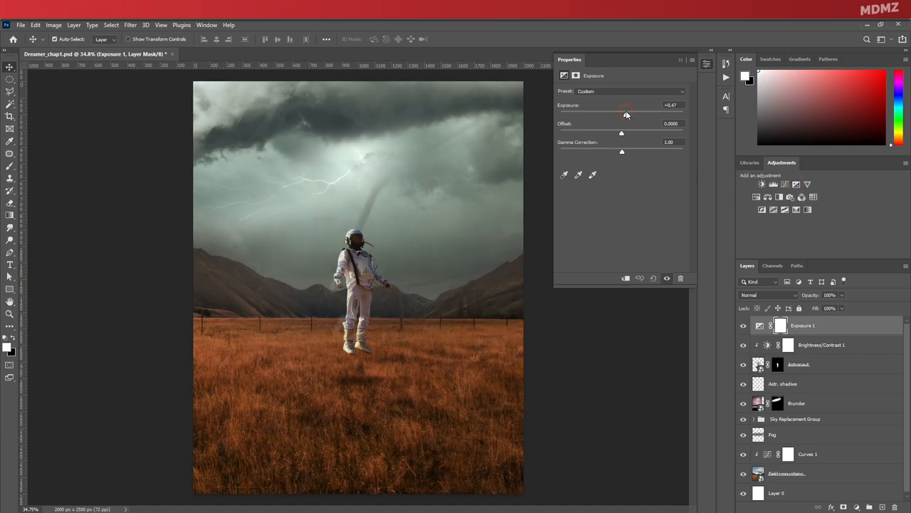
{"action": "left_click_drag", "start_coordinate": [627, 114], "coordinate": [629, 114]}
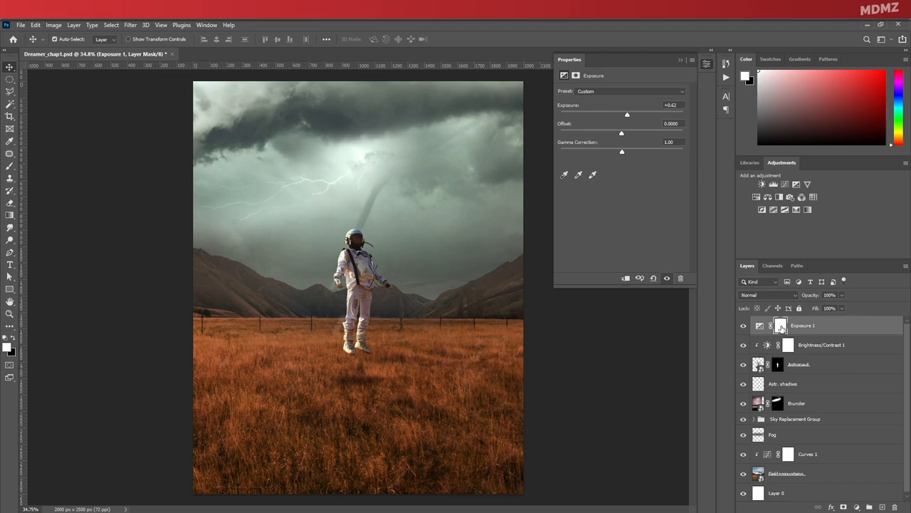
Step: Replace the Exposure mask with a large elliptical selection over the sky
{"action": "right_click", "coordinate": [780, 324]}
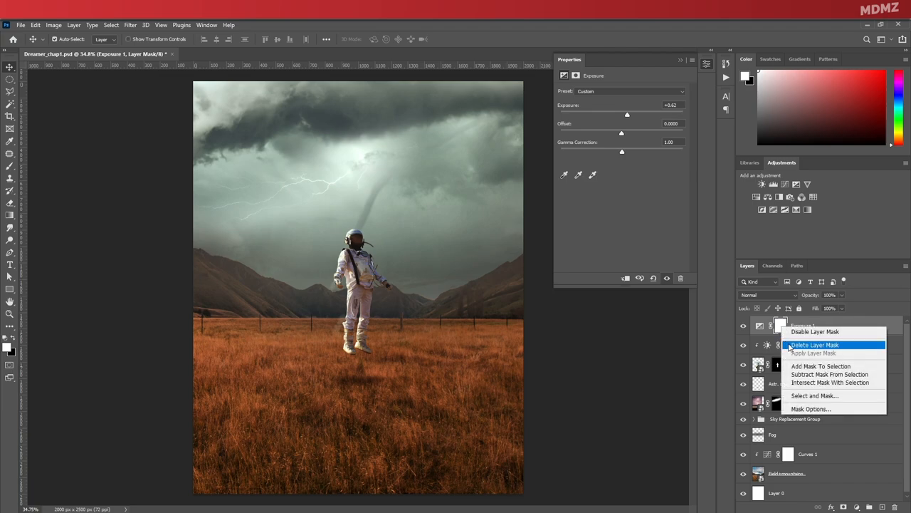
{"action": "left_click", "coordinate": [814, 345]}
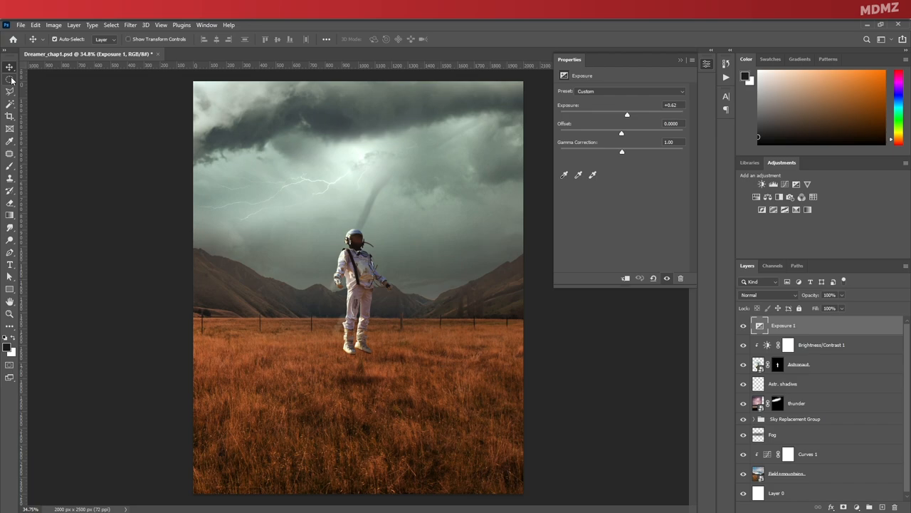
{"action": "left_click", "coordinate": [10, 91]}
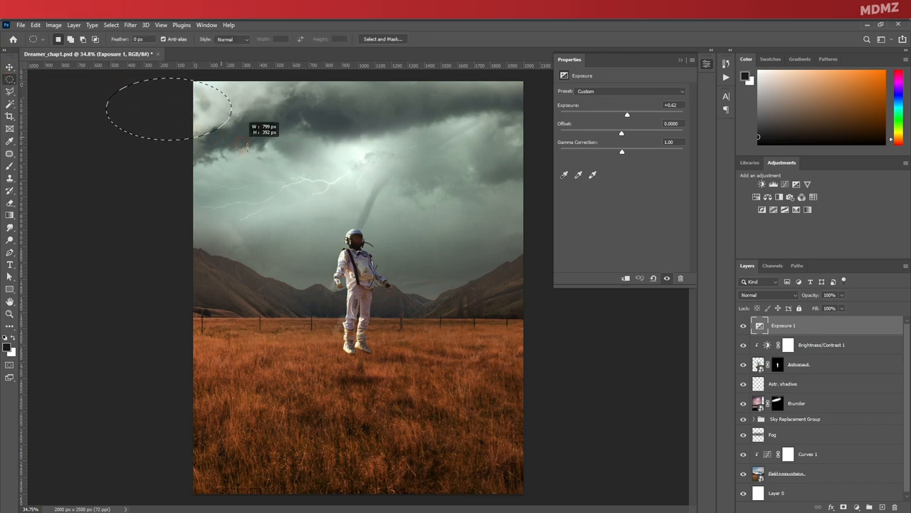
{"action": "left_click_drag", "start_coordinate": [245, 146], "coordinate": [479, 436]}
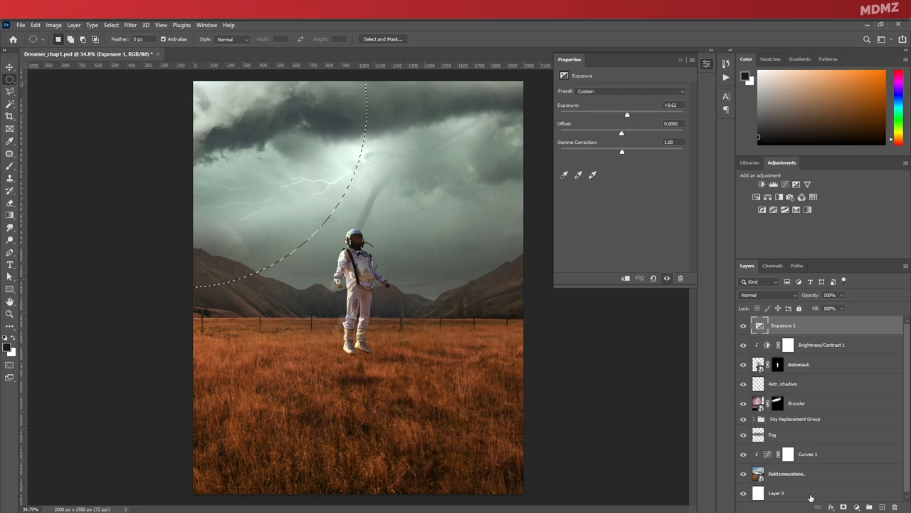
{"action": "left_click", "coordinate": [843, 507]}
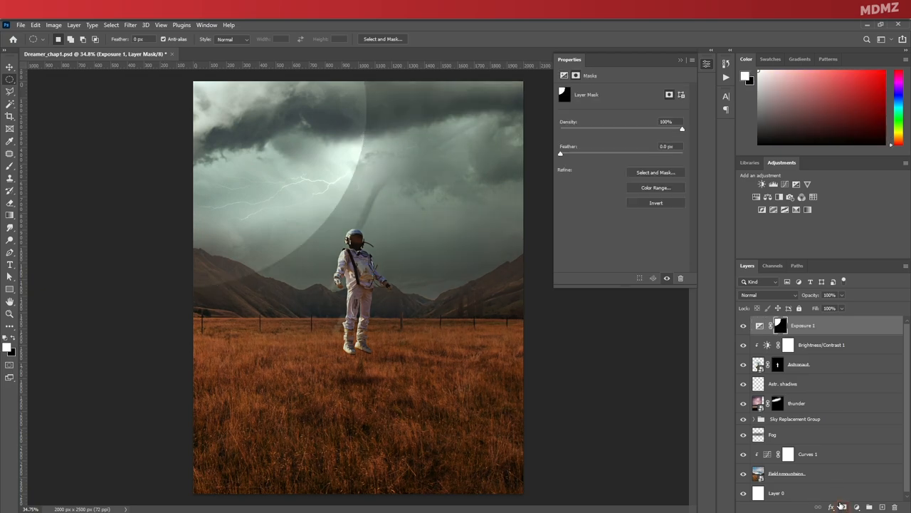
Step: Feather the oval mask heavily for a soft glow and close its properties
{"action": "left_click_drag", "start_coordinate": [561, 154], "coordinate": [574, 153]}
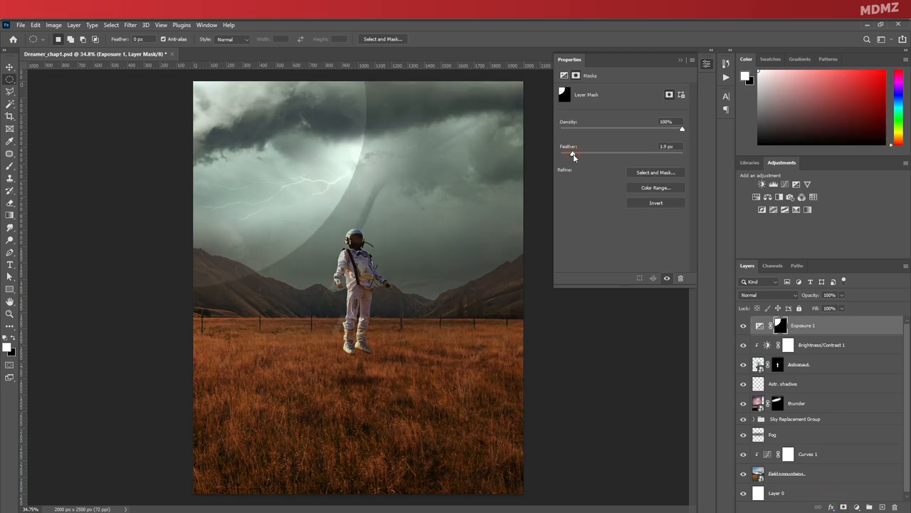
{"action": "left_click_drag", "start_coordinate": [573, 154], "coordinate": [610, 154]}
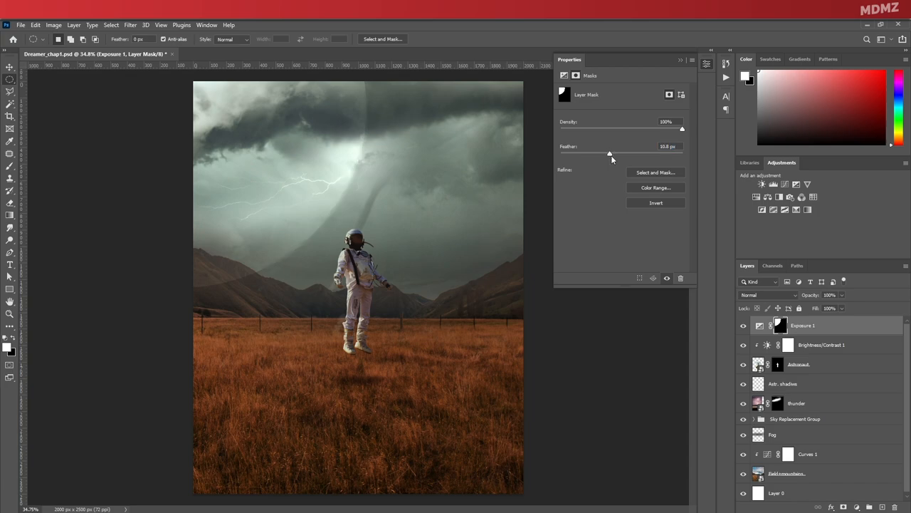
{"action": "left_click_drag", "start_coordinate": [609, 154], "coordinate": [642, 154]}
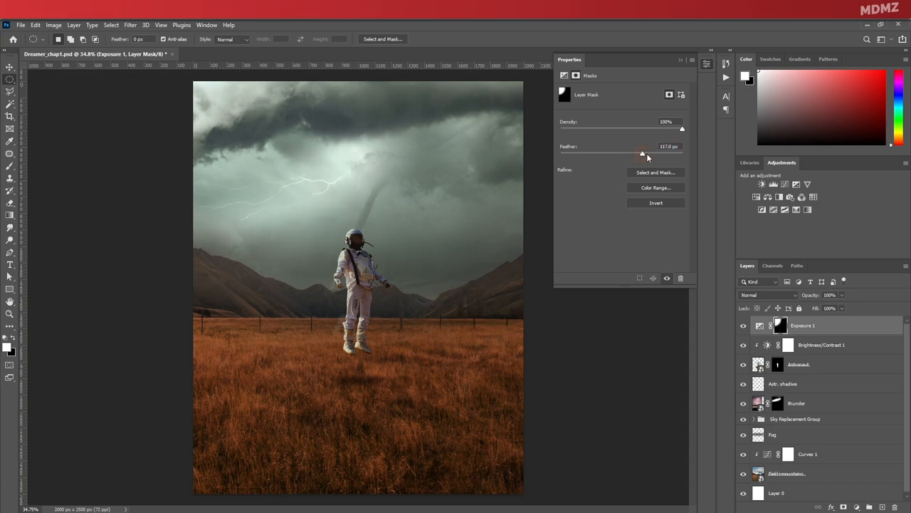
{"action": "left_click_drag", "start_coordinate": [641, 154], "coordinate": [651, 153]}
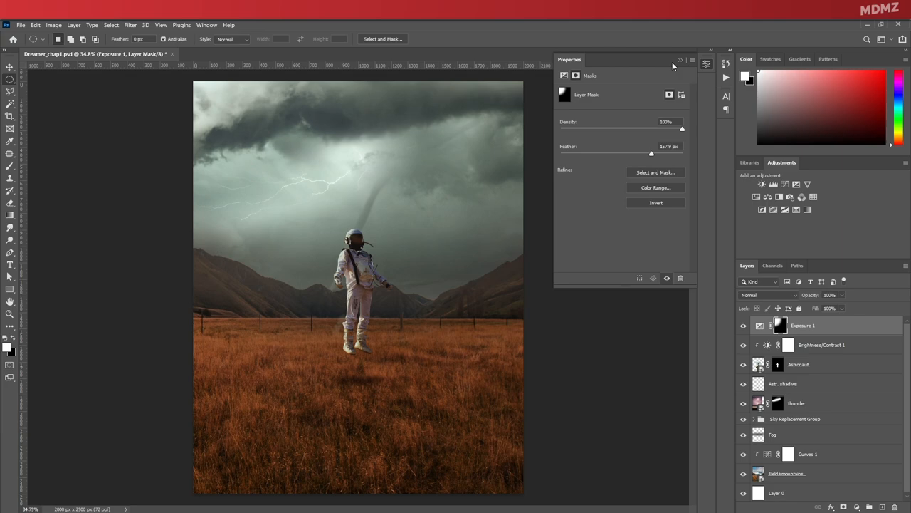
{"action": "left_click", "coordinate": [744, 325]}
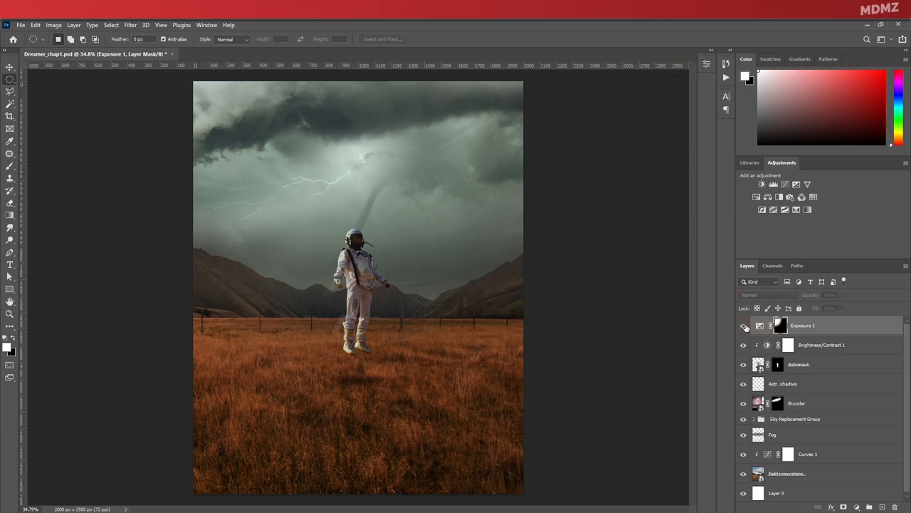
Step: Return to the Move tool and select the shadow layer for the next placement
{"action": "left_click", "coordinate": [9, 68]}
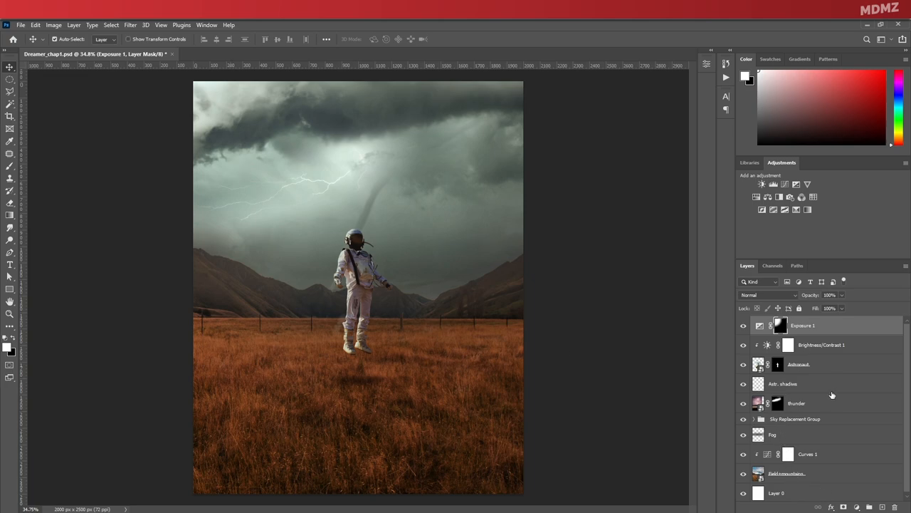
{"action": "left_click", "coordinate": [783, 383]}
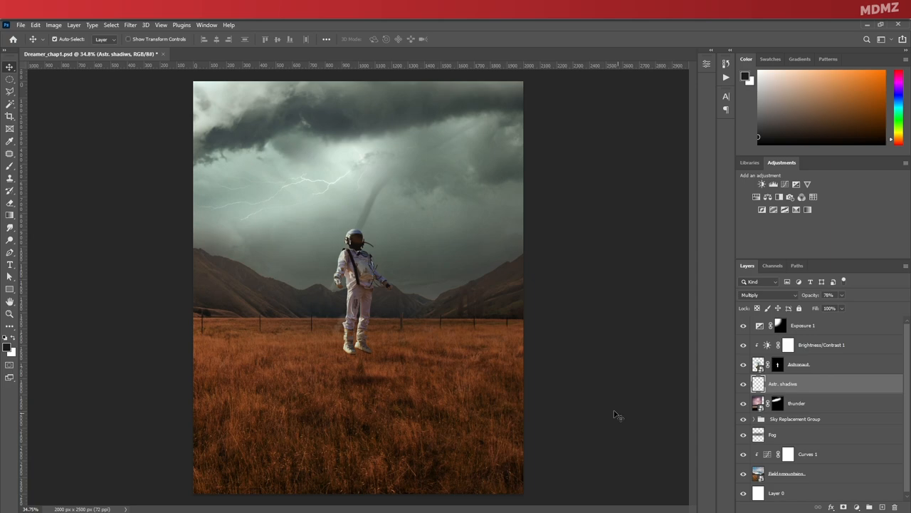
{"action": "left_click", "coordinate": [803, 324]}
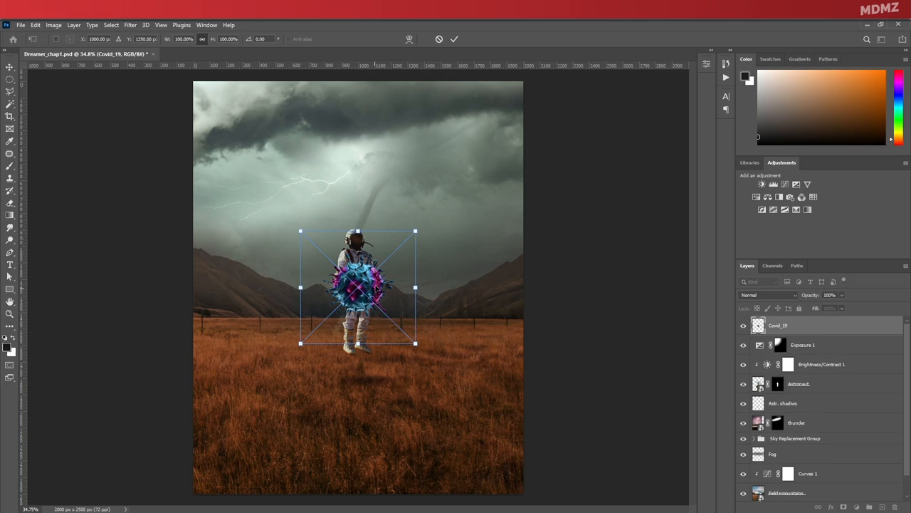
Step: Move the virus to the right edge, duplicate it and shrink a copy above the astronaut
{"action": "left_click_drag", "start_coordinate": [358, 287], "coordinate": [498, 215]}
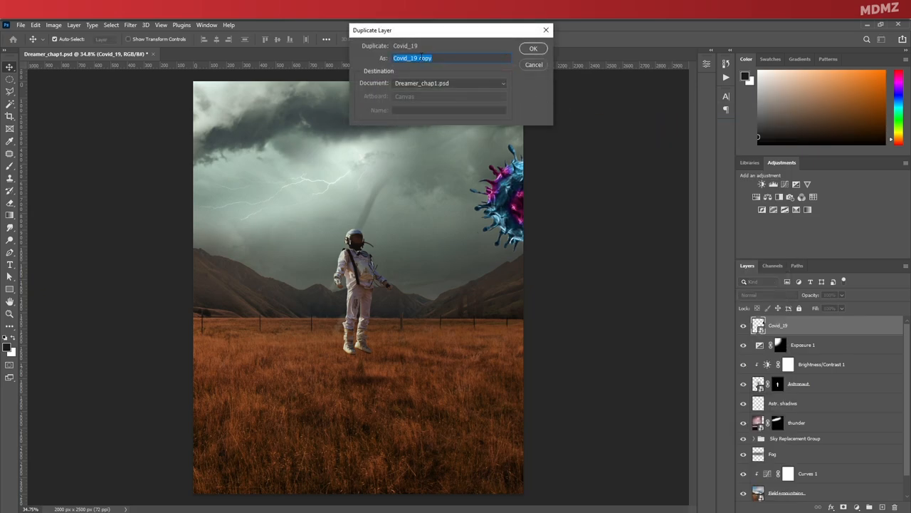
{"action": "left_click", "coordinate": [532, 49]}
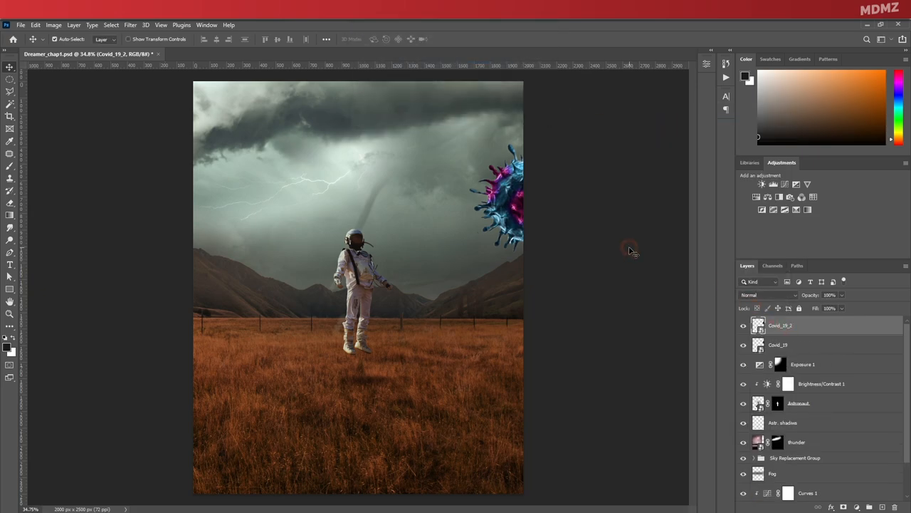
{"action": "key", "text": "ctrl+t"}
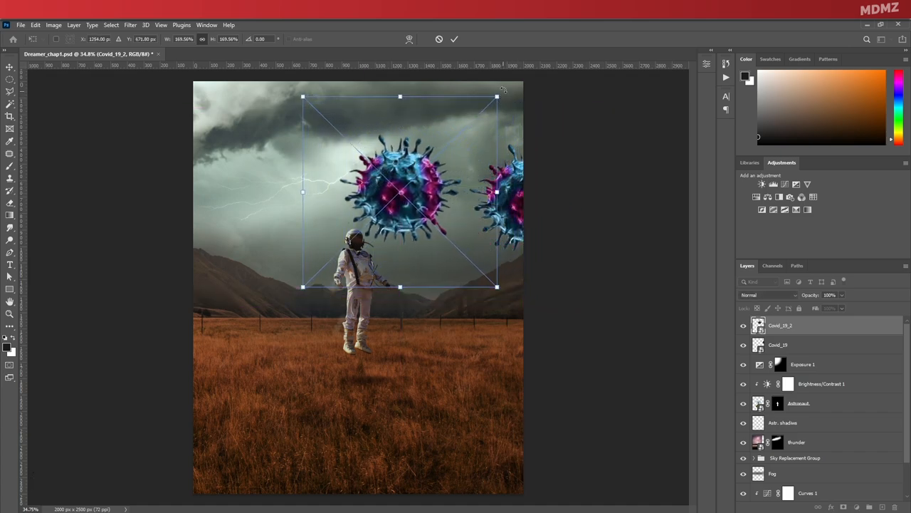
{"action": "left_click_drag", "start_coordinate": [497, 287], "coordinate": [430, 245]}
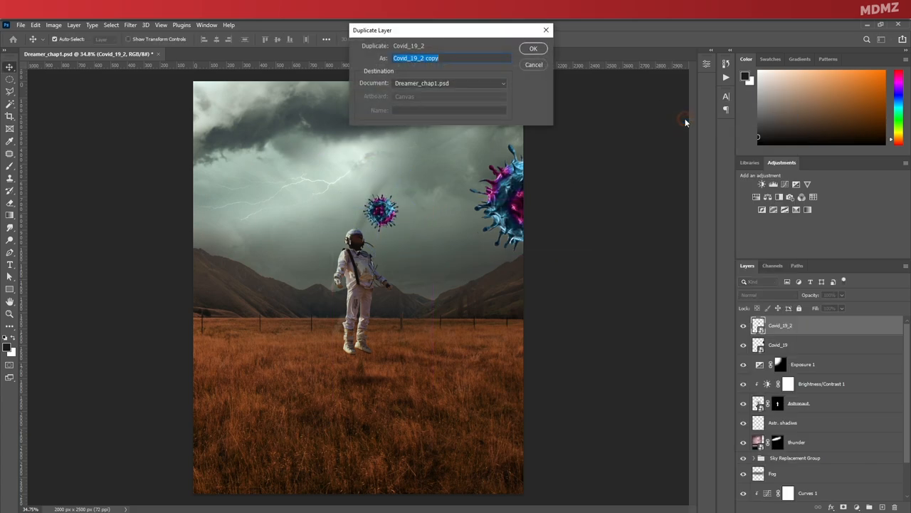
Step: Duplicate again and place a rotated virus at the left edge
{"action": "left_click", "coordinate": [533, 49]}
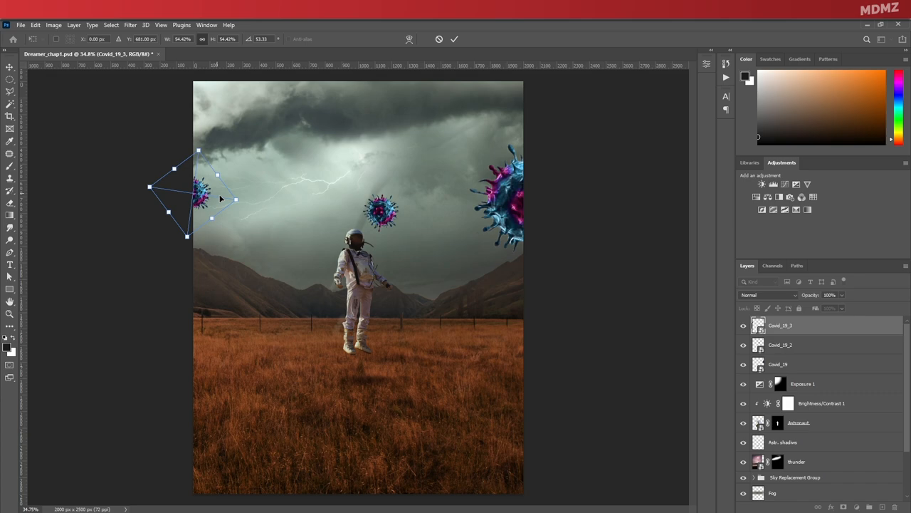
{"action": "left_click_drag", "start_coordinate": [235, 200], "coordinate": [265, 233]}
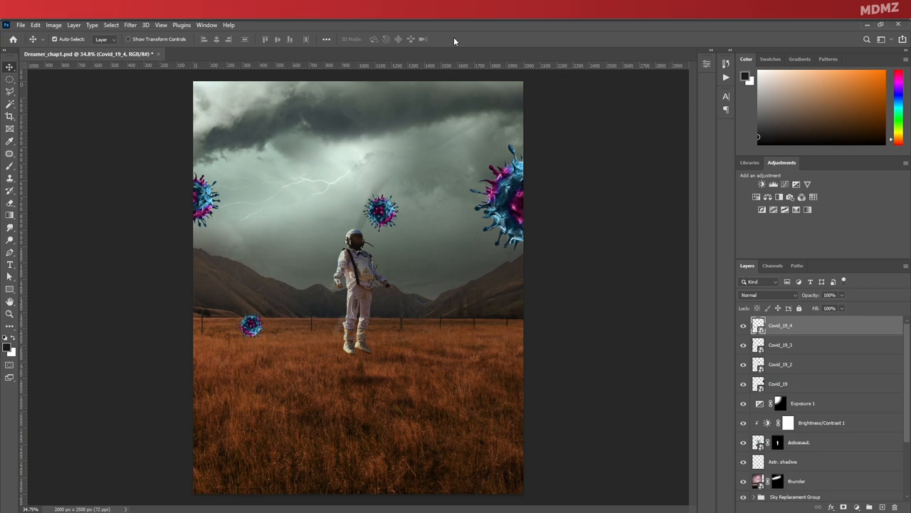
{"action": "mouse_move", "coordinate": [547, 240]}
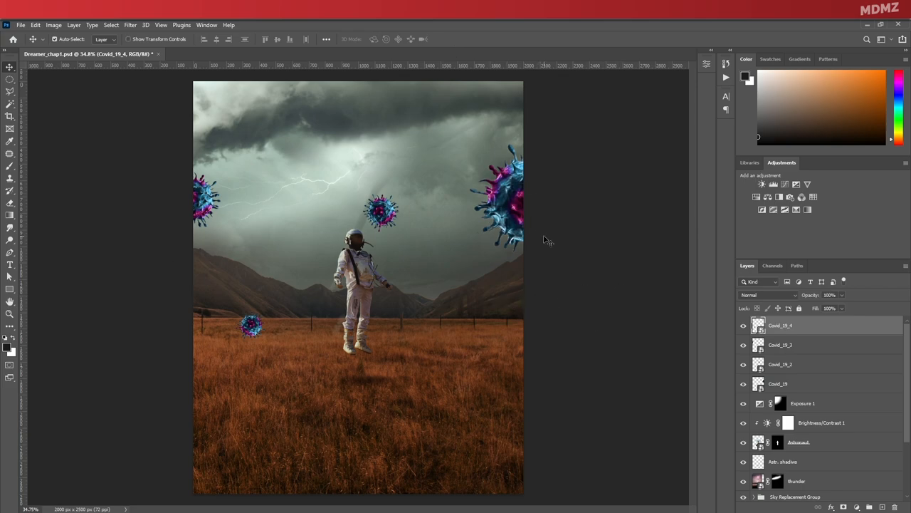
{"action": "mouse_move", "coordinate": [518, 201]}
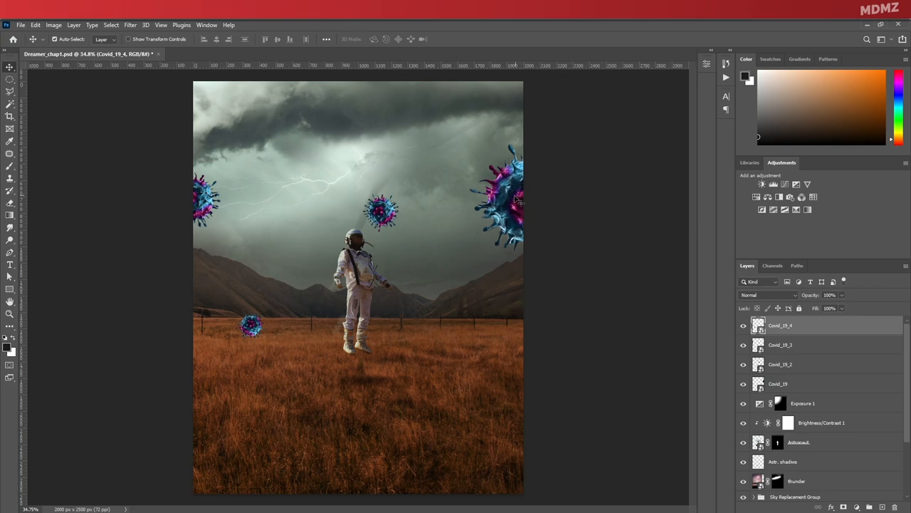
{"action": "key", "text": "ctrl+t"}
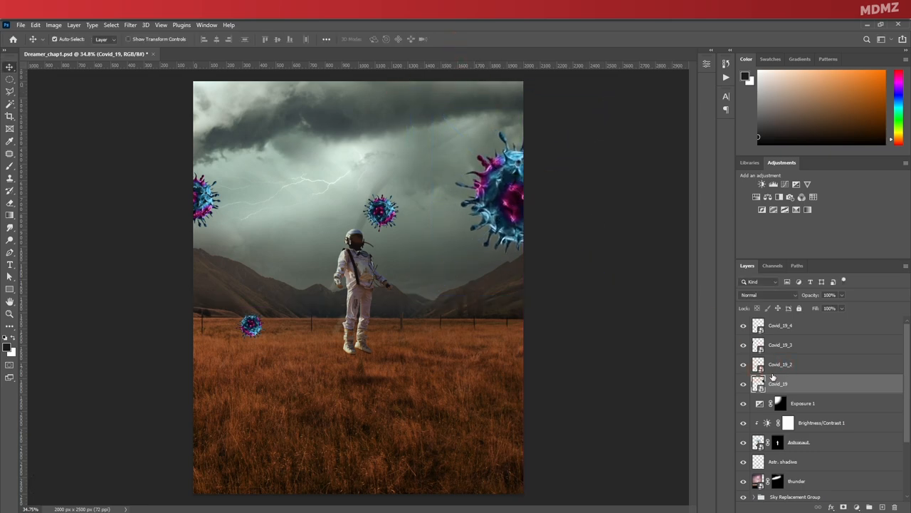
Step: Blur the large Covid_19 virus with Gaussian Blur plus Motion Blur so it looks out of focus and moving
{"action": "left_click", "coordinate": [131, 26]}
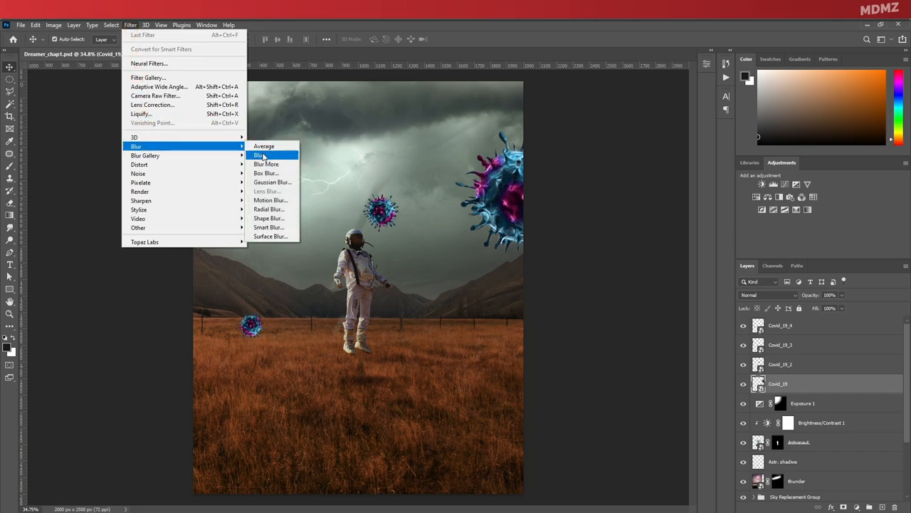
{"action": "left_click", "coordinate": [274, 182]}
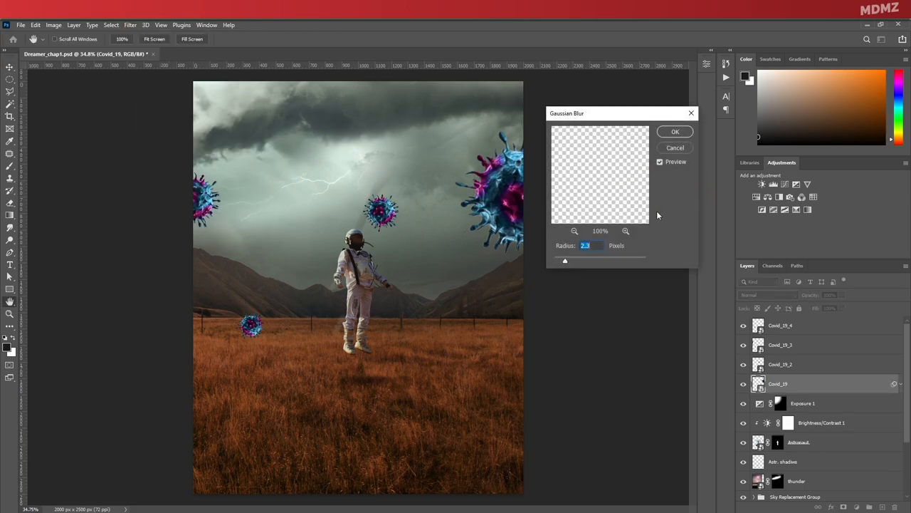
{"action": "left_click_drag", "start_coordinate": [566, 261], "coordinate": [581, 260]}
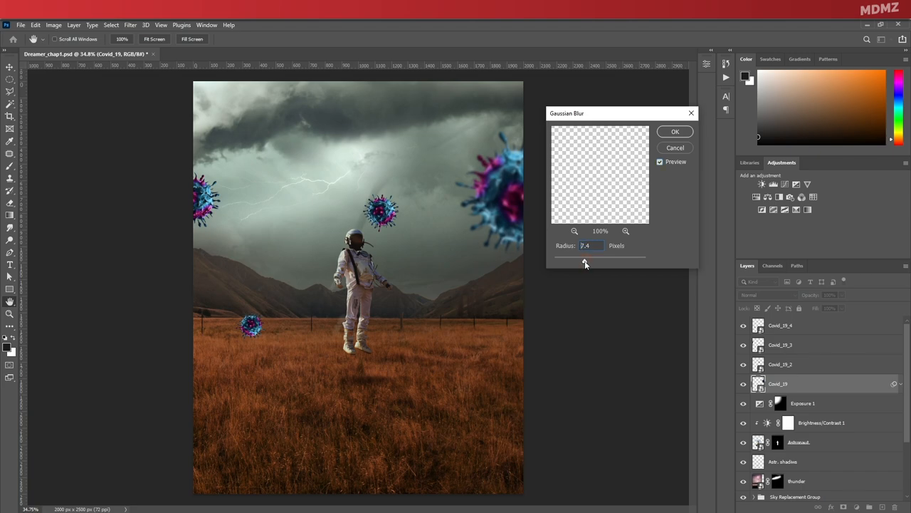
{"action": "left_click", "coordinate": [675, 131]}
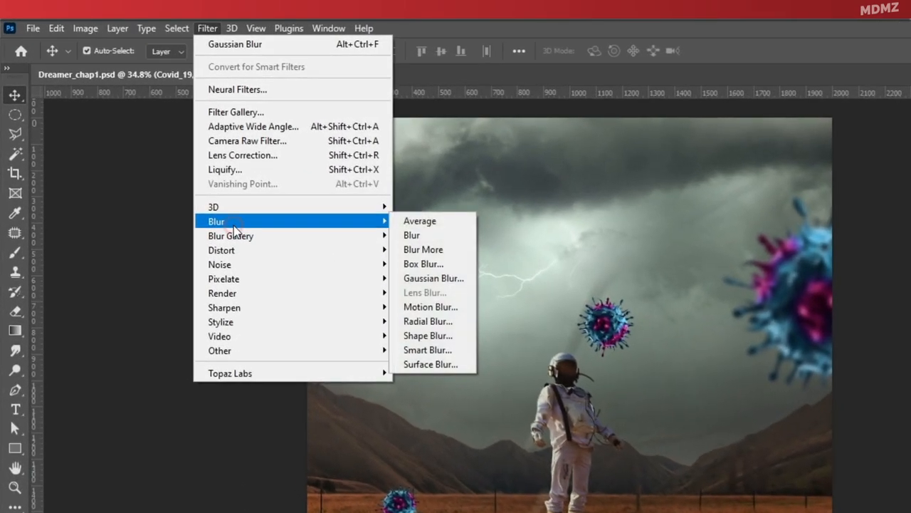
{"action": "left_click", "coordinate": [430, 308]}
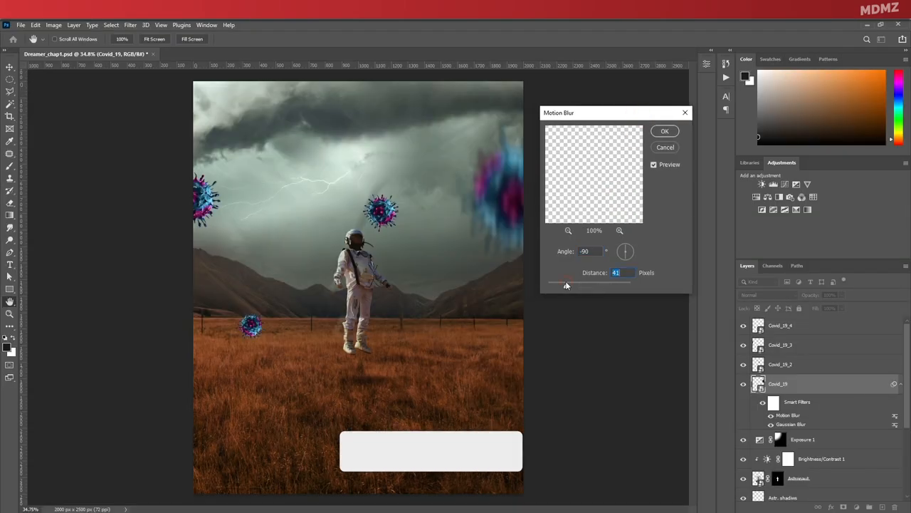
{"action": "left_click_drag", "start_coordinate": [591, 285], "coordinate": [555, 285]}
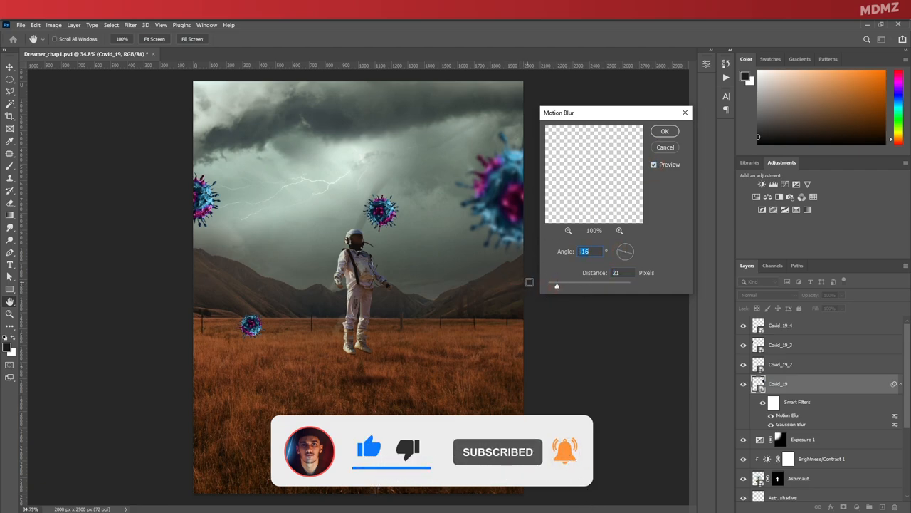
{"action": "left_click", "coordinate": [664, 131]}
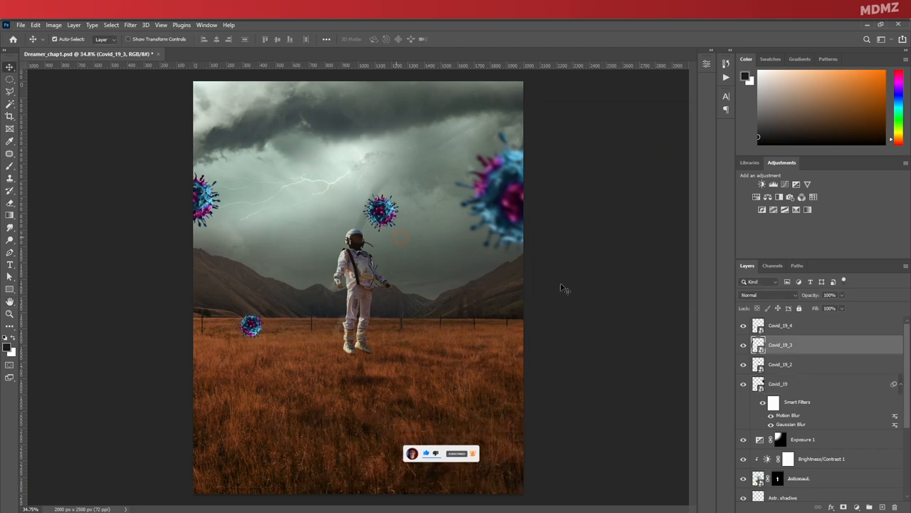
Step: Apply the same Gaussian and Motion Blur to the second virus layer Covid_19_3
{"action": "double_click", "coordinate": [792, 425]}
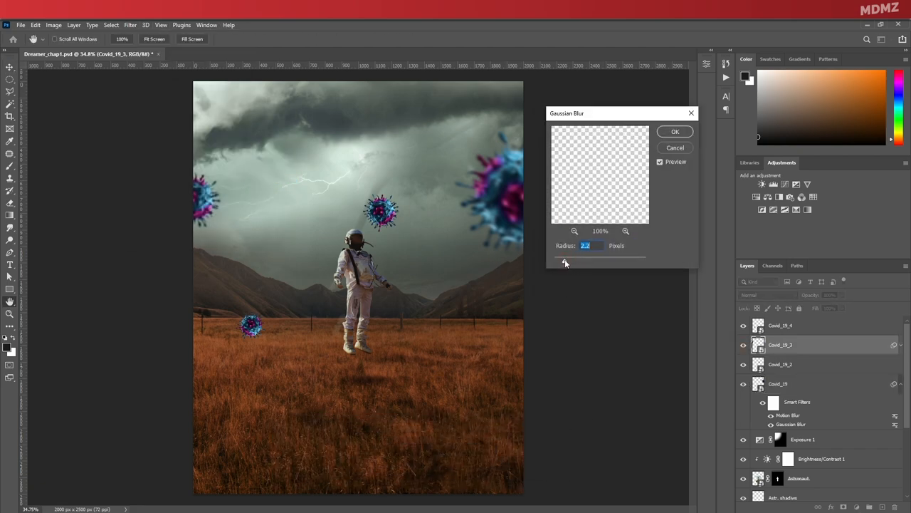
{"action": "left_click", "coordinate": [675, 132]}
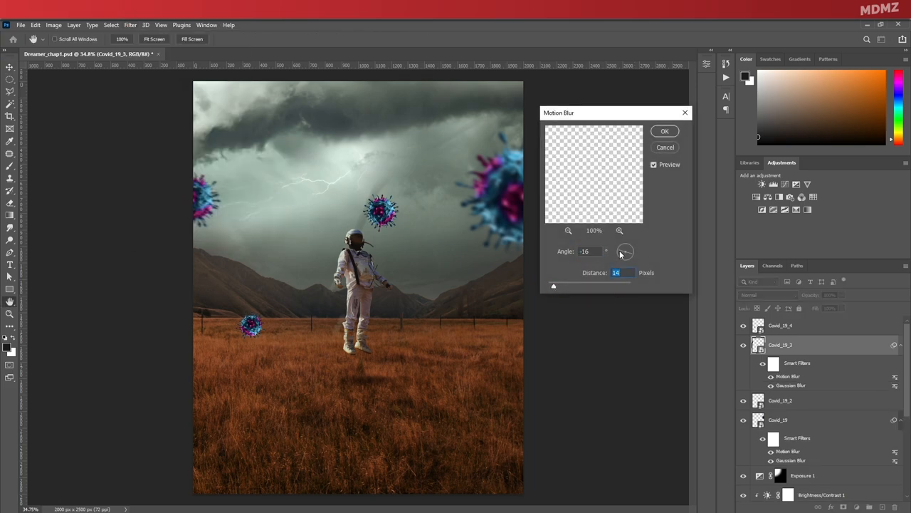
{"action": "left_click", "coordinate": [664, 131]}
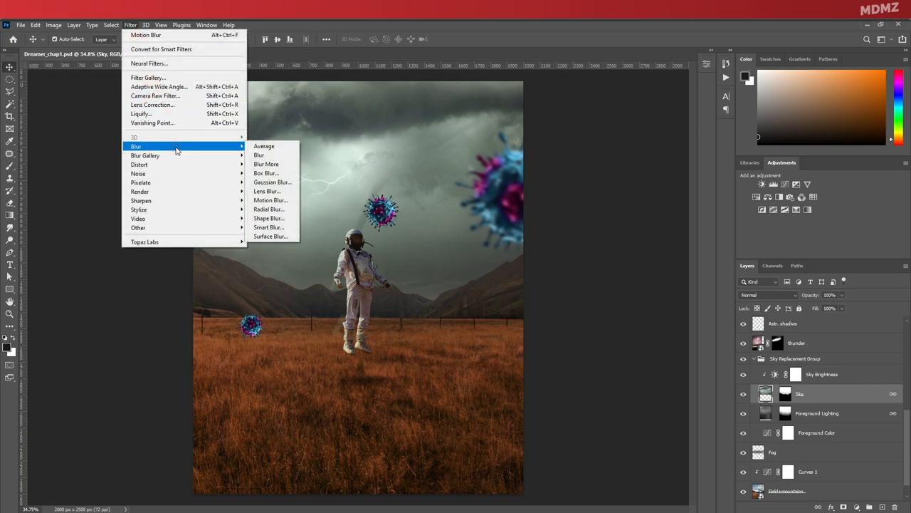
Step: Slightly Gaussian-blur the stormy Sky layer and the Thunder lightning layer
{"action": "left_click", "coordinate": [272, 182]}
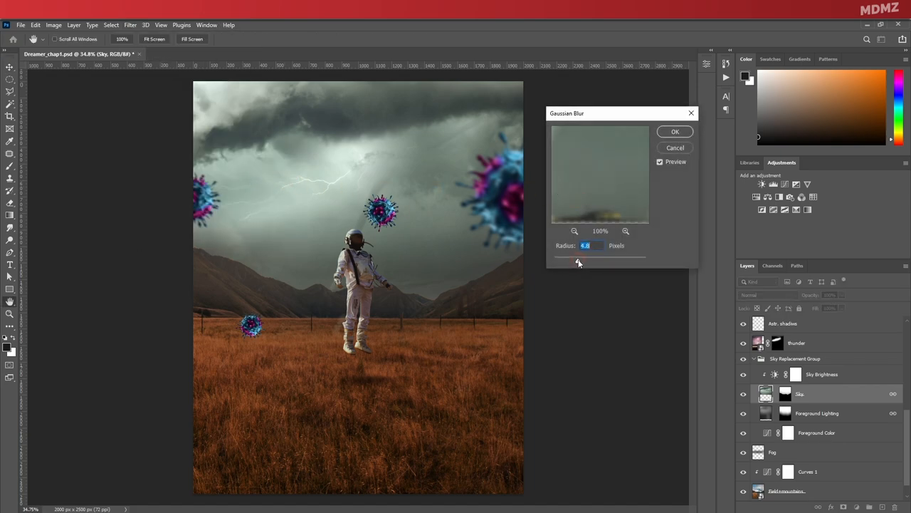
{"action": "left_click_drag", "start_coordinate": [579, 262], "coordinate": [561, 262]}
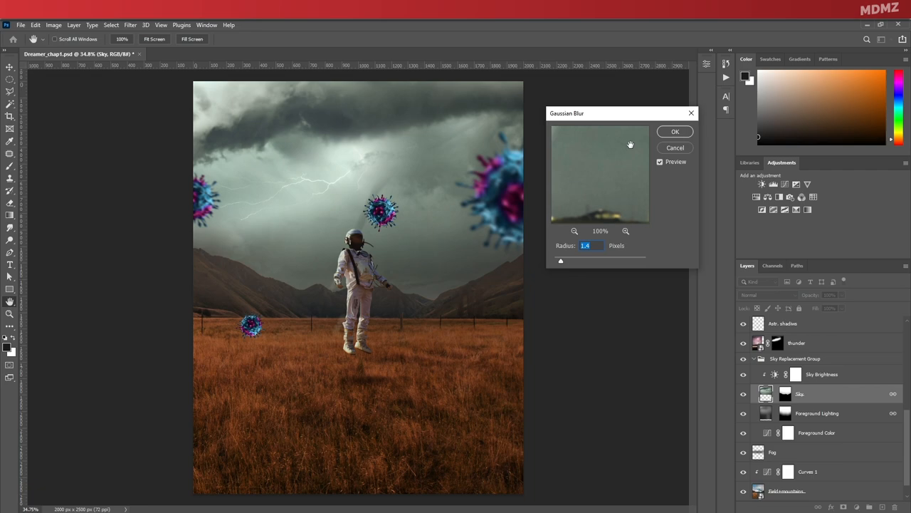
{"action": "left_click", "coordinate": [675, 131]}
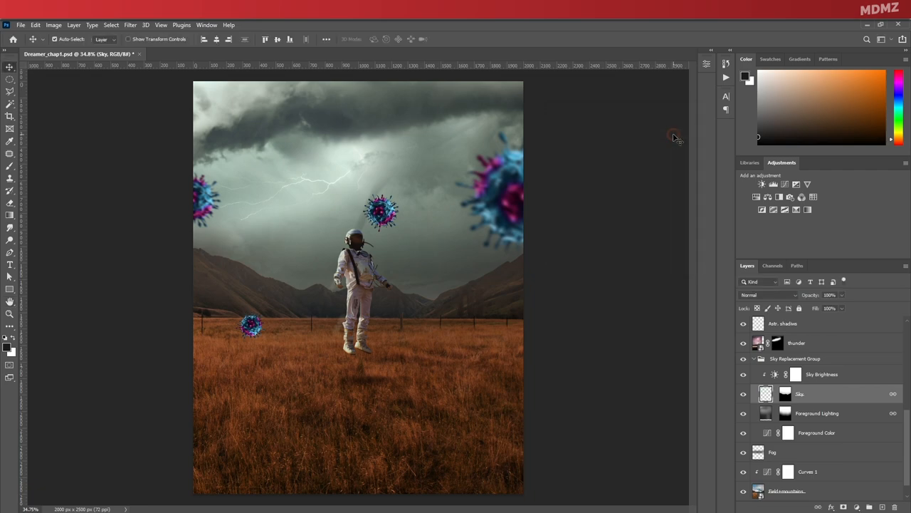
{"action": "scroll", "scroll_direction": "up", "scroll_amount": 3}
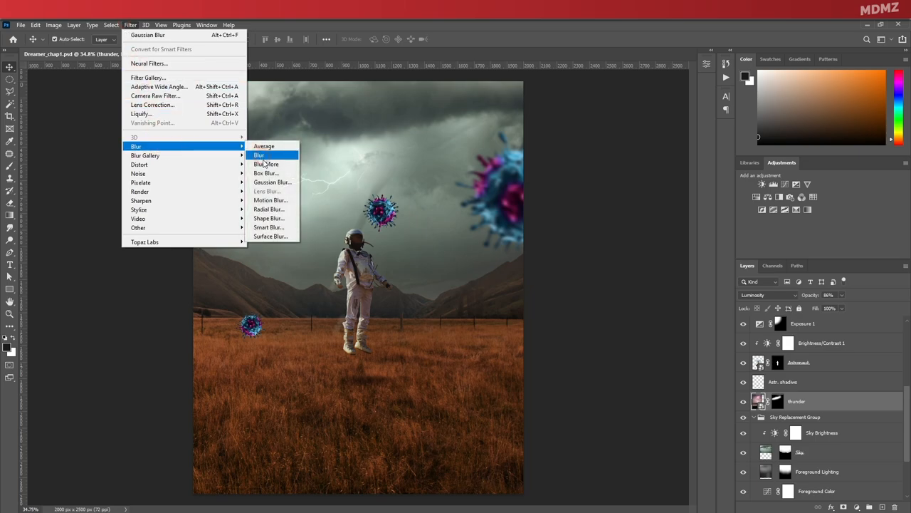
{"action": "left_click", "coordinate": [274, 183]}
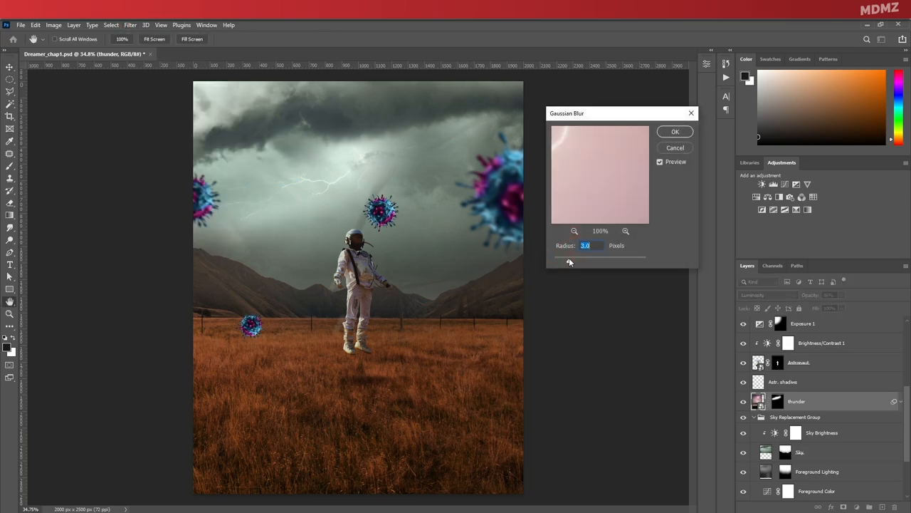
{"action": "left_click_drag", "start_coordinate": [570, 262], "coordinate": [563, 262]}
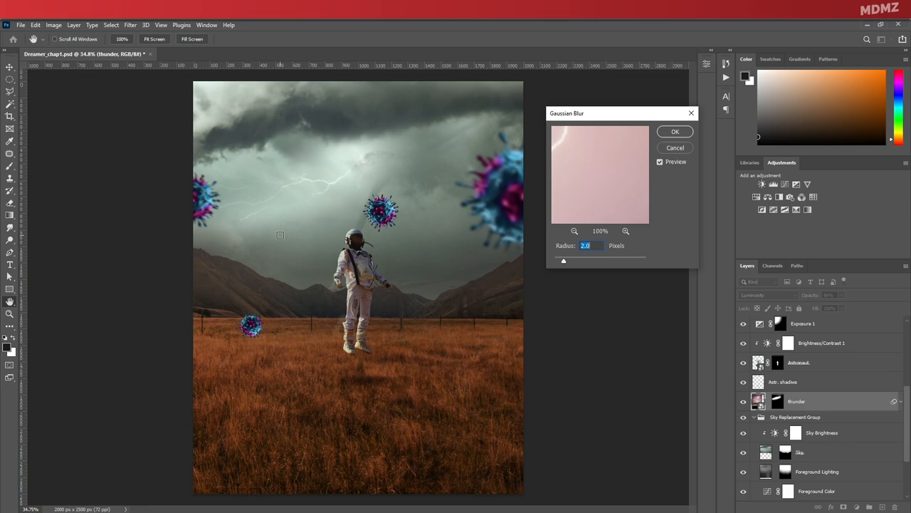
{"action": "left_click", "coordinate": [675, 131]}
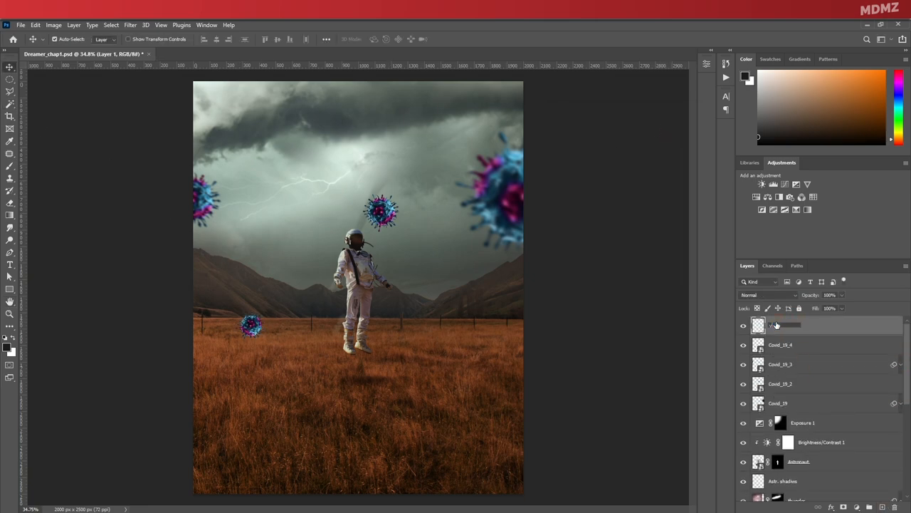
Step: Paint a soft Multiply shadow on the grass beneath the low virus particle
{"action": "scroll", "scroll_direction": "up", "scroll_amount": 3}
{"action": "type", "text": "virus shadow"}
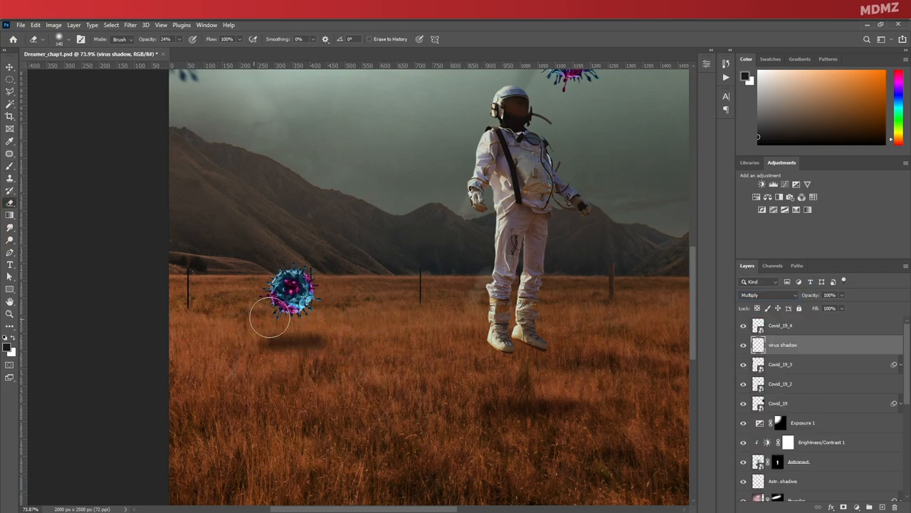
{"action": "left_click", "coordinate": [9, 67]}
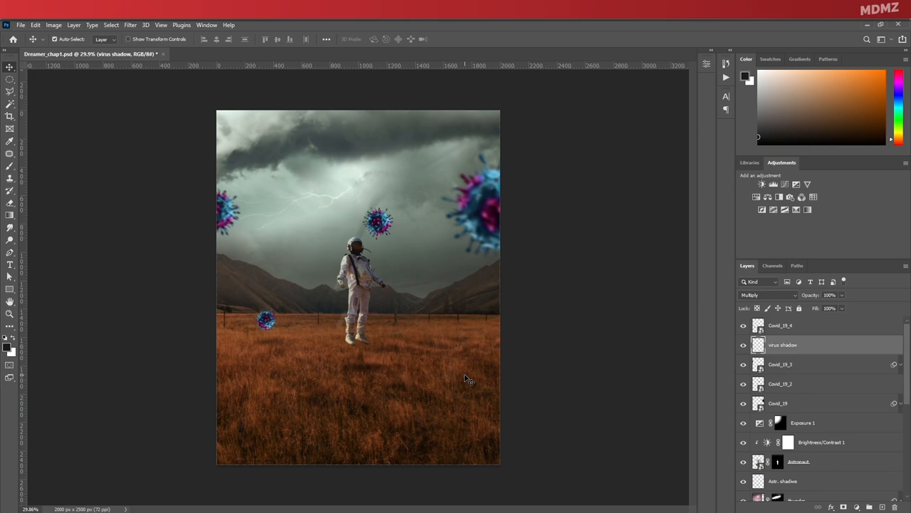
{"action": "mouse_move", "coordinate": [817, 387]}
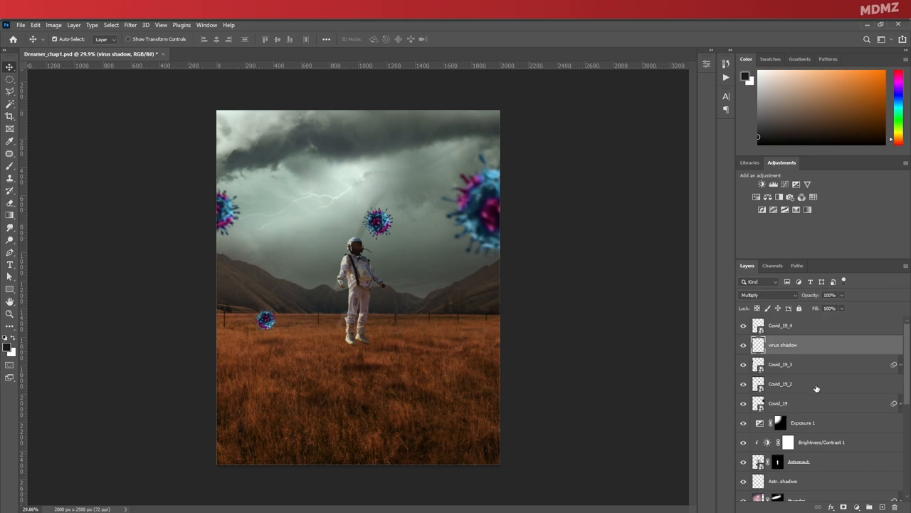
{"action": "left_click", "coordinate": [780, 325]}
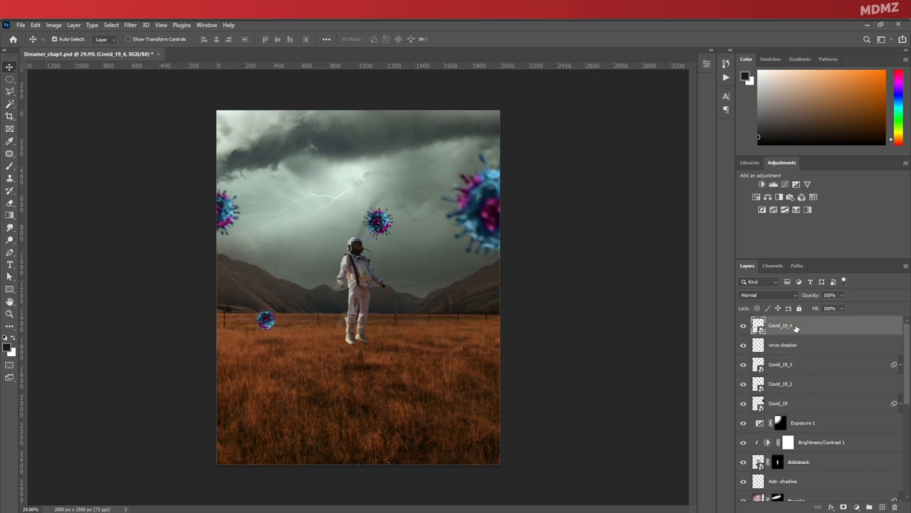
{"action": "mouse_move", "coordinate": [783, 326]}
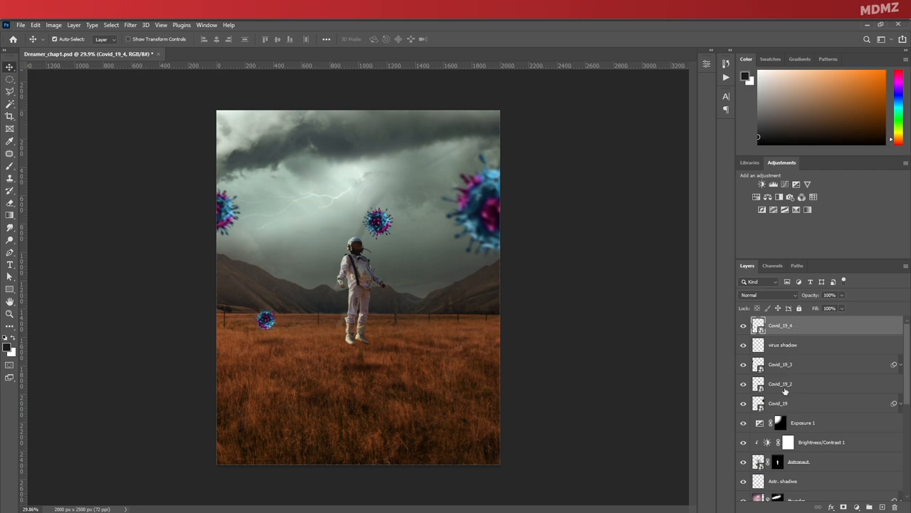
Step: Select all virus layers and their shadow and group them together with Ctrl+G
{"action": "left_click", "coordinate": [778, 403]}
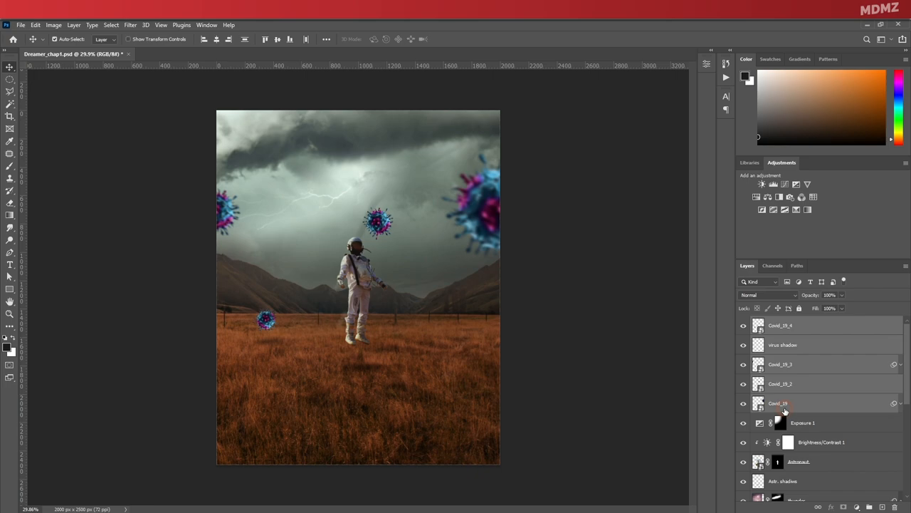
{"action": "double_click", "coordinate": [803, 422]}
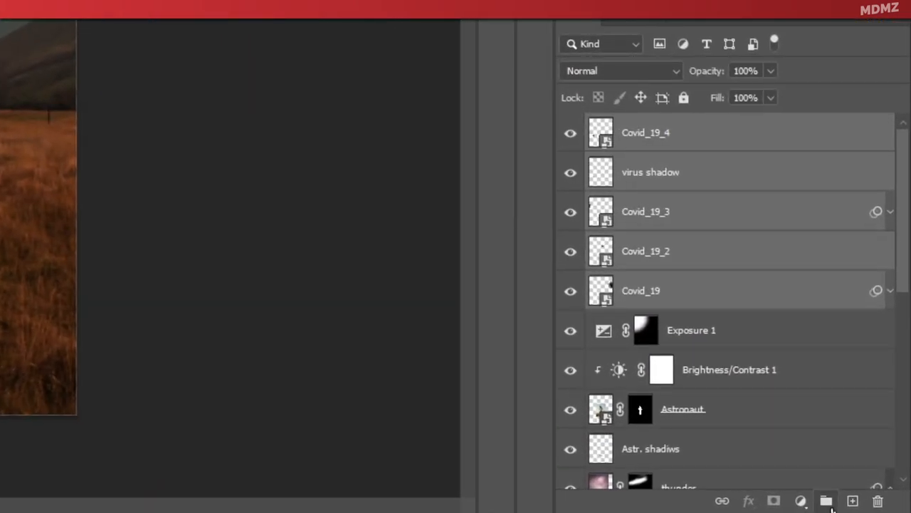
{"action": "left_click", "coordinate": [826, 501]}
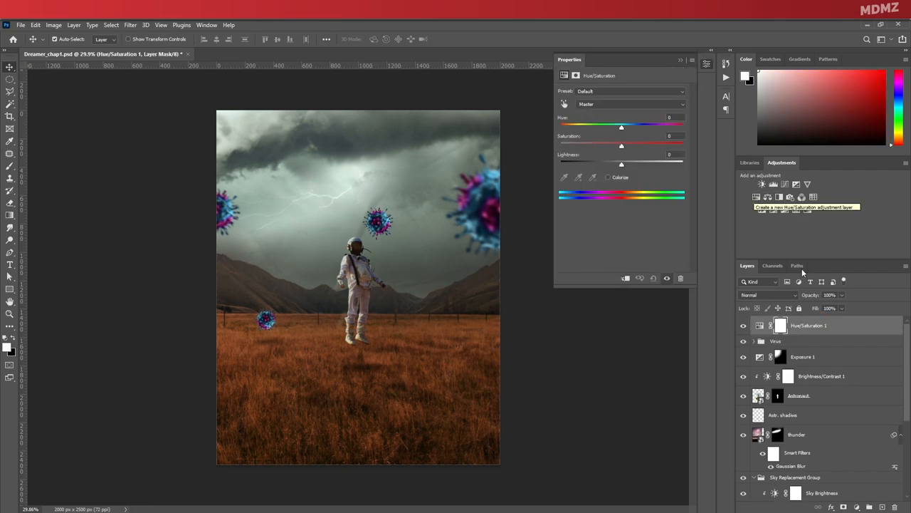
{"action": "right_click", "coordinate": [809, 324]}
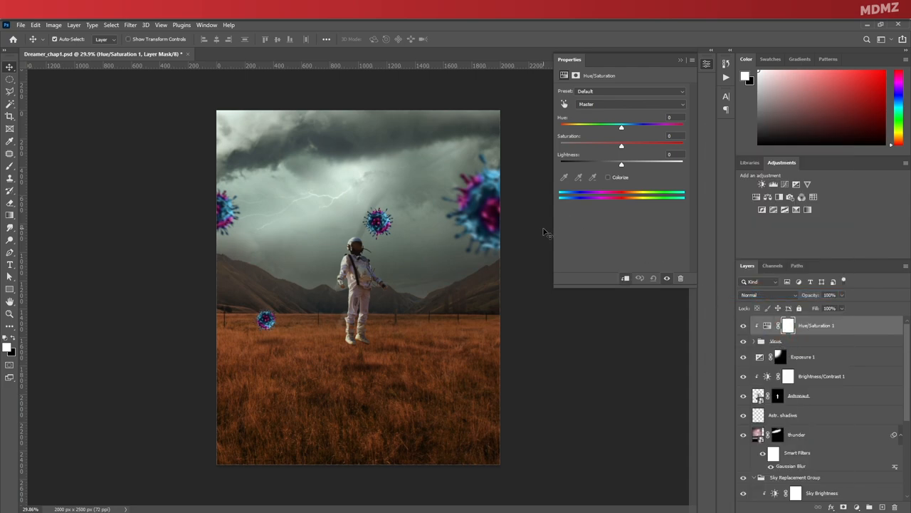
{"action": "left_click", "coordinate": [608, 177]}
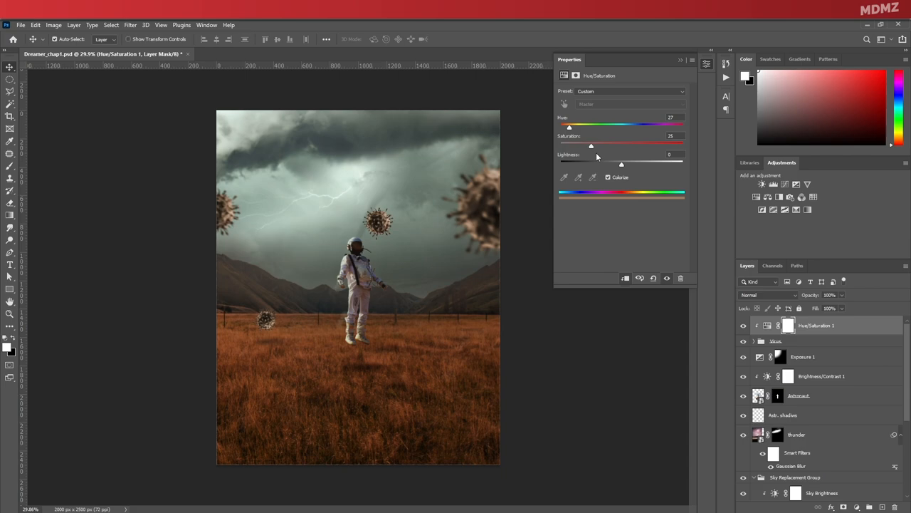
{"action": "left_click_drag", "start_coordinate": [591, 125], "coordinate": [561, 125]}
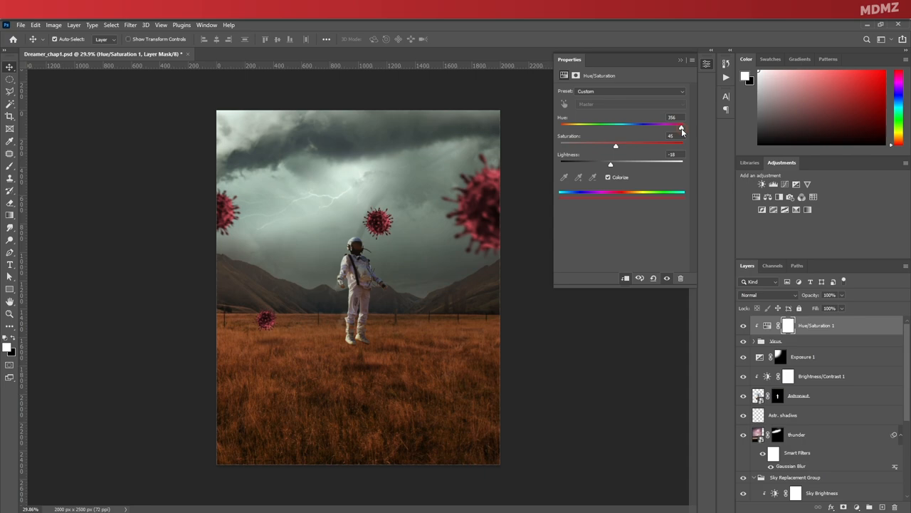
{"action": "left_click_drag", "start_coordinate": [681, 126], "coordinate": [632, 125]}
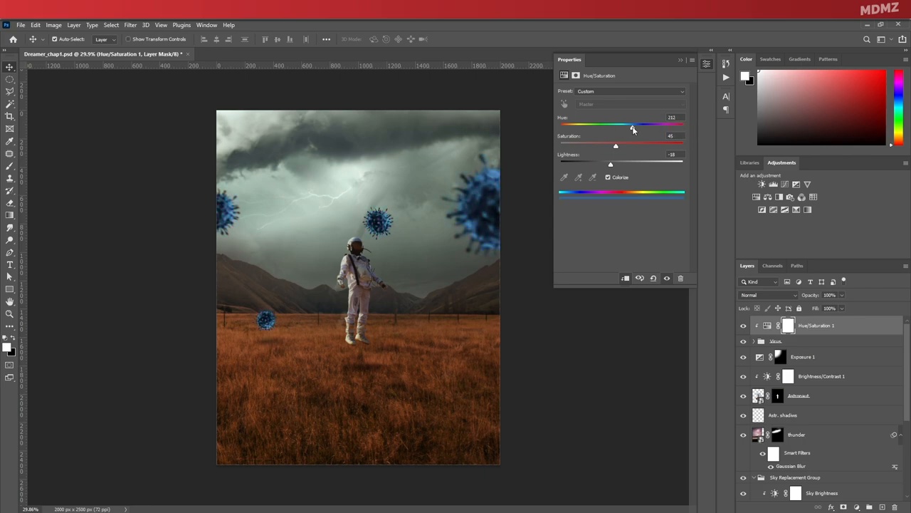
{"action": "left_click_drag", "start_coordinate": [632, 125], "coordinate": [671, 125]}
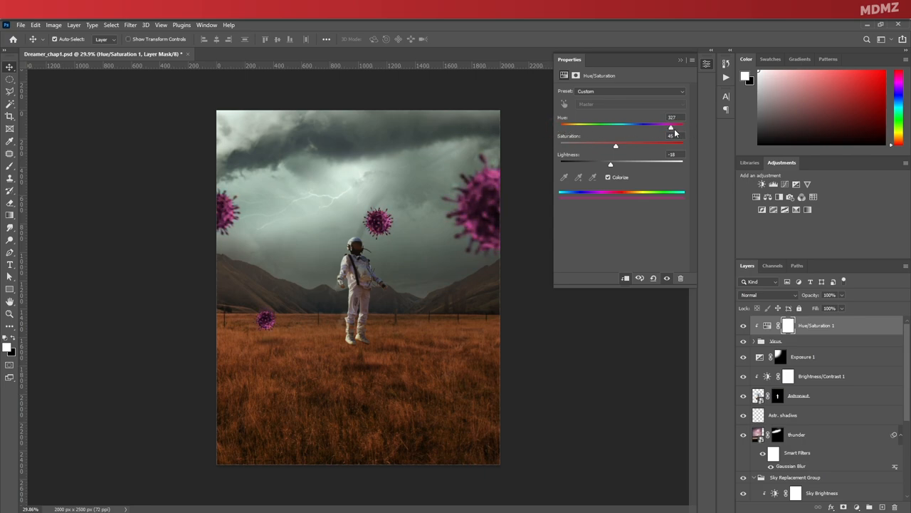
{"action": "left_click_drag", "start_coordinate": [671, 125], "coordinate": [682, 126]}
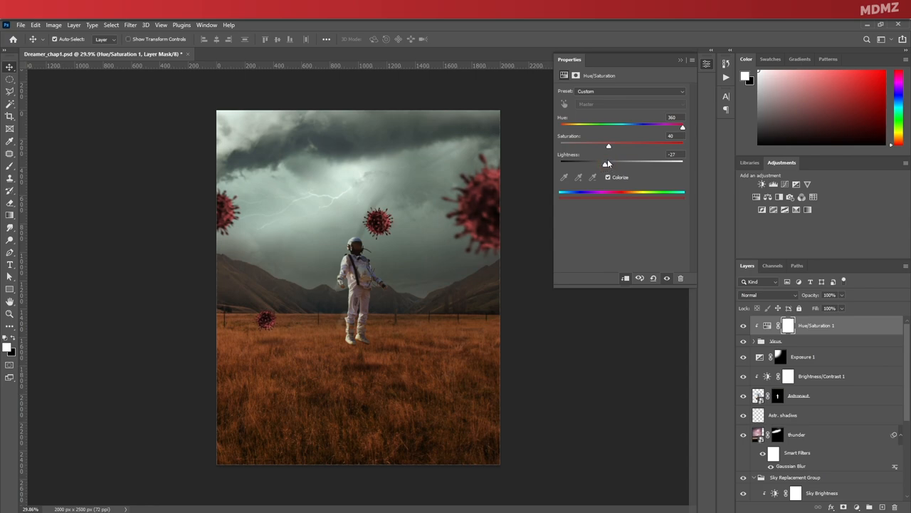
{"action": "left_click", "coordinate": [680, 60]}
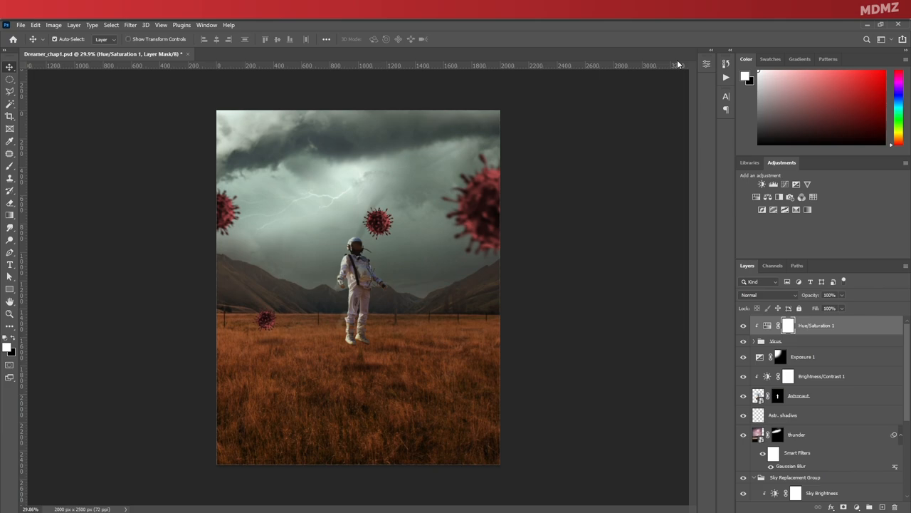
{"action": "mouse_move", "coordinate": [424, 203]}
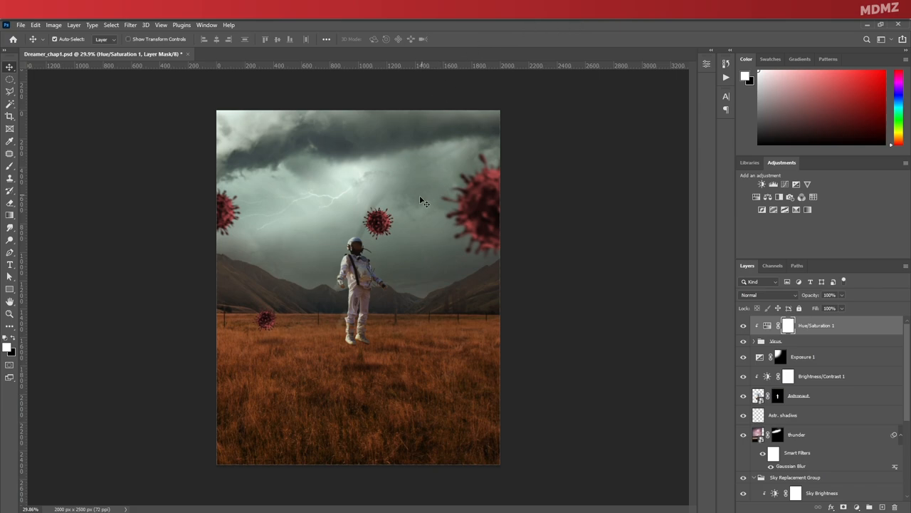
{"action": "mouse_move", "coordinate": [384, 242]}
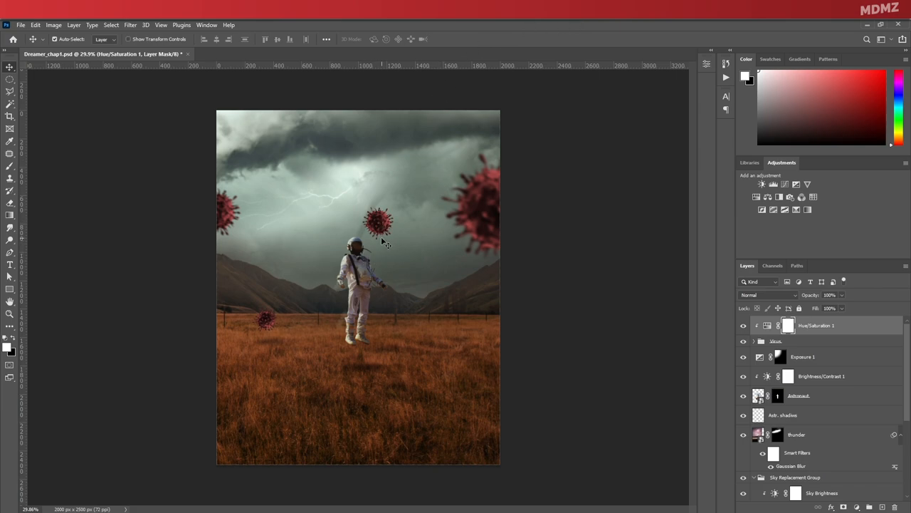
{"action": "mouse_move", "coordinate": [376, 235]}
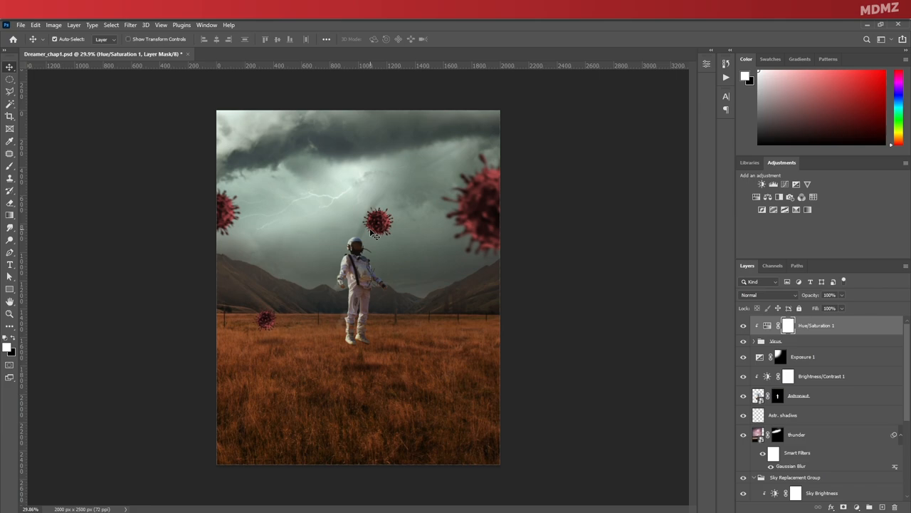
{"action": "mouse_move", "coordinate": [351, 235]}
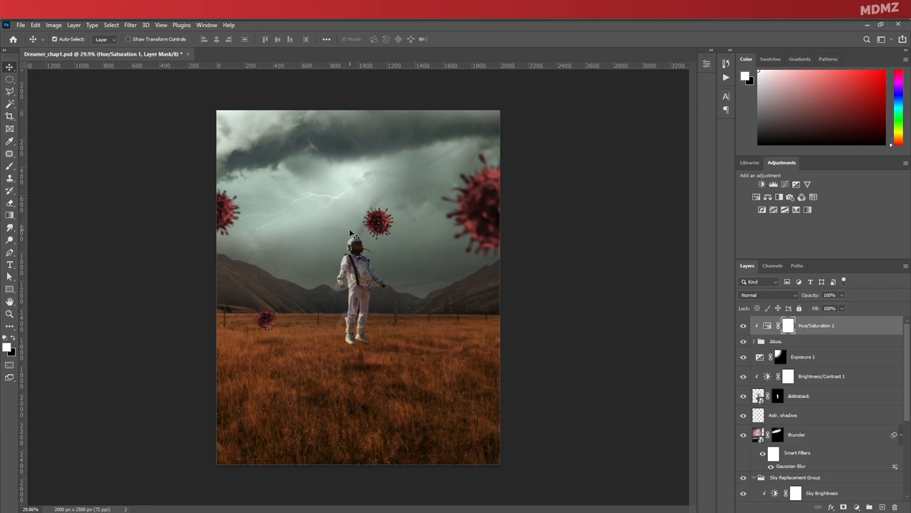
{"action": "mouse_move", "coordinate": [345, 234]}
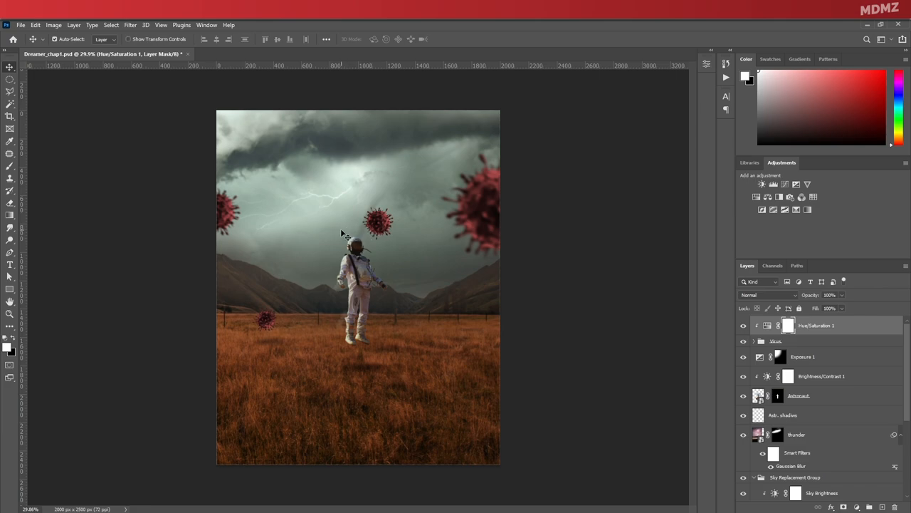
Step: Duplicate Covid_19_2 inside the virus group and rename the copy 'Covid_19_2 reflection'
{"action": "scroll", "scroll_direction": "up", "scroll_amount": 3}
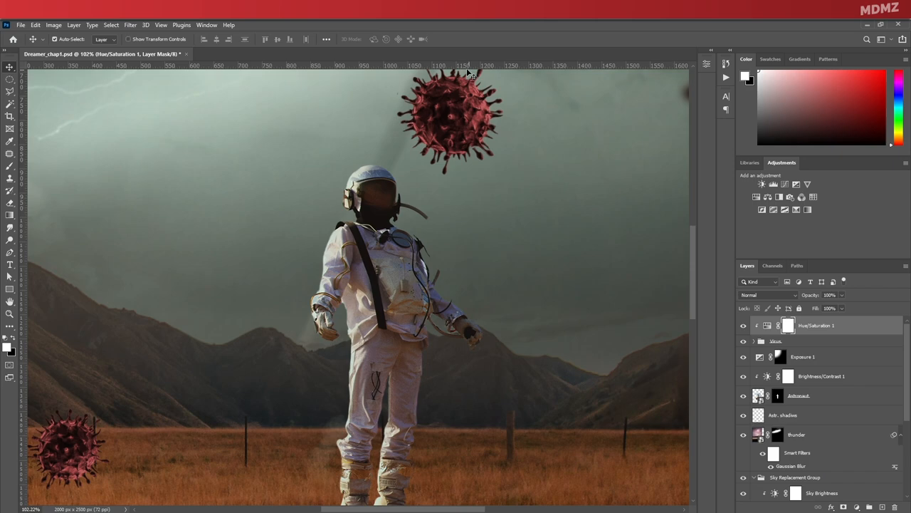
{"action": "mouse_move", "coordinate": [420, 111]}
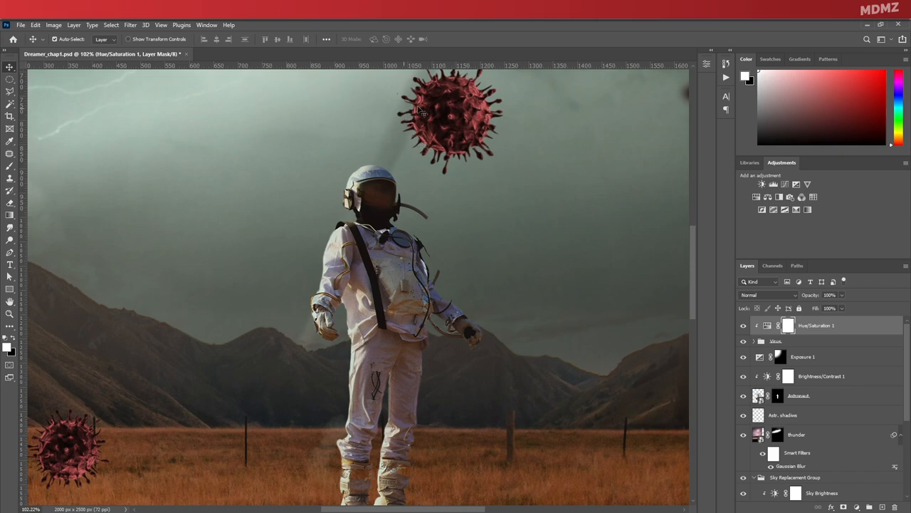
{"action": "mouse_move", "coordinate": [391, 205]}
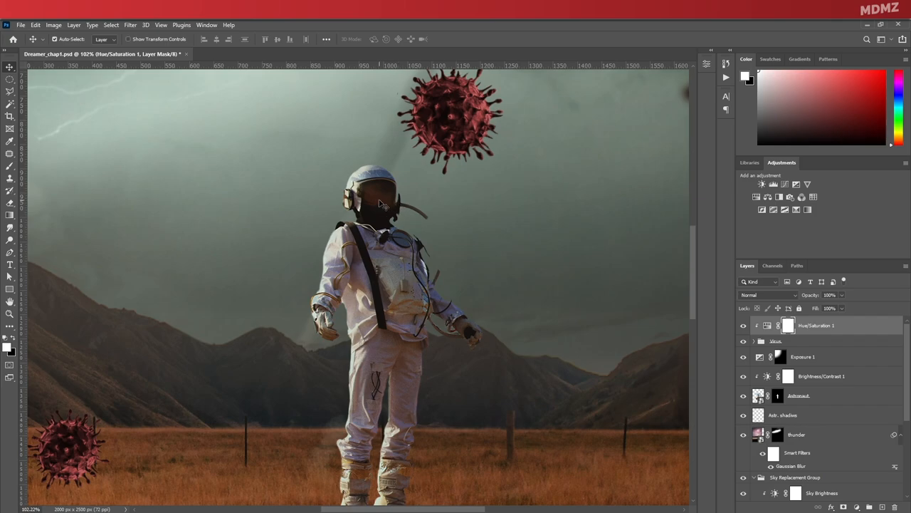
{"action": "scroll", "scroll_direction": "down", "scroll_amount": 3}
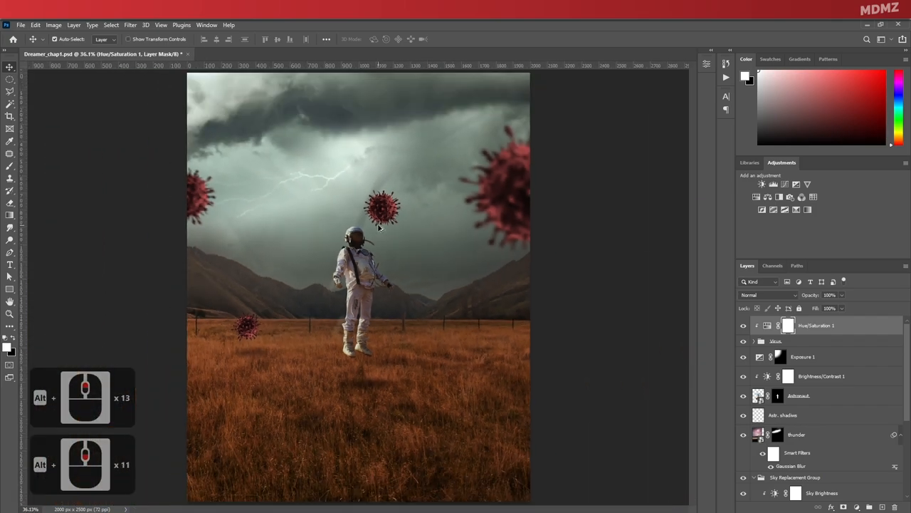
{"action": "left_click", "coordinate": [755, 342]}
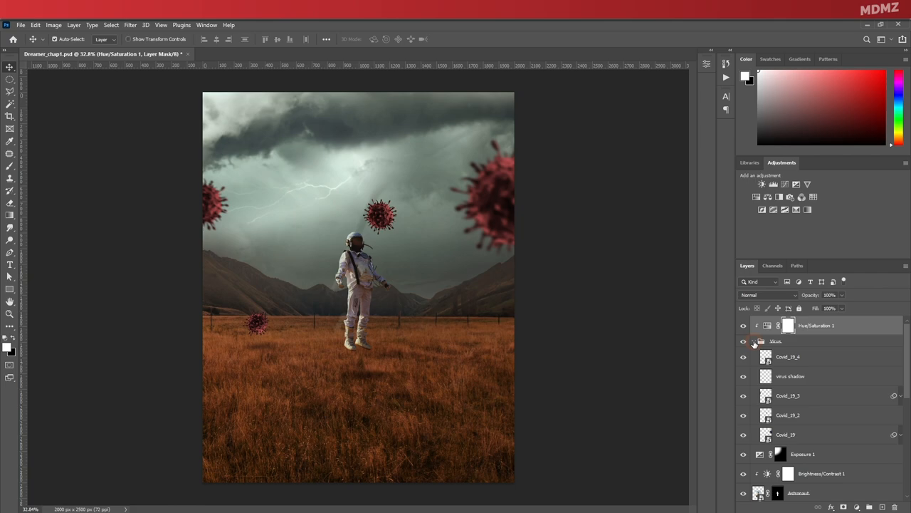
{"action": "left_click", "coordinate": [798, 416]}
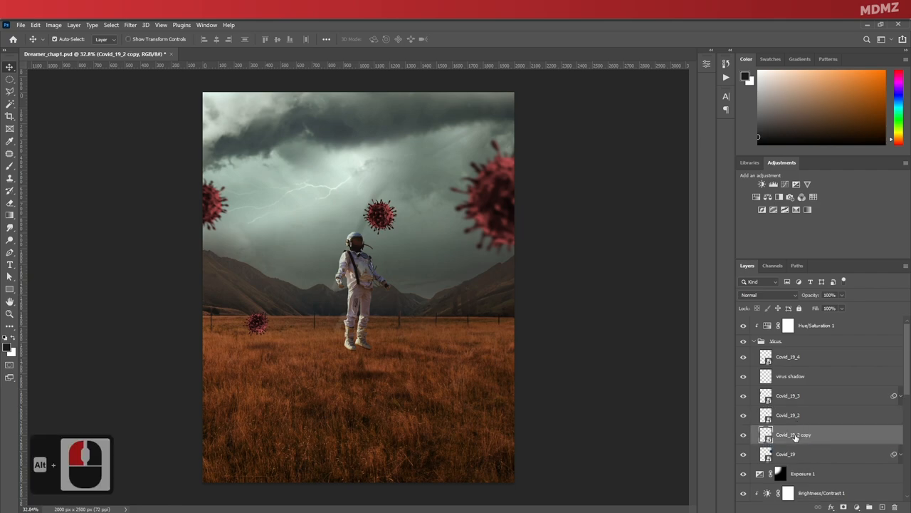
{"action": "double_click", "coordinate": [794, 435]}
{"action": "type", "text": "reflection"}
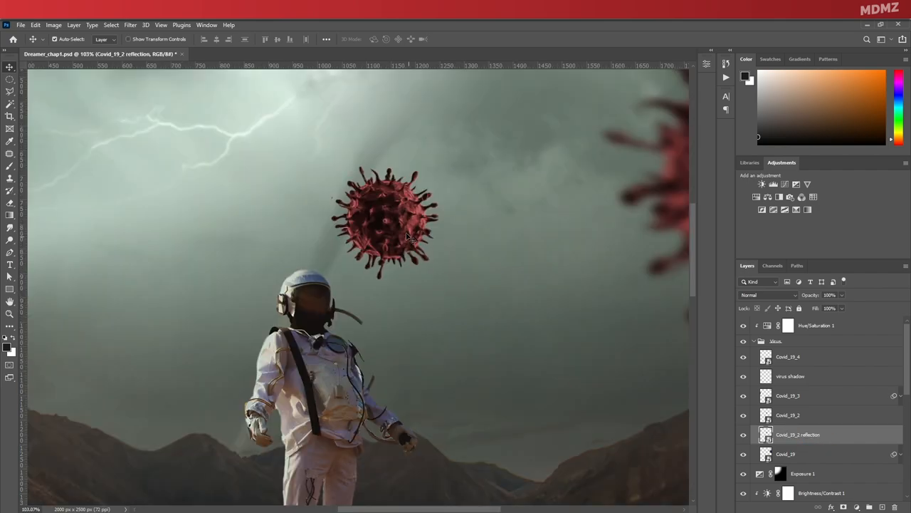
Step: Move and scale the reflection copy onto the helmet visor, then mask it to the glass
{"action": "left_click_drag", "start_coordinate": [388, 216], "coordinate": [310, 294]}
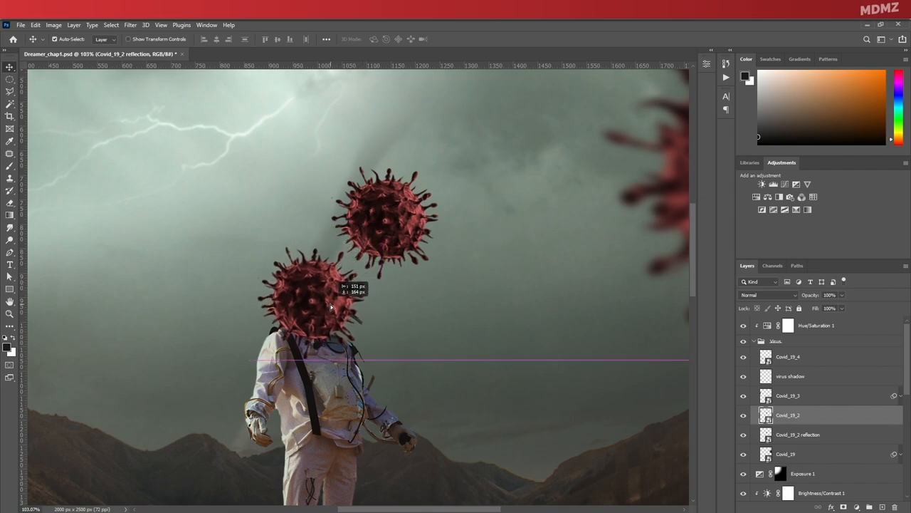
{"action": "key", "text": "ctrl+t"}
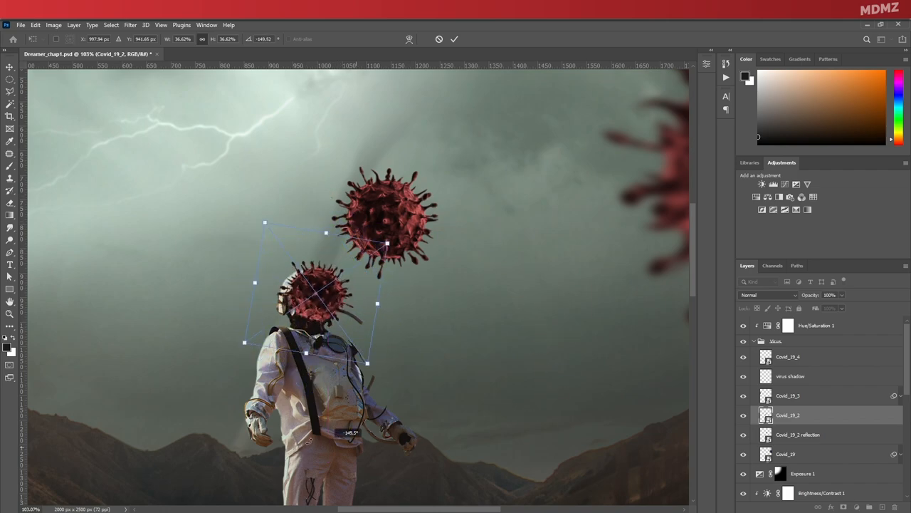
{"action": "scroll", "scroll_direction": "up", "scroll_amount": 3}
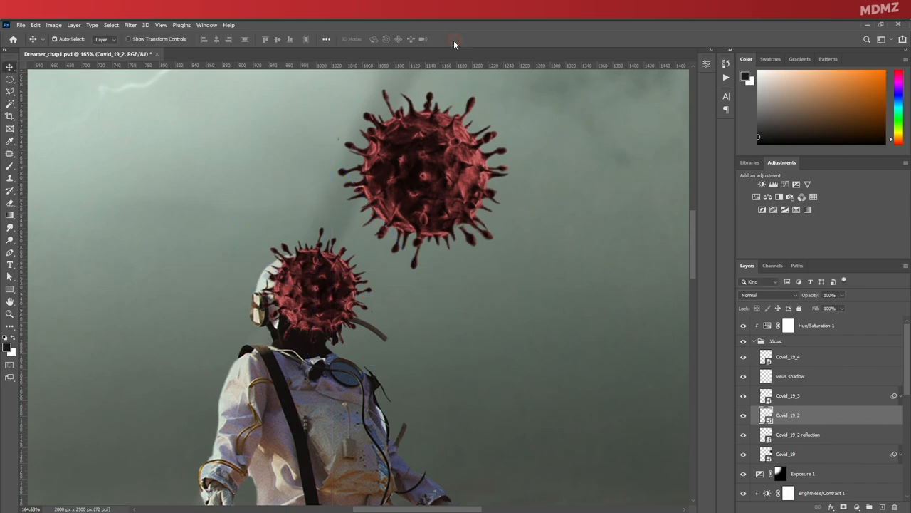
{"action": "left_click", "coordinate": [817, 434]}
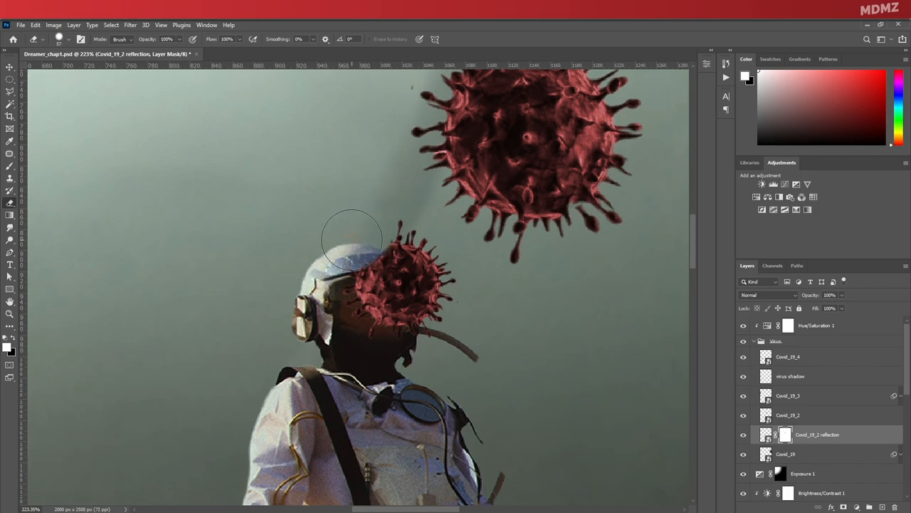
{"action": "left_click_drag", "start_coordinate": [349, 239], "coordinate": [396, 245]}
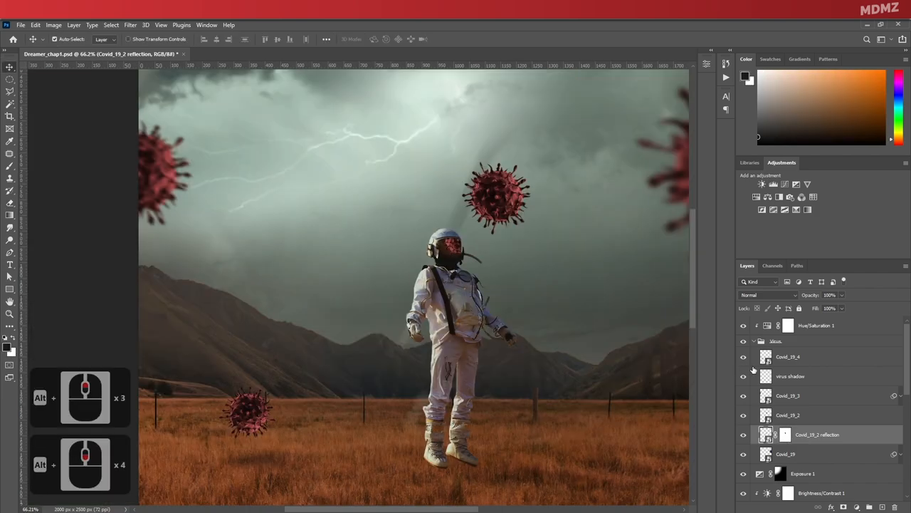
Step: Set the visor reflection to Screen at lower opacity with a Gaussian Blur, then save
{"action": "left_click", "coordinate": [769, 294]}
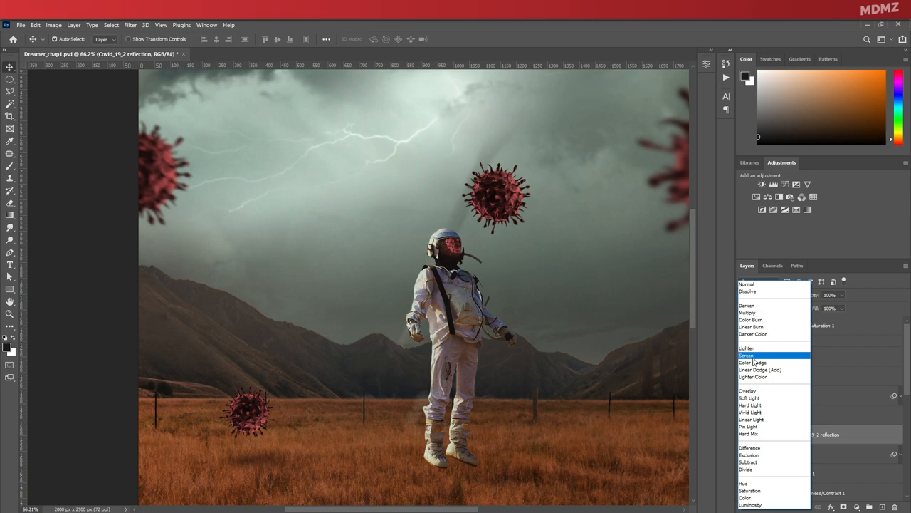
{"action": "left_click", "coordinate": [747, 356]}
{"action": "type", "text": "60"}
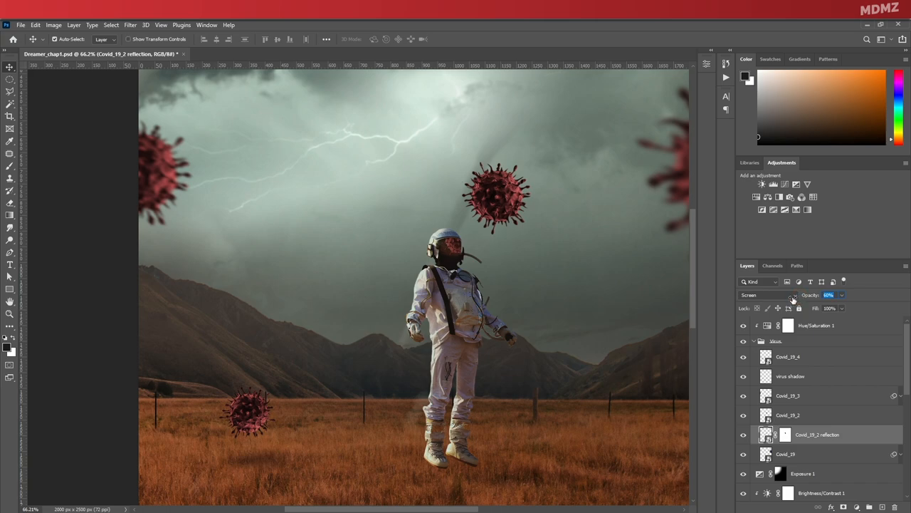
{"action": "left_click", "coordinate": [131, 26]}
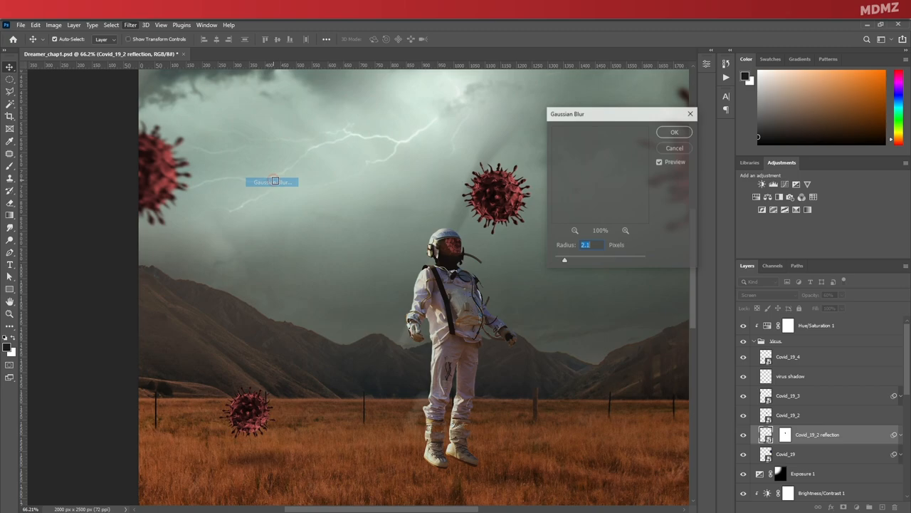
{"action": "left_click", "coordinate": [674, 131]}
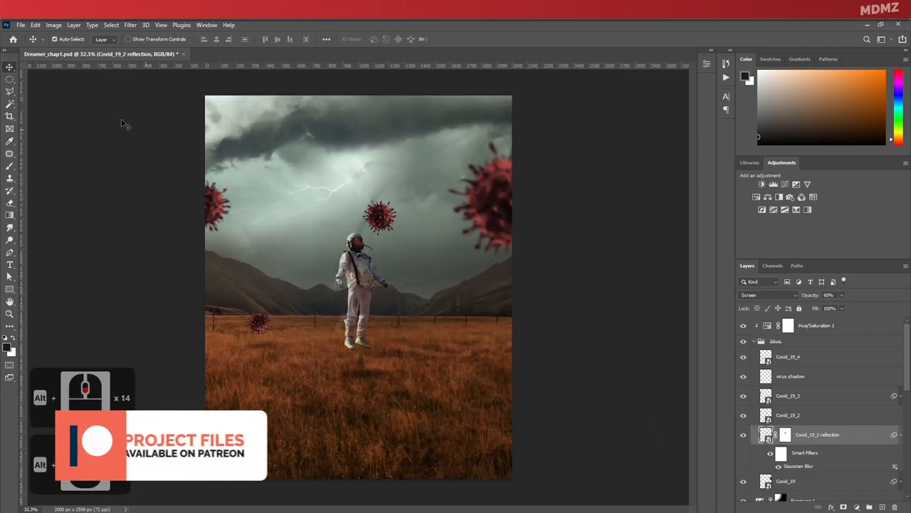
{"action": "key", "text": "ctrl+s"}
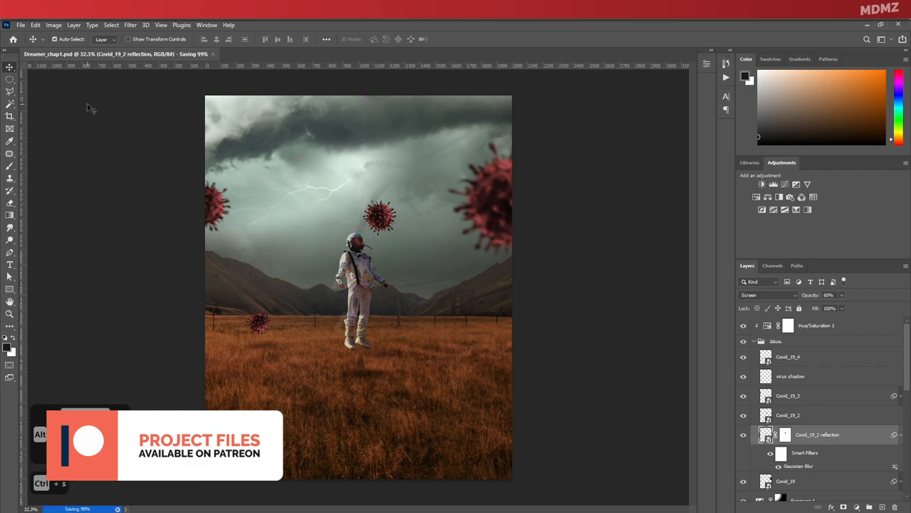
{"action": "key", "text": "ctrl+s"}
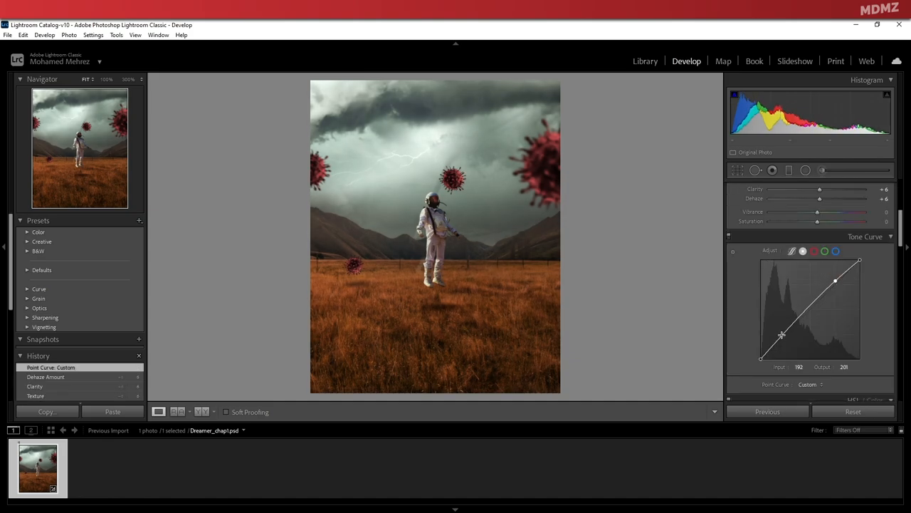
Step: Reshape the Point Curve in Develop and start a radial filter over the astronaut
{"action": "left_click_drag", "start_coordinate": [783, 334], "coordinate": [792, 328]}
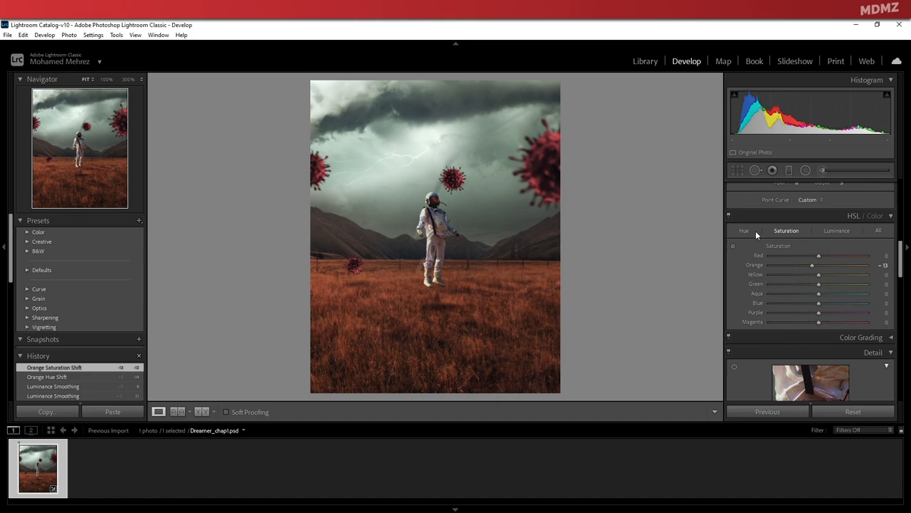
{"action": "left_click", "coordinate": [806, 171]}
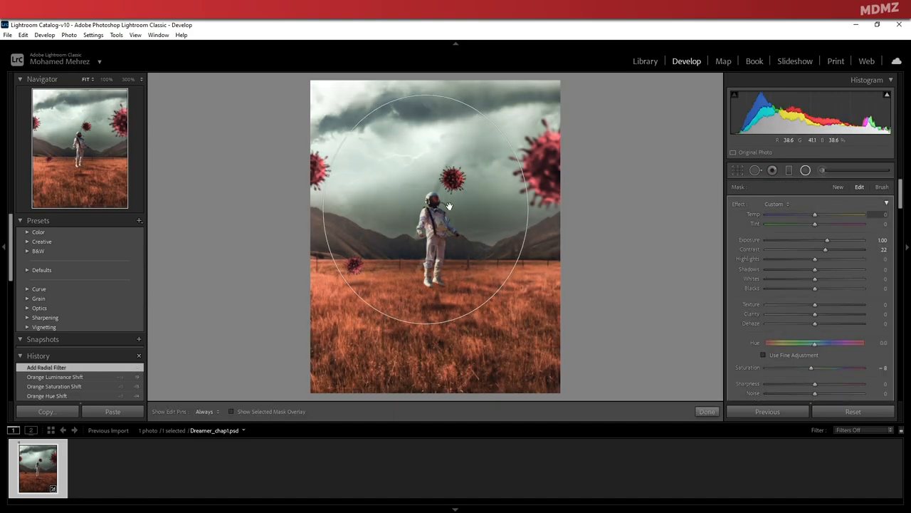